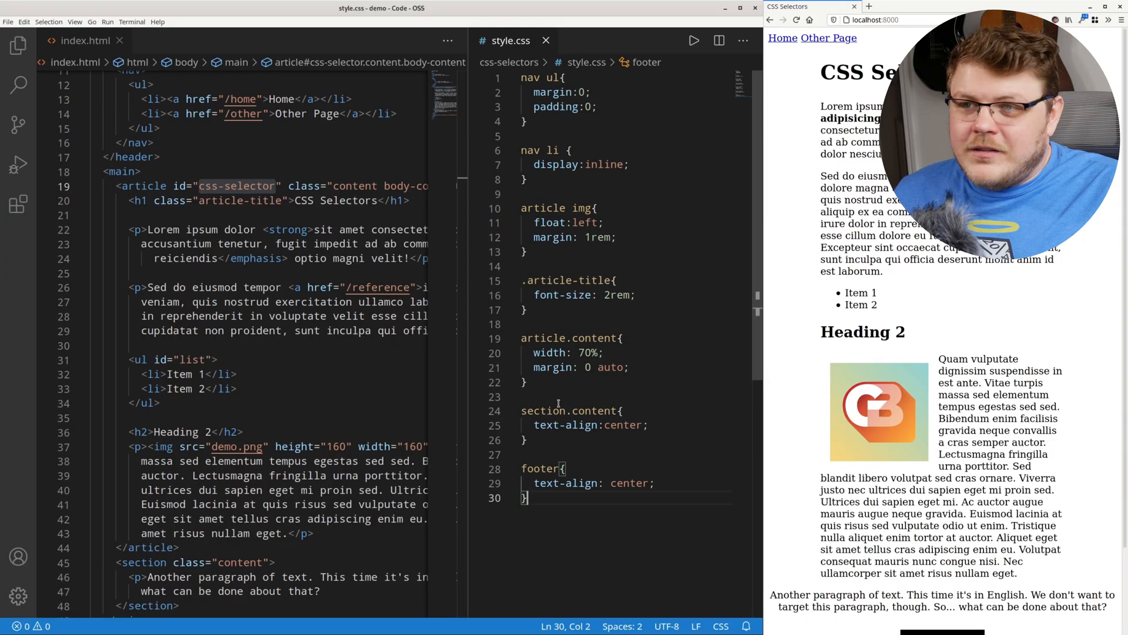
- Add blank lines below the footer rule at the end of style.css for a new rule
left_click(571, 149)
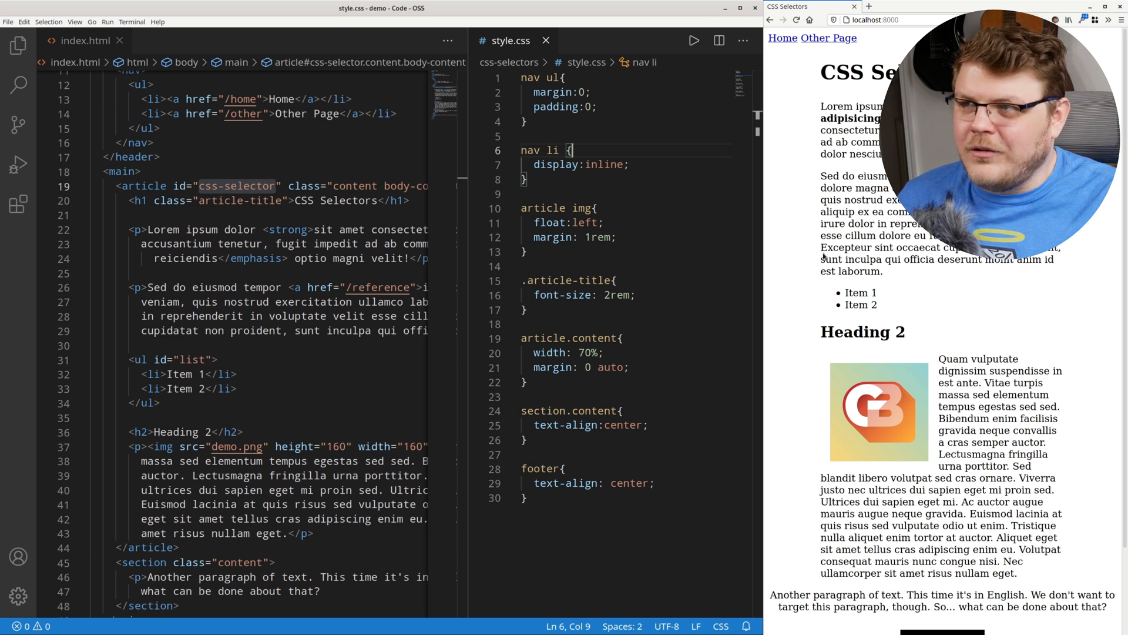
left_click(526, 497)
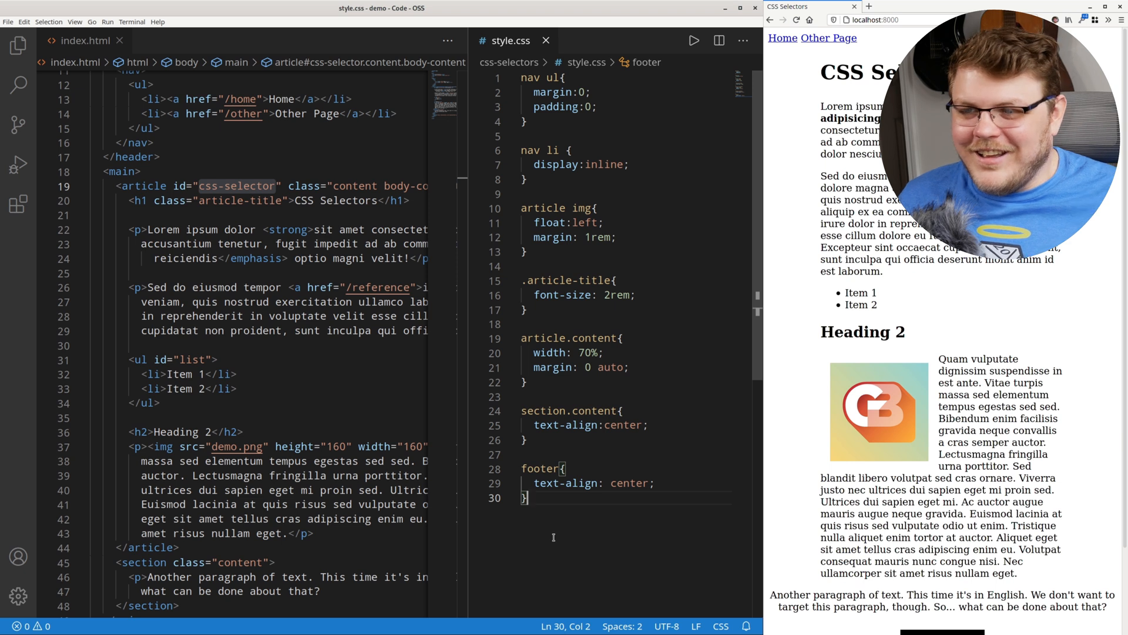
key("Enter")
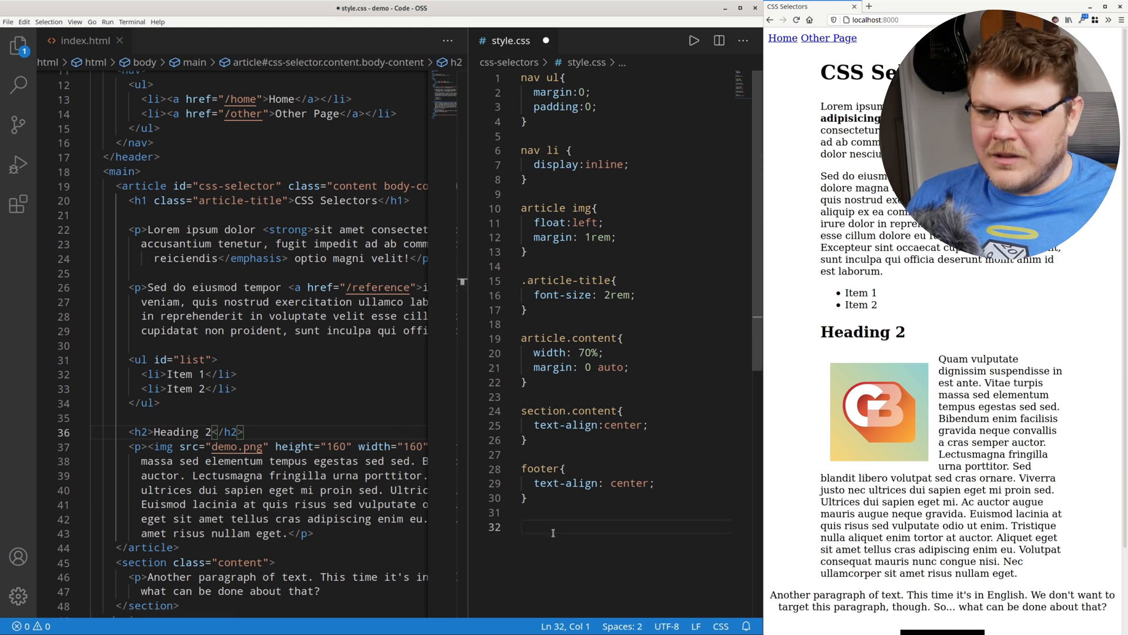
- Write an article h2 rule with margin-bottom: 0 at the end of style.css
type("article")
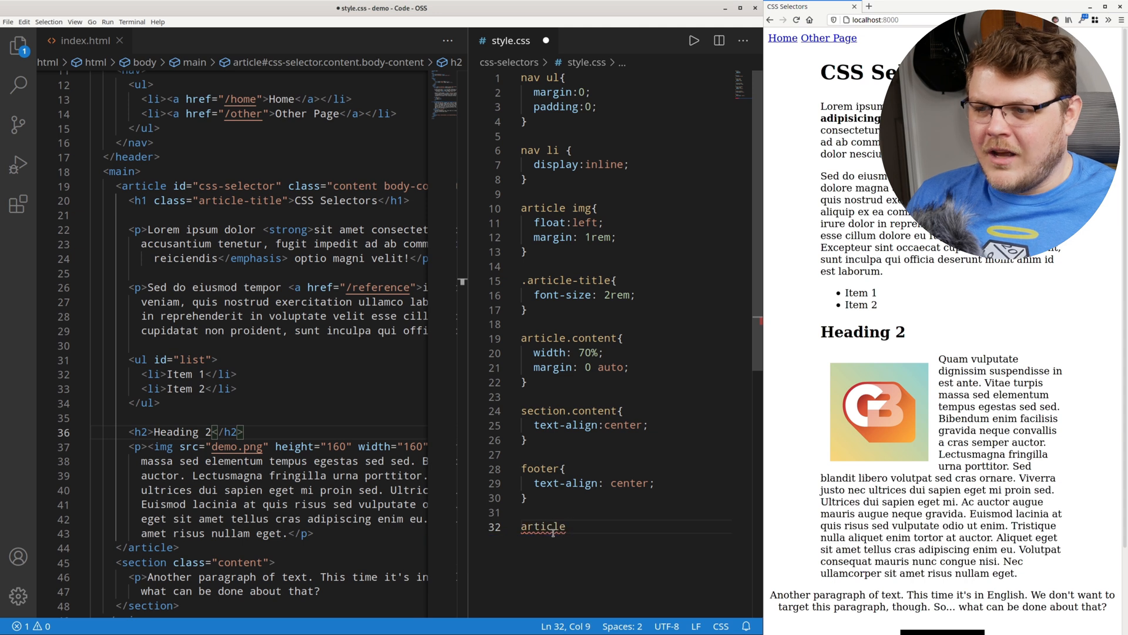
type("h2{")
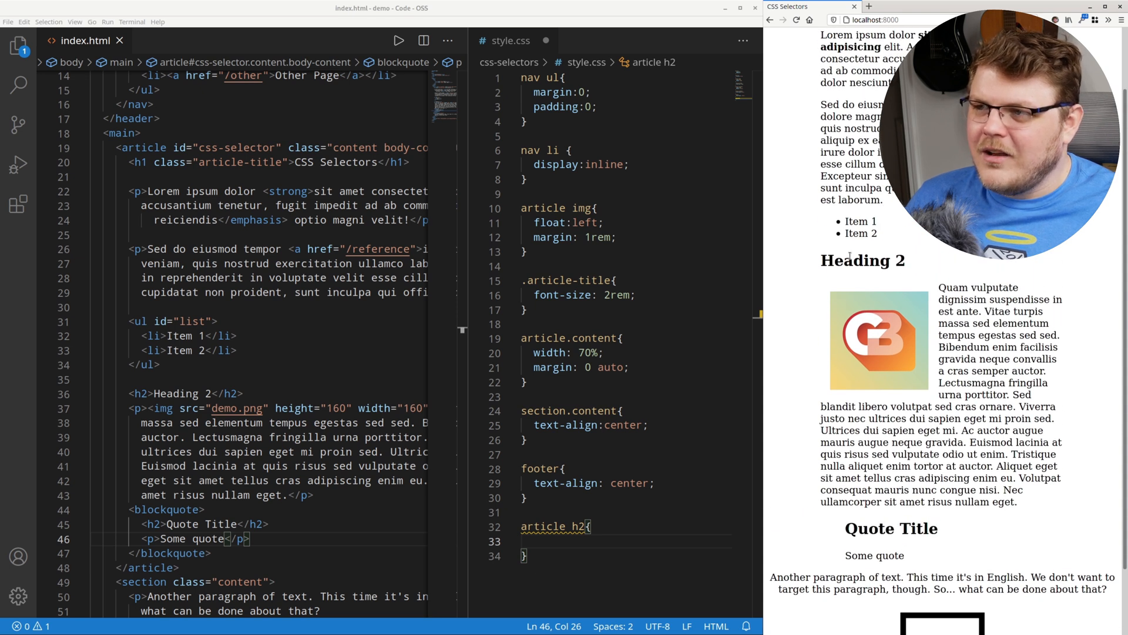
double_click(861, 260)
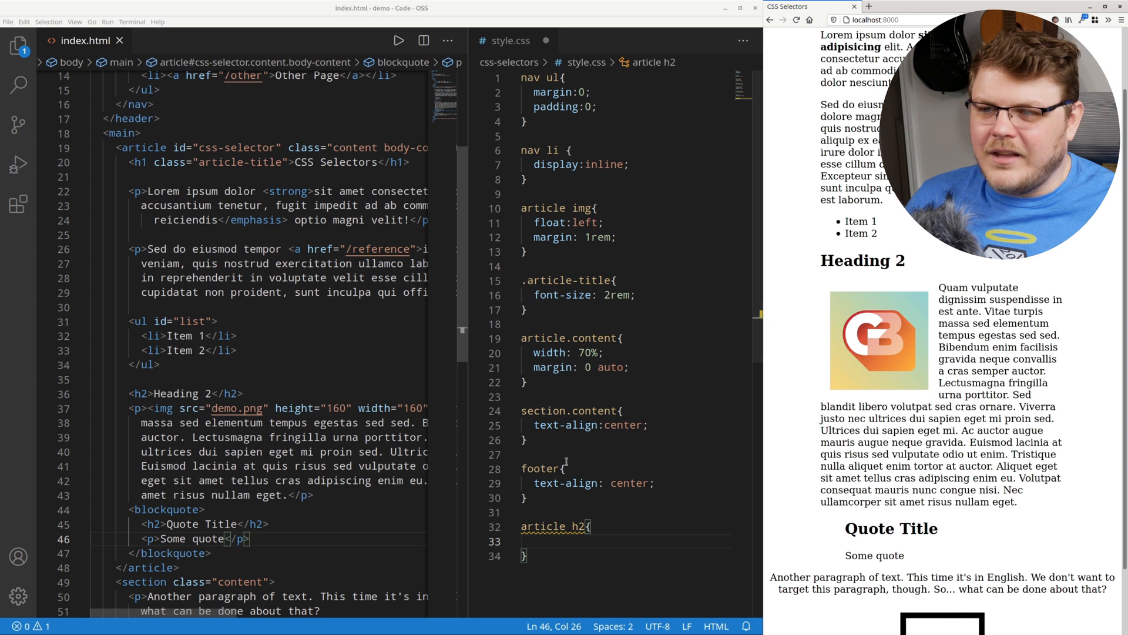
type("margin-bottom:0;")
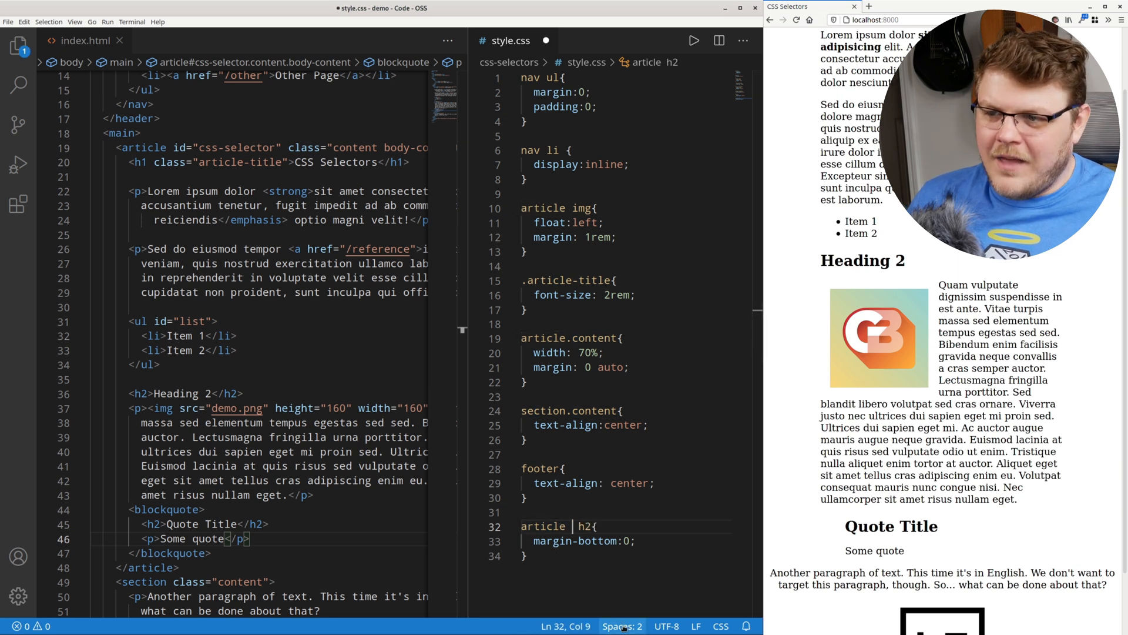
- Change the selector to the direct-child form article > h2 and save
type(">")
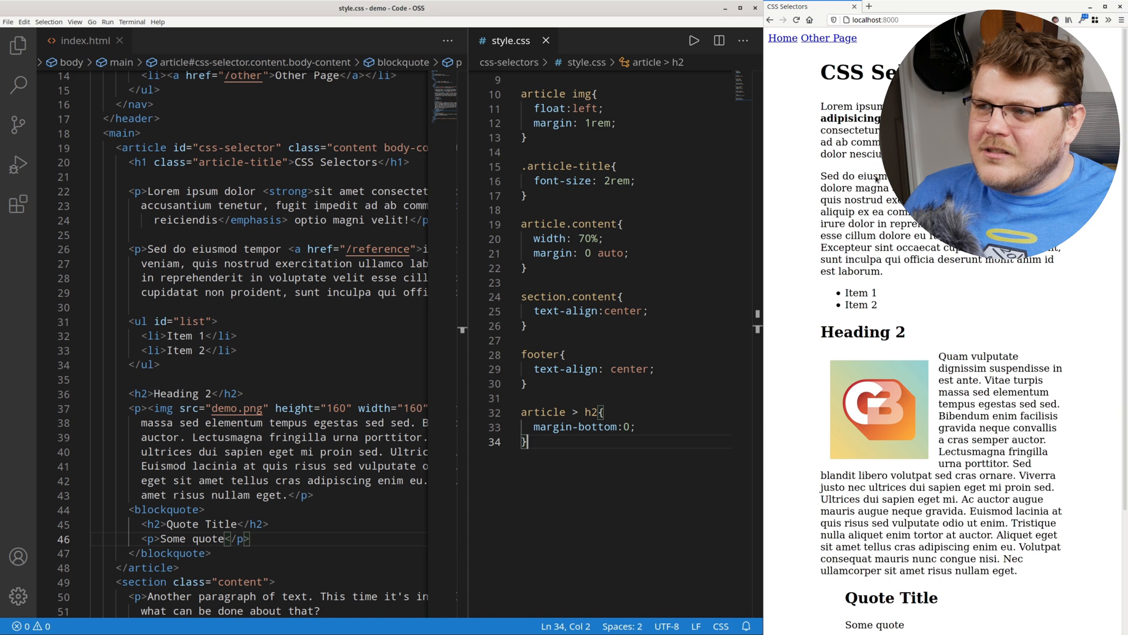
double_click(861, 331)
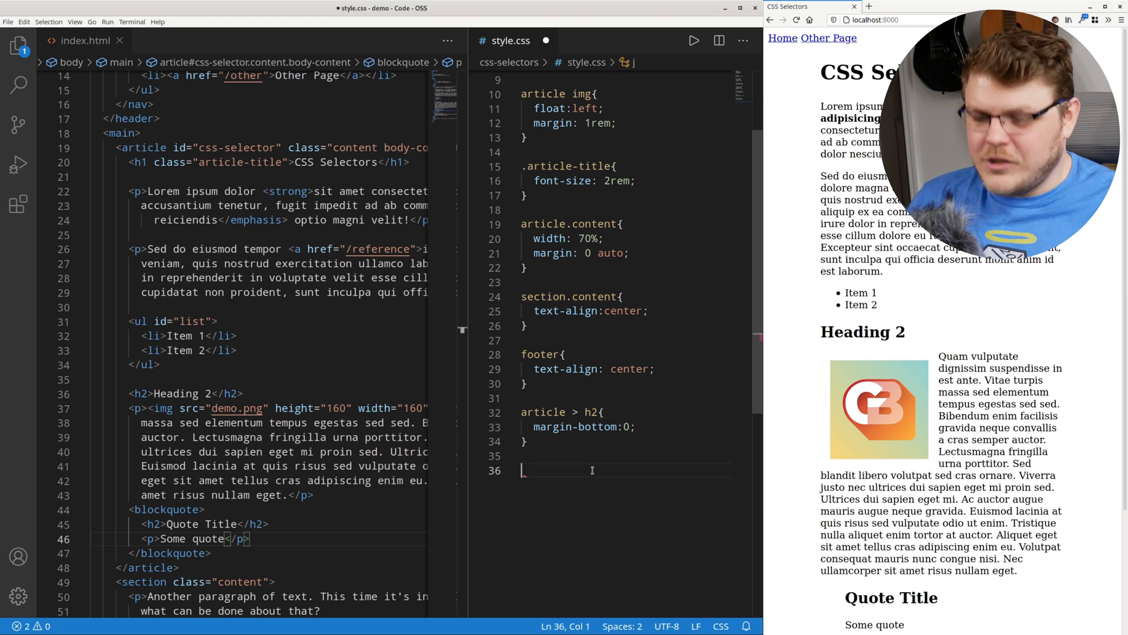
- Add an h2 + p rule setting margin-top: 0 for paragraphs following an h2
type("h2 + p{")
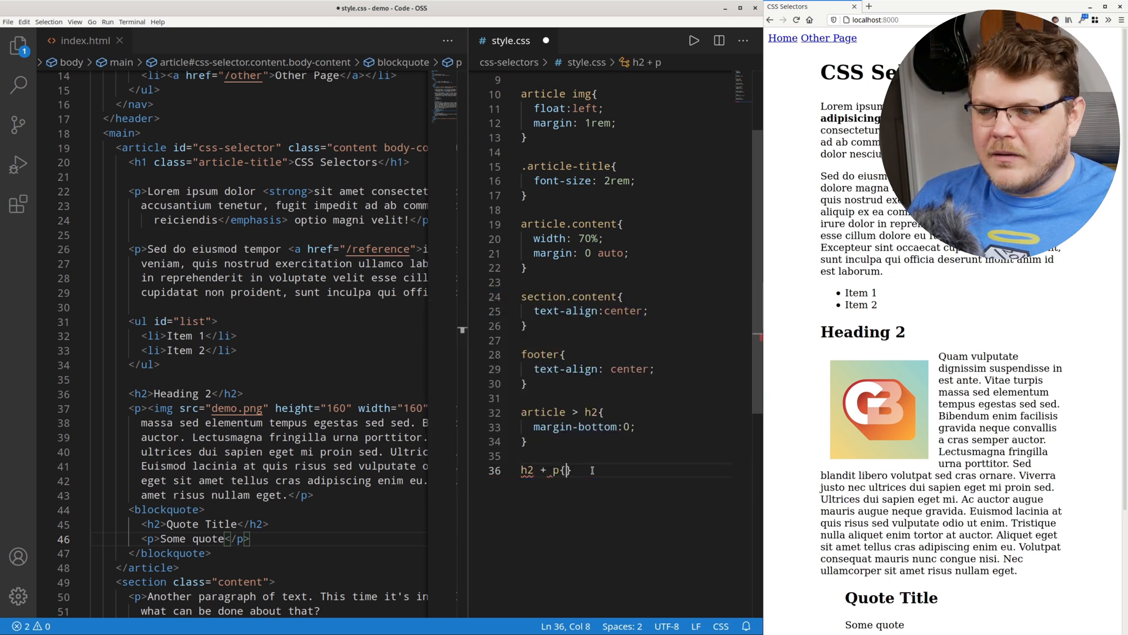
type("margin-top:0;")
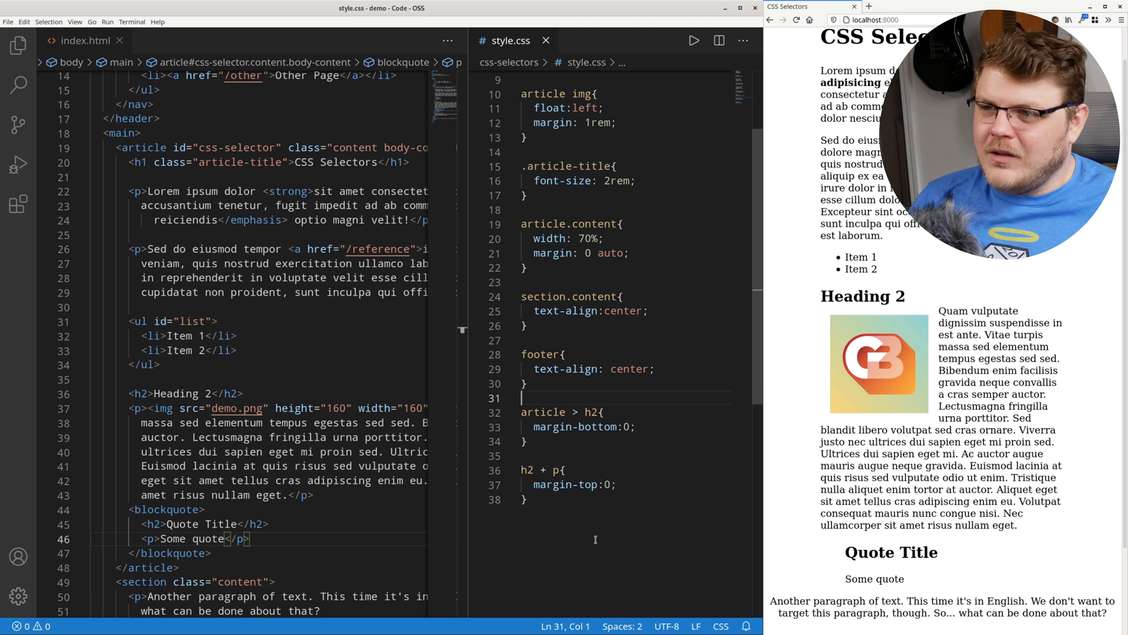
- Draft an article h1 rule and select its h1 for removal
type("article")
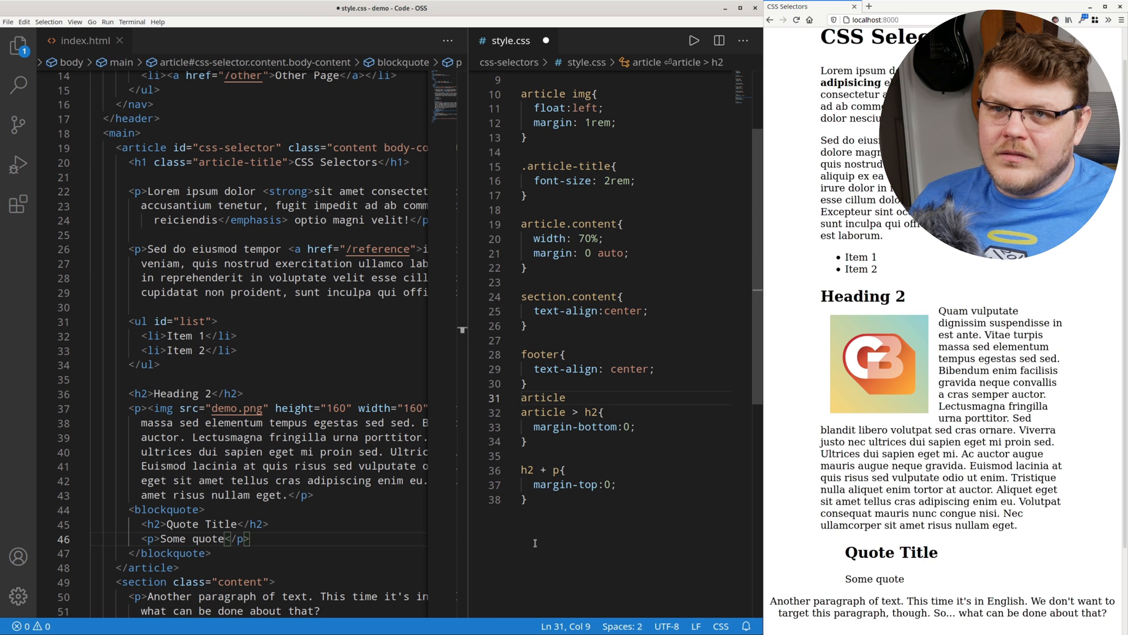
type("h1")
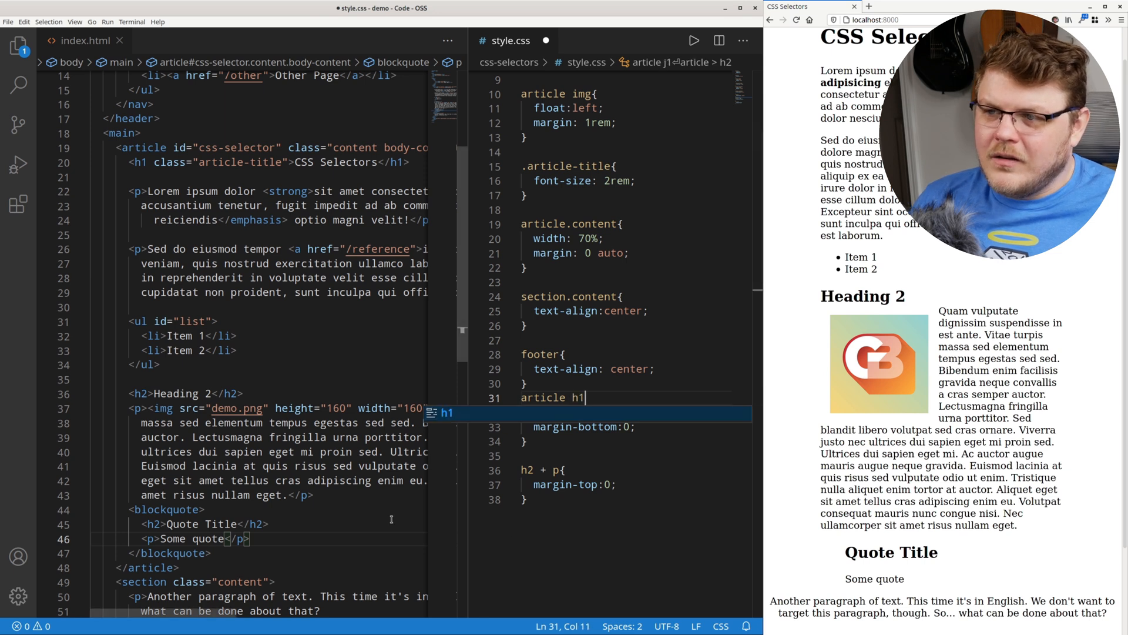
type("{")
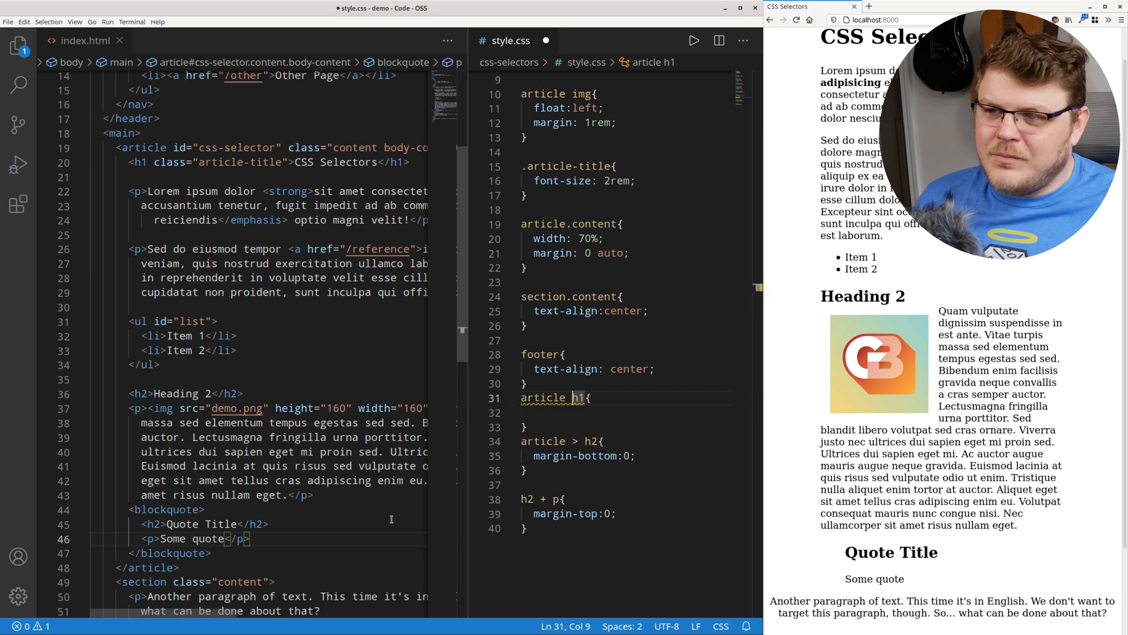
double_click(580, 397)
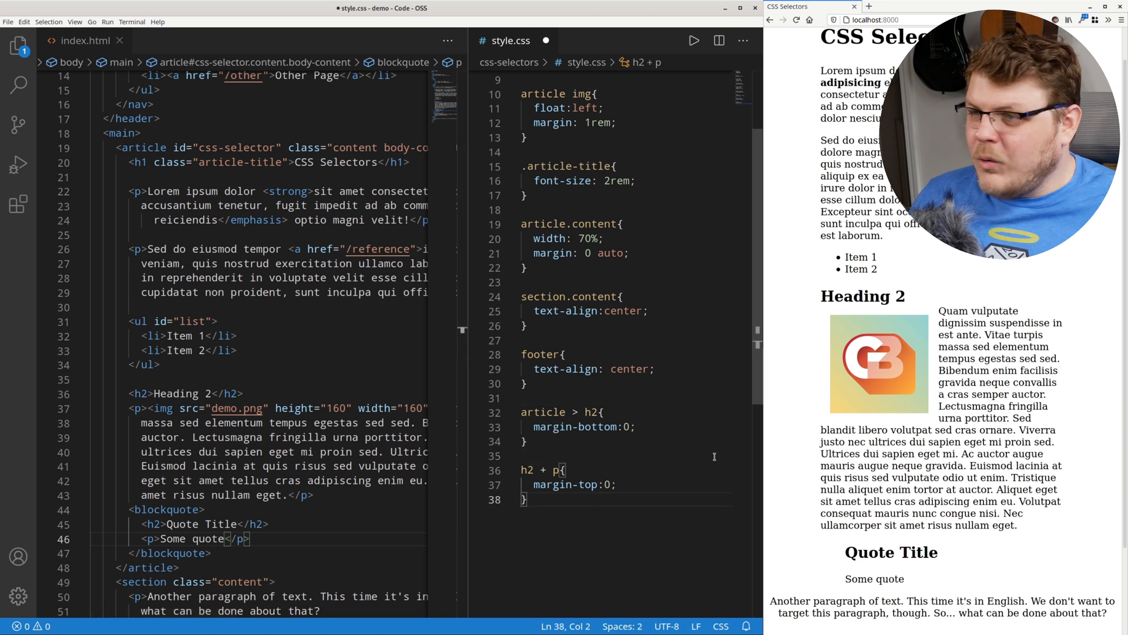
- Start a new rule with padding-left 2.5rem and text-align center for the list after a paragraph
double_click(576, 411)
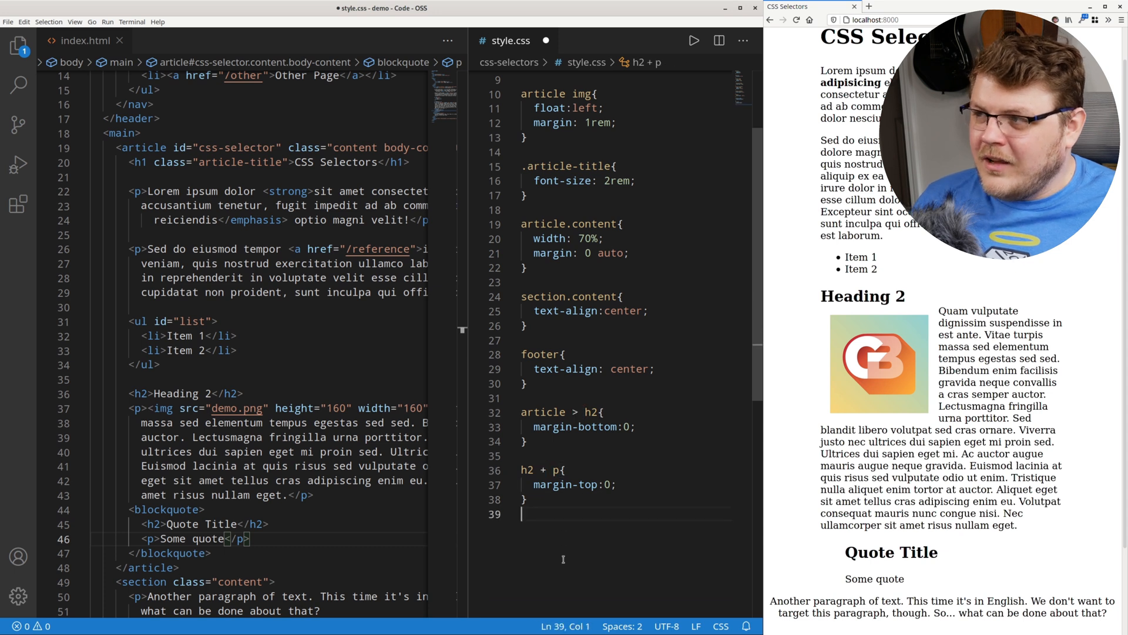
key("Enter")
type("p ~ ul{")
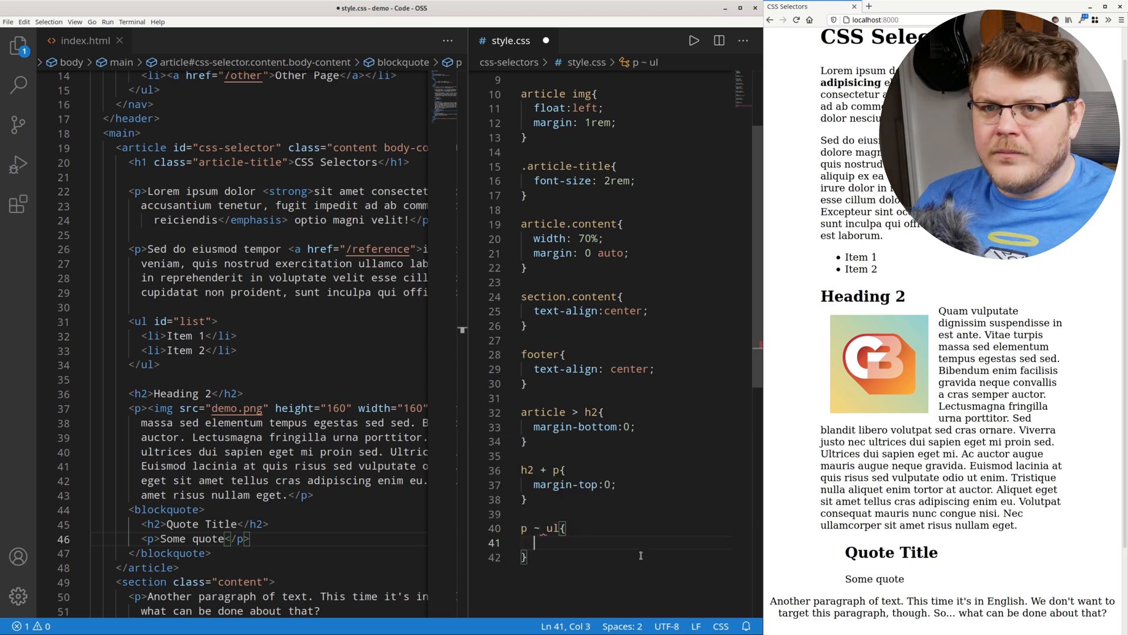
type("padding-left:")
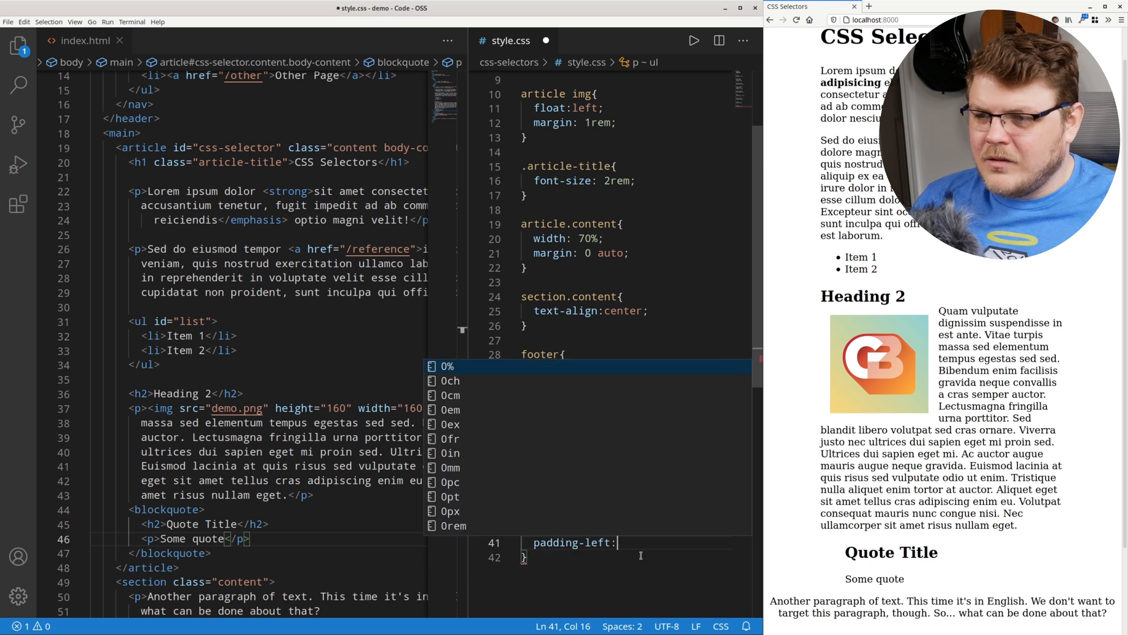
type("2rem;")
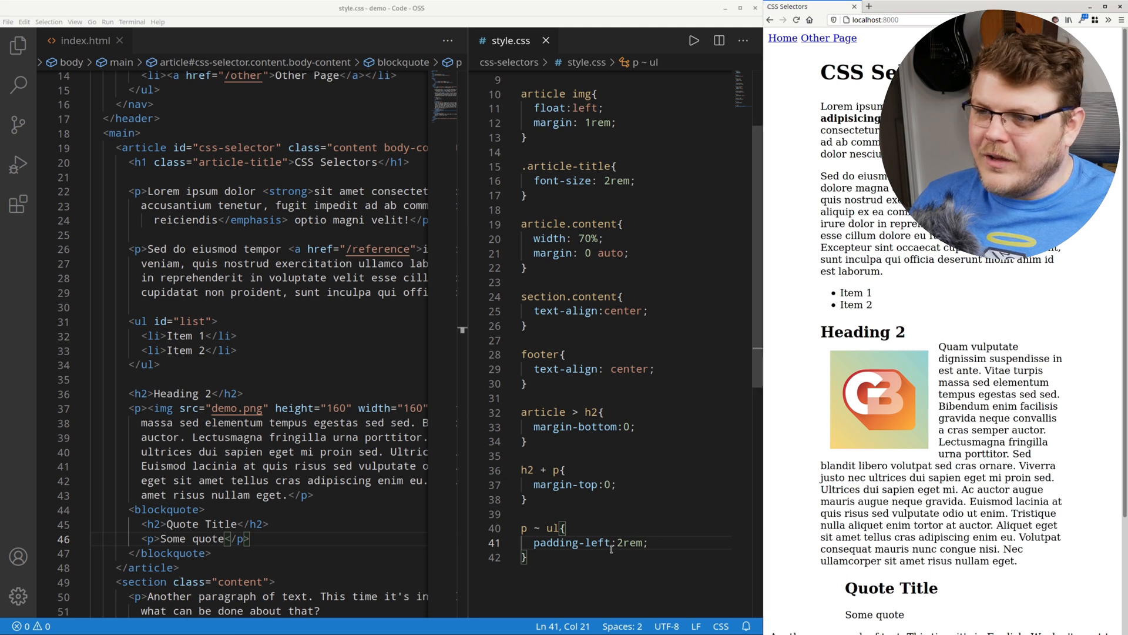
type("5")
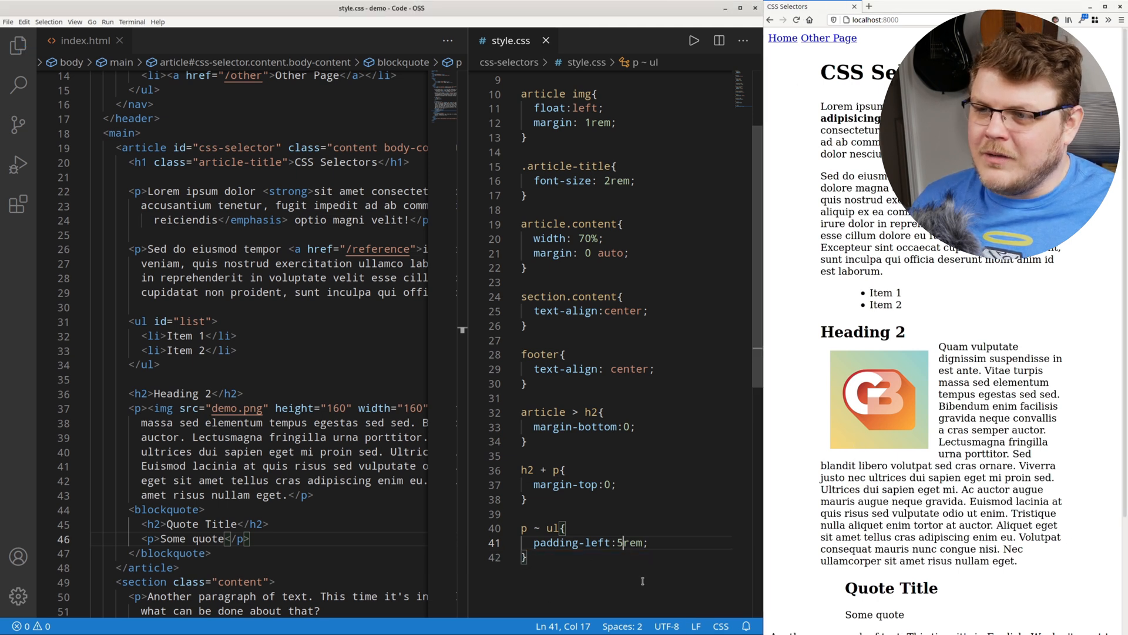
type("text-align:ce")
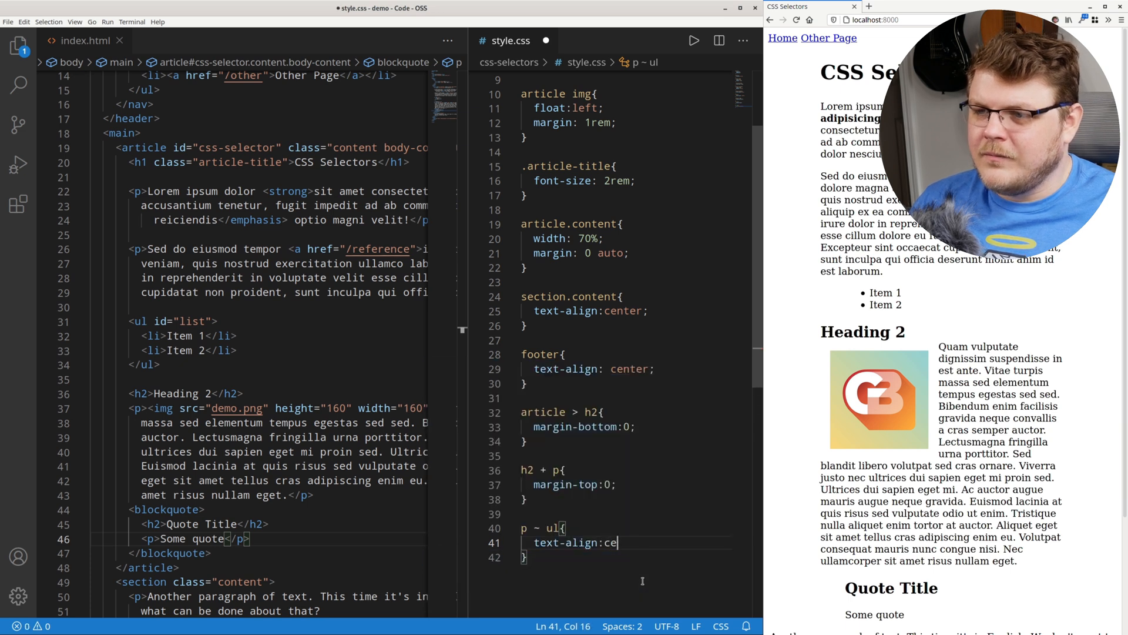
type("nter;")
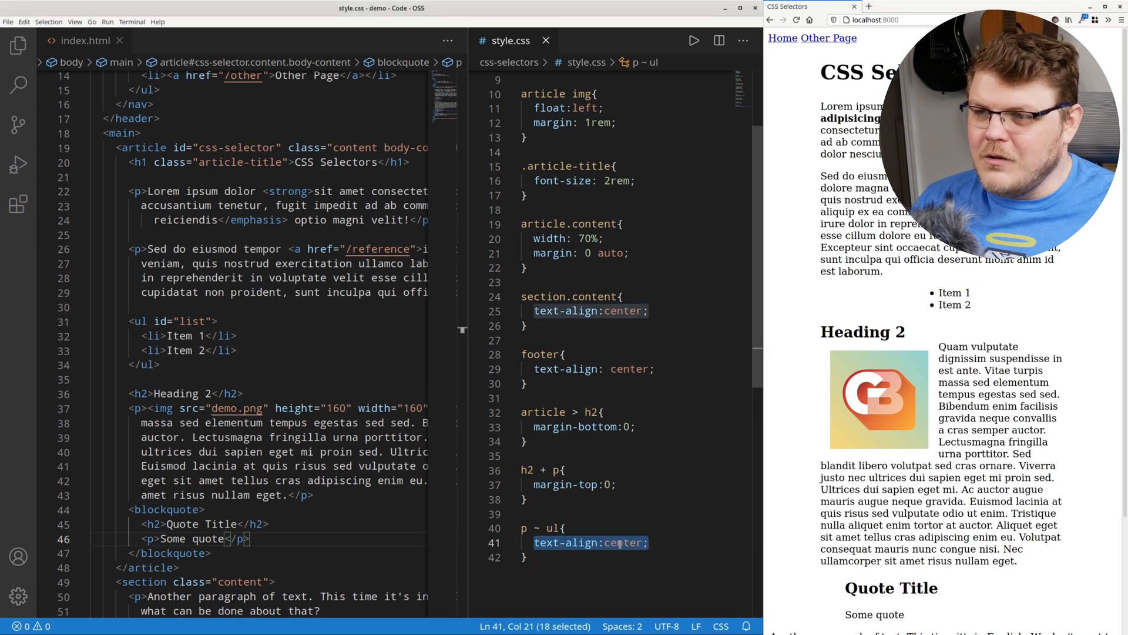
- Finish the p ~ ul rule with text-transform: uppercase and review its selector parts
type("text-transofm")
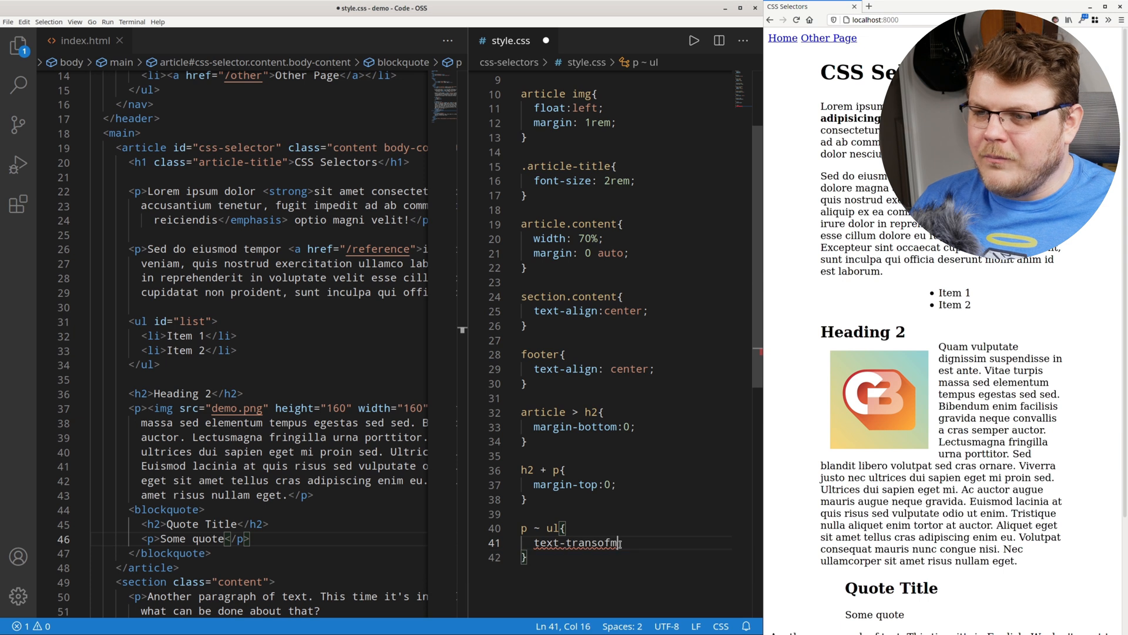
type(":up")
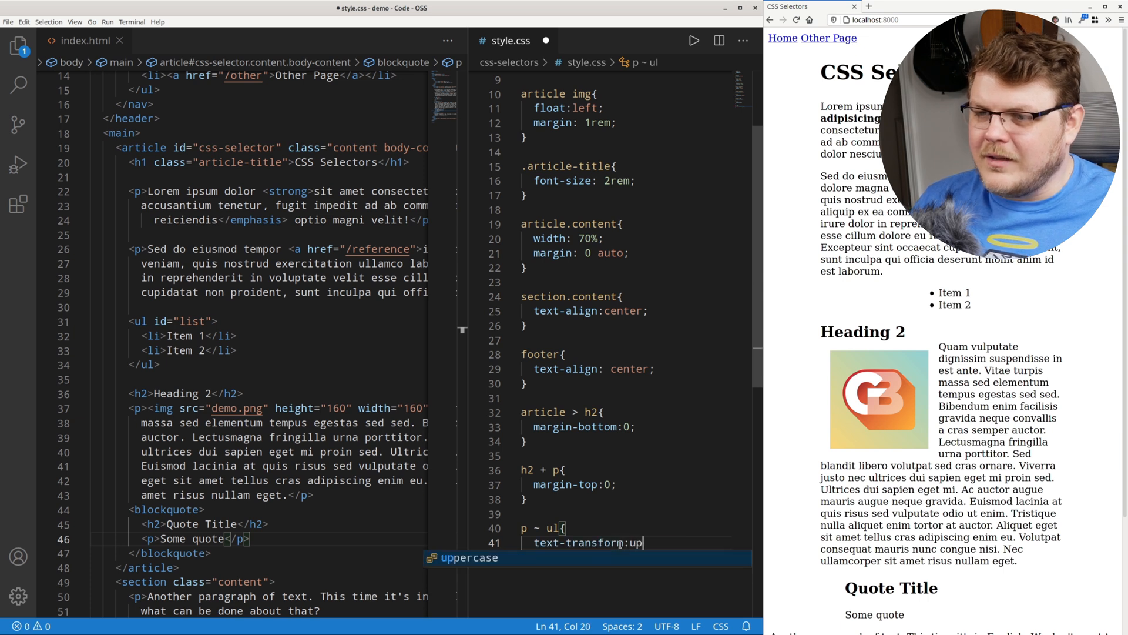
key("Tab")
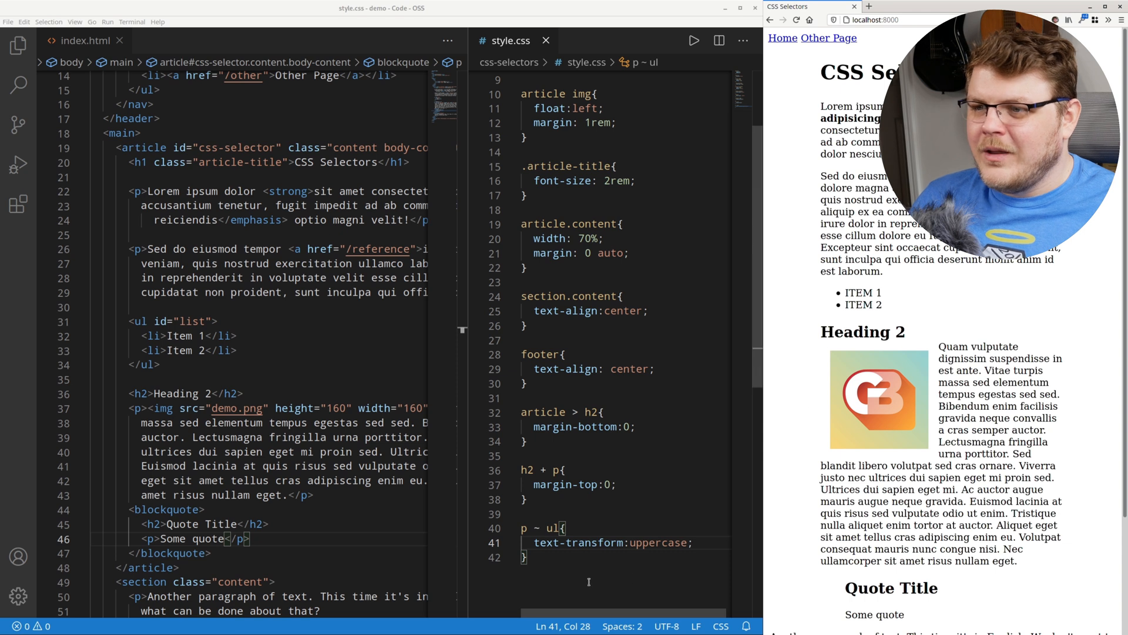
double_click(536, 527)
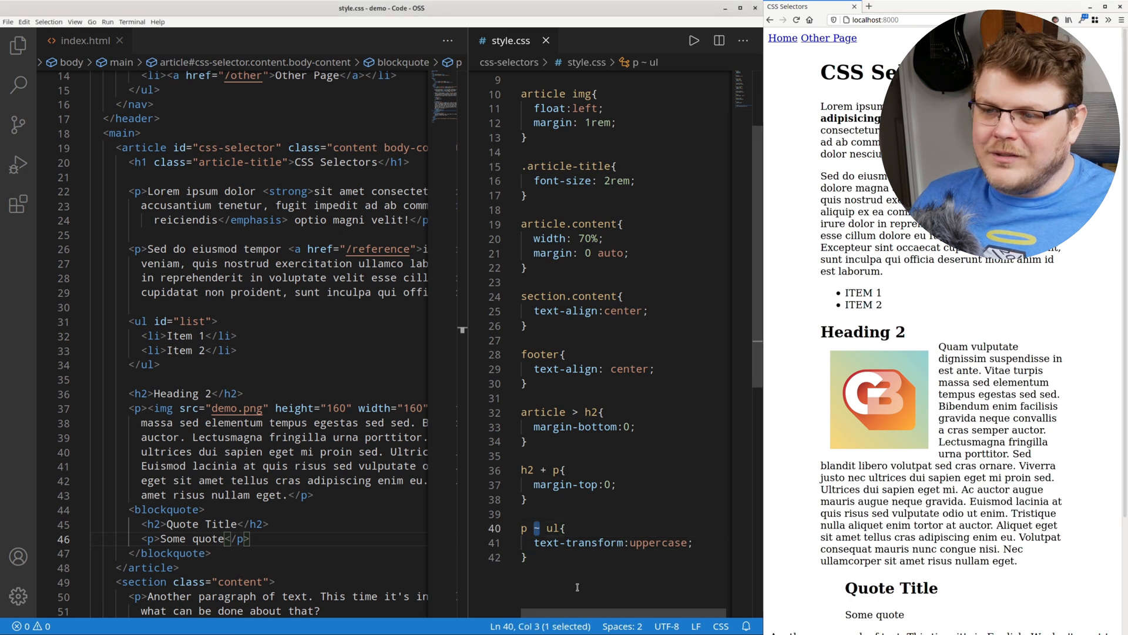
double_click(552, 528)
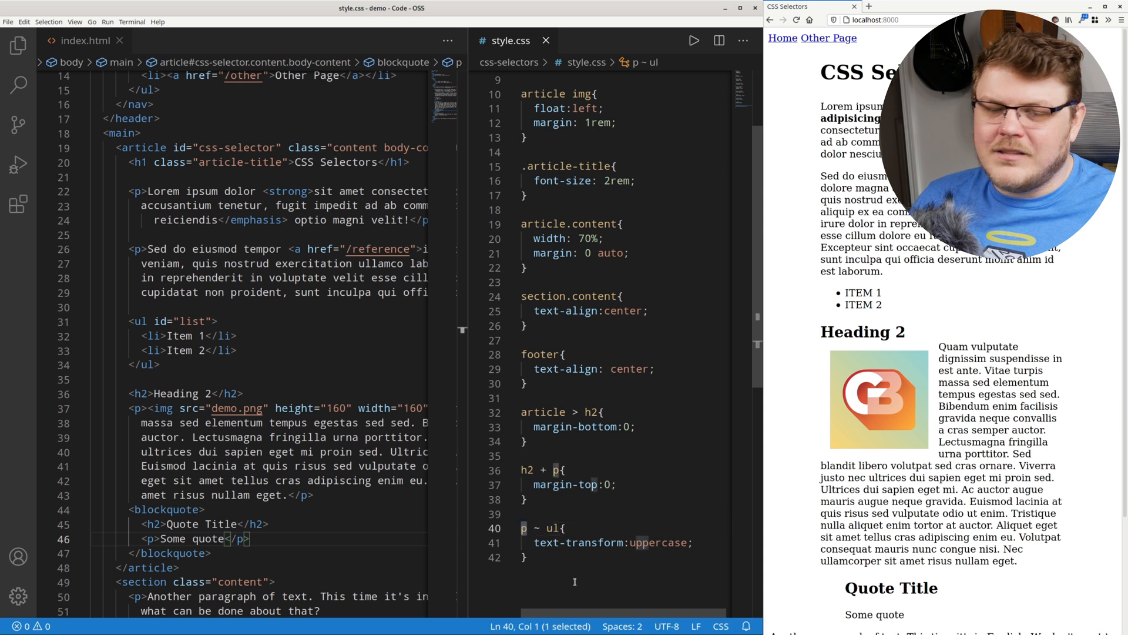
double_click(658, 542)
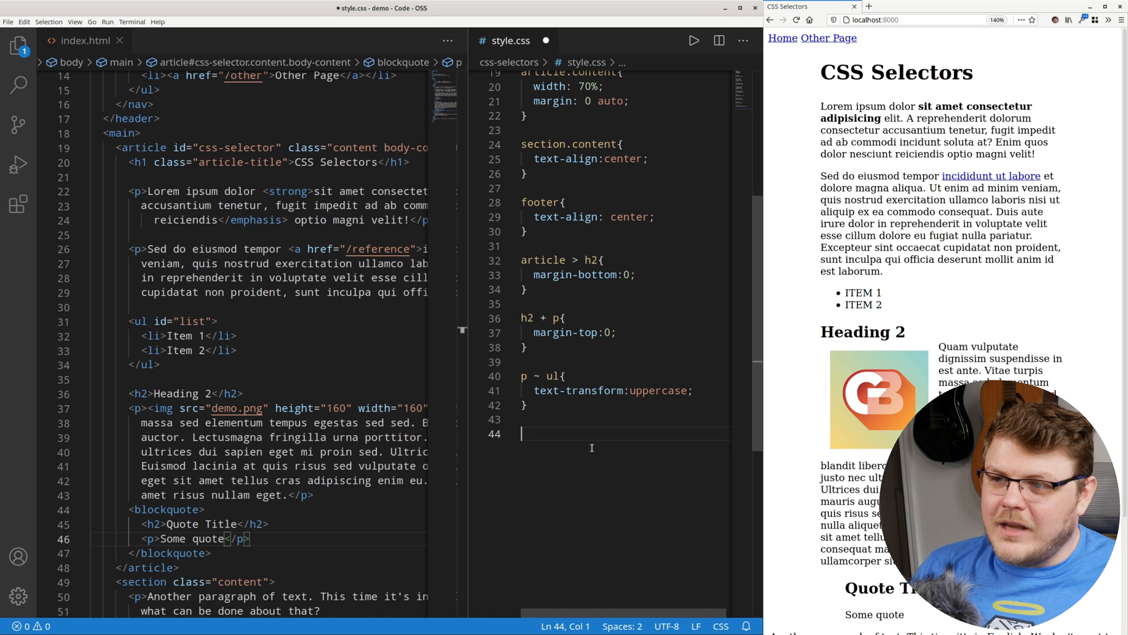
- Draft an article p:first-of-type rule with text-transform uppercase
type("art")
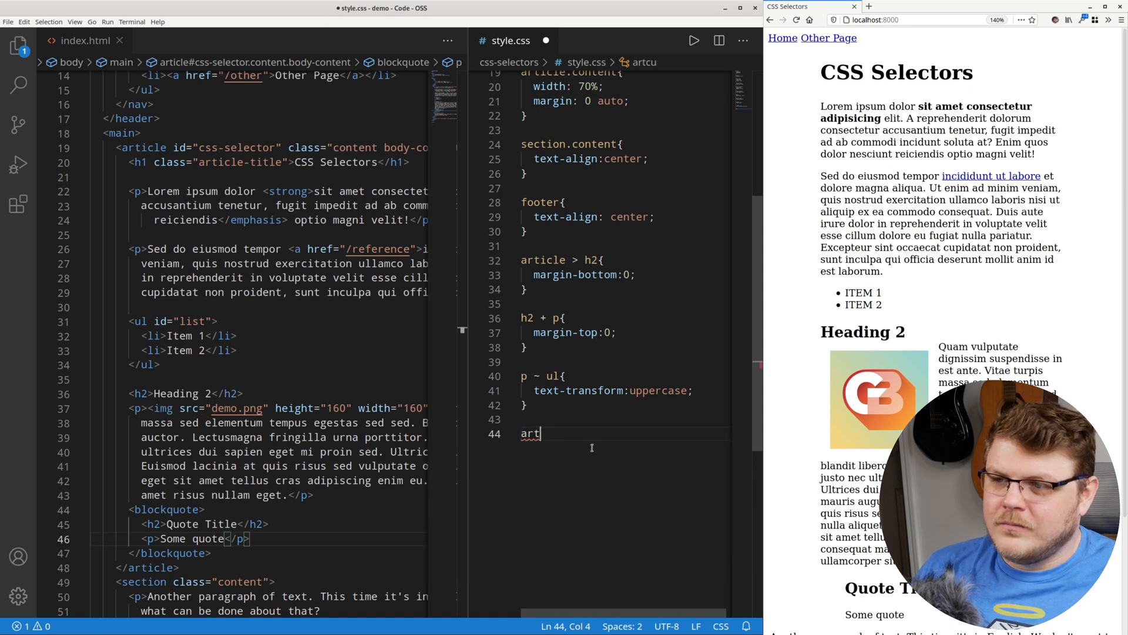
type("icle p")
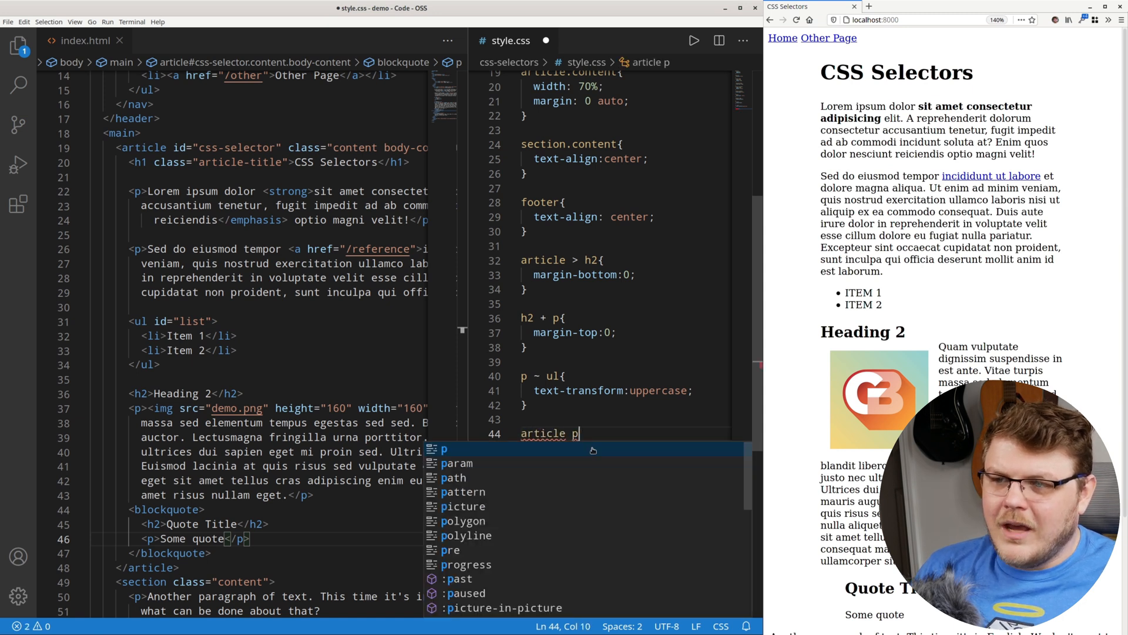
type(":")
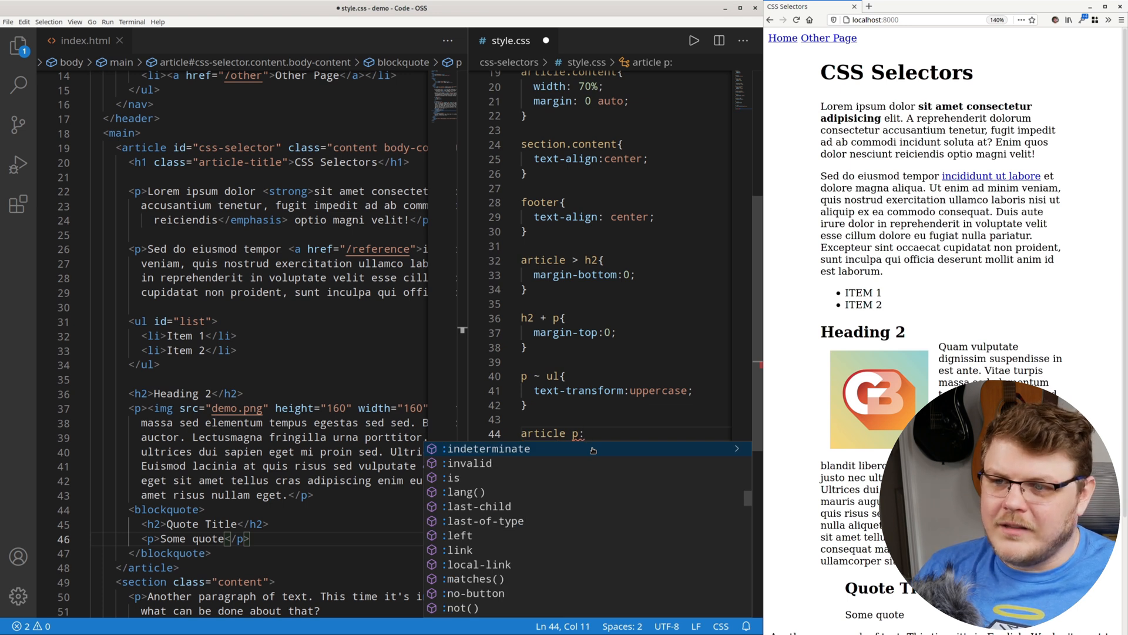
type("first-of-type{")
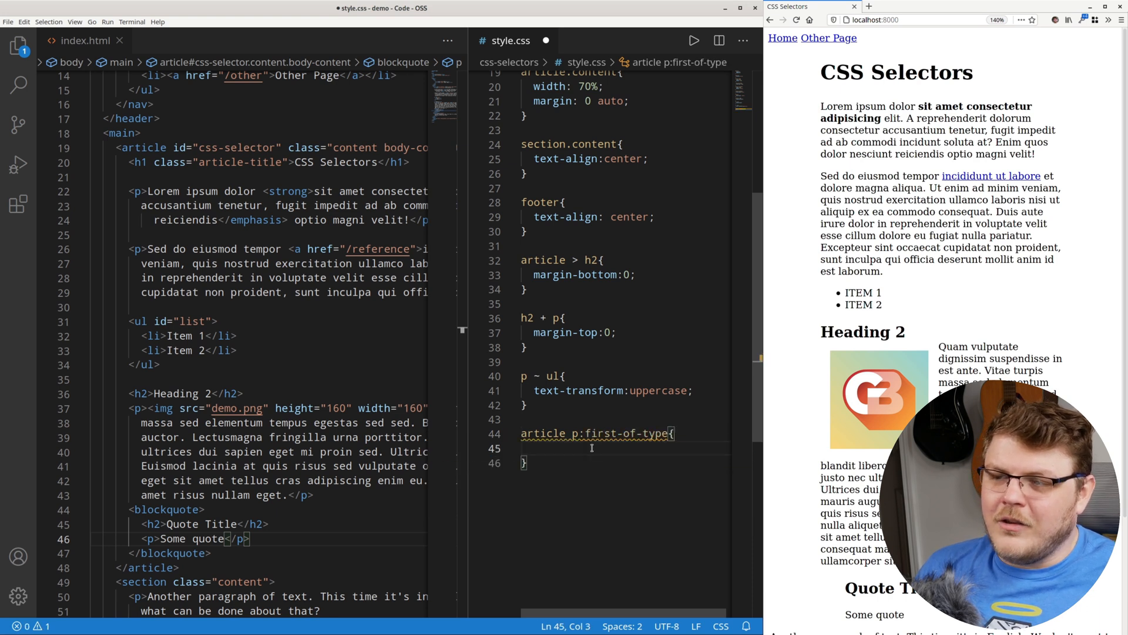
type("text-transform:u")
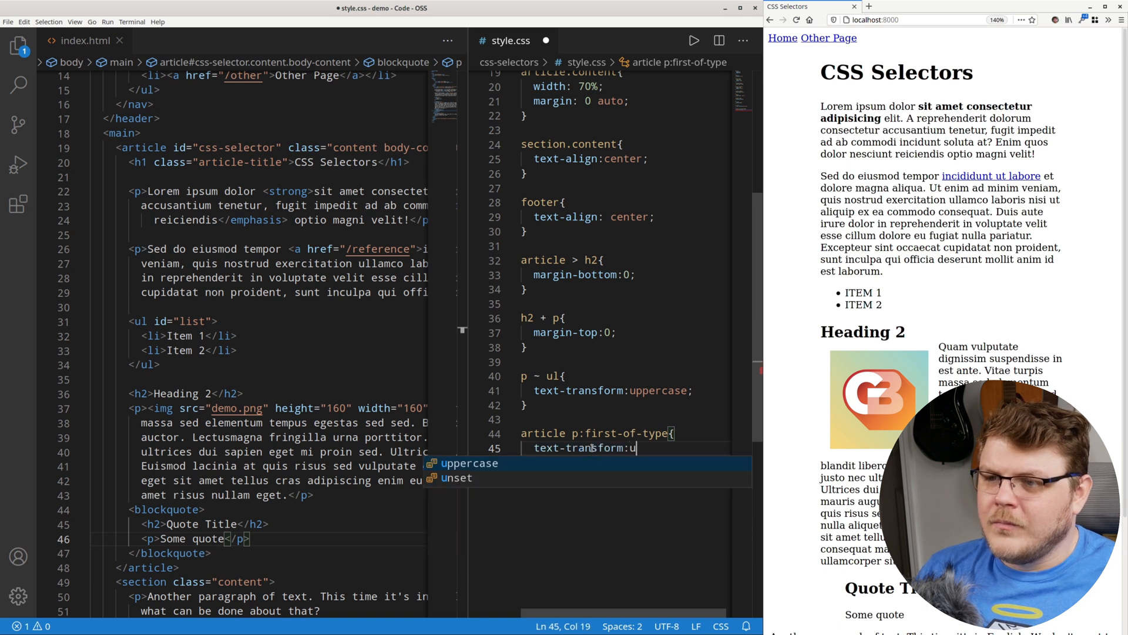
key("Tab")
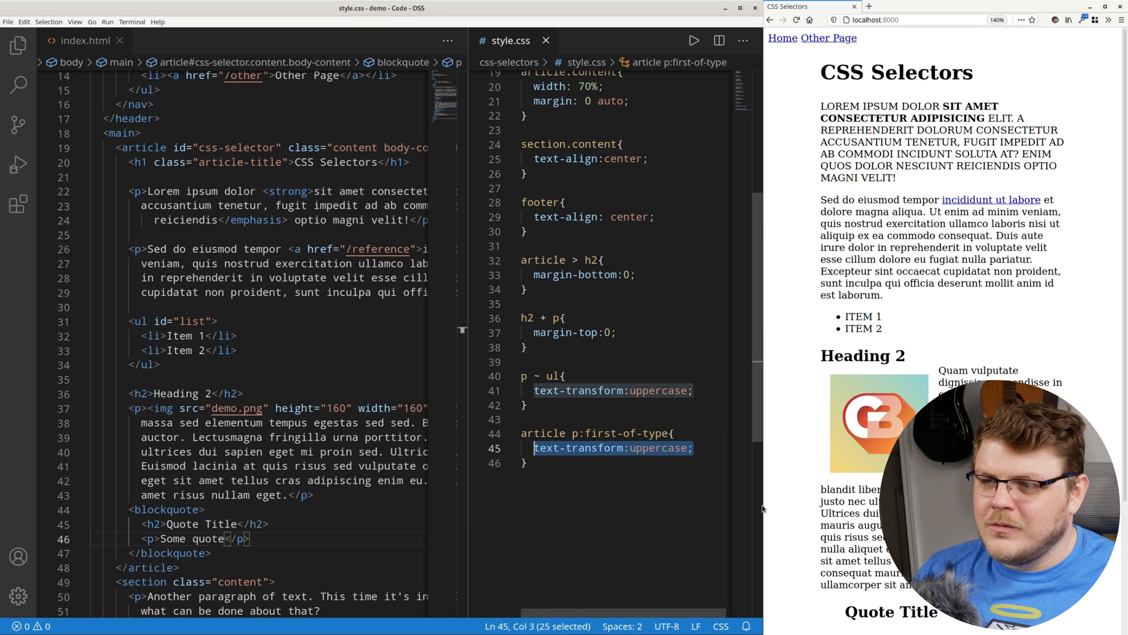
- Rework it into article p:nth-of-type(even) with font-style: italic
type("font-sty")
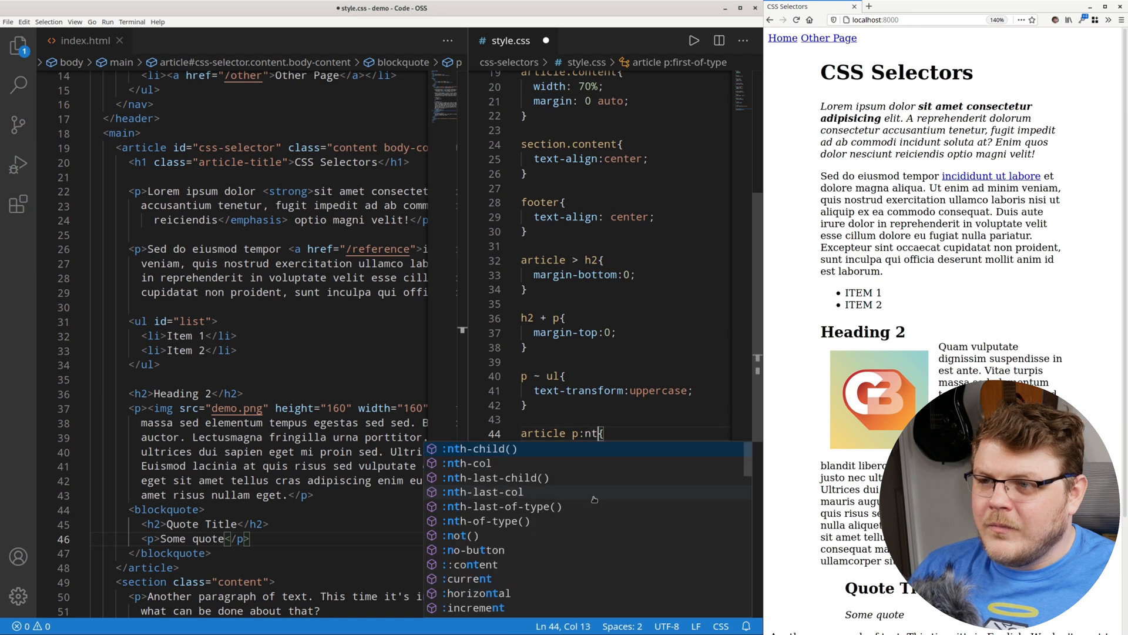
type("-of-type(")
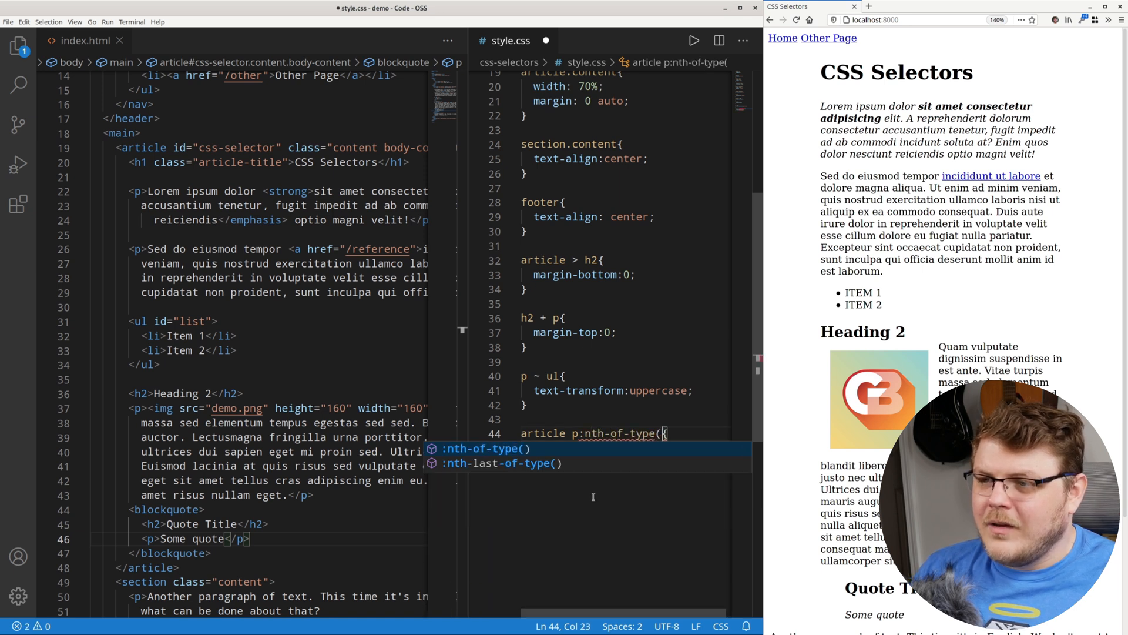
type("eve")
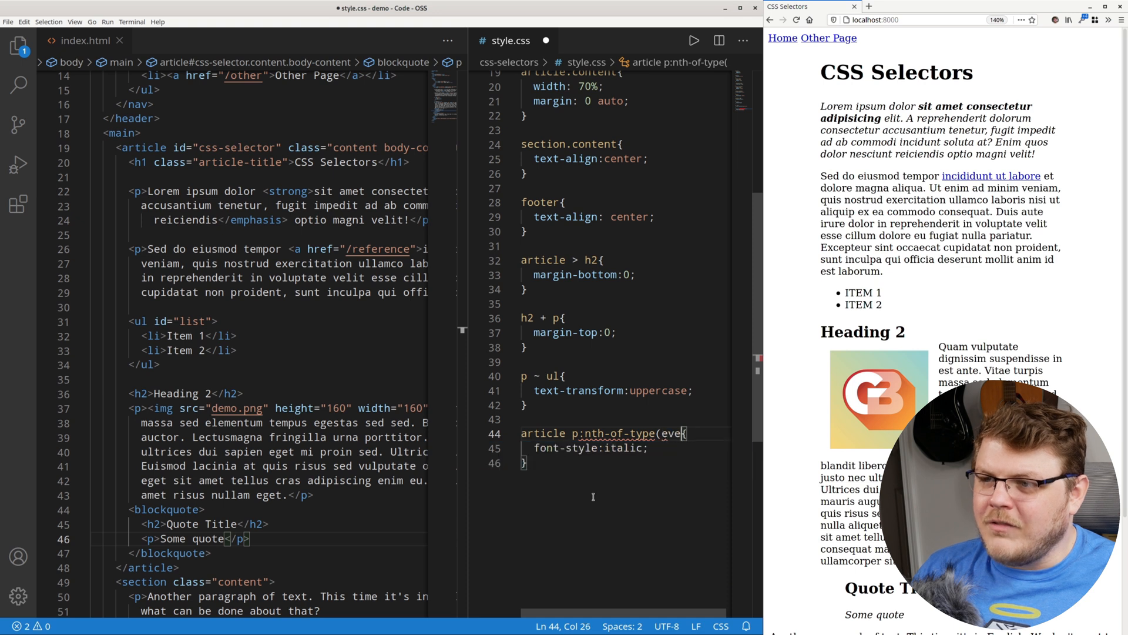
type(")")
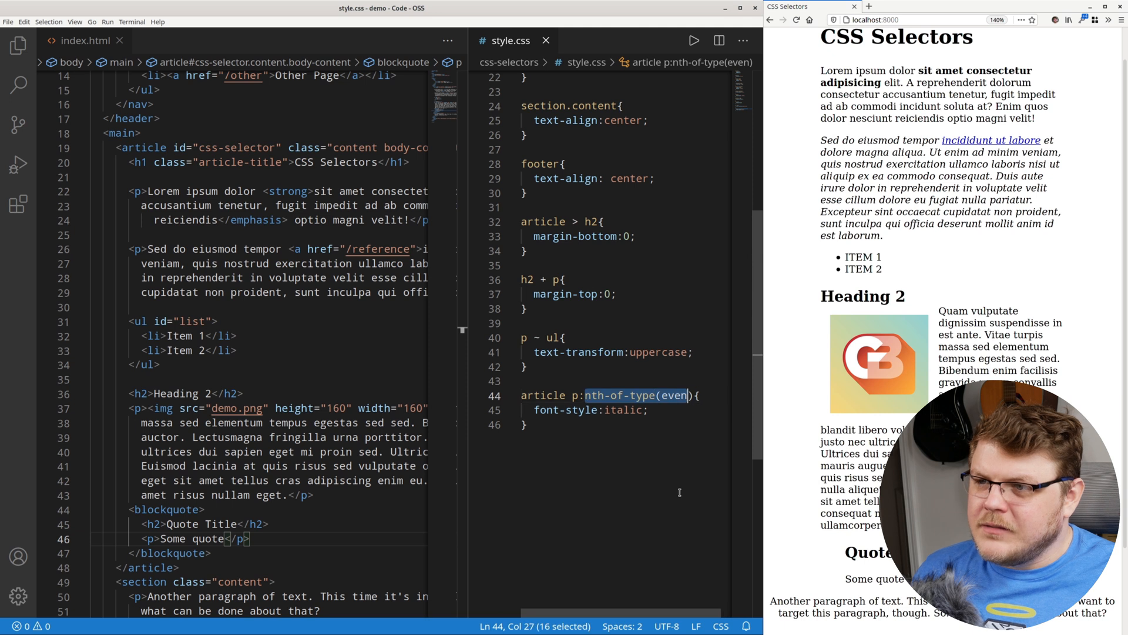
- Turn the rule into article p::selection with background-color: green, then delete it
key("Delete")
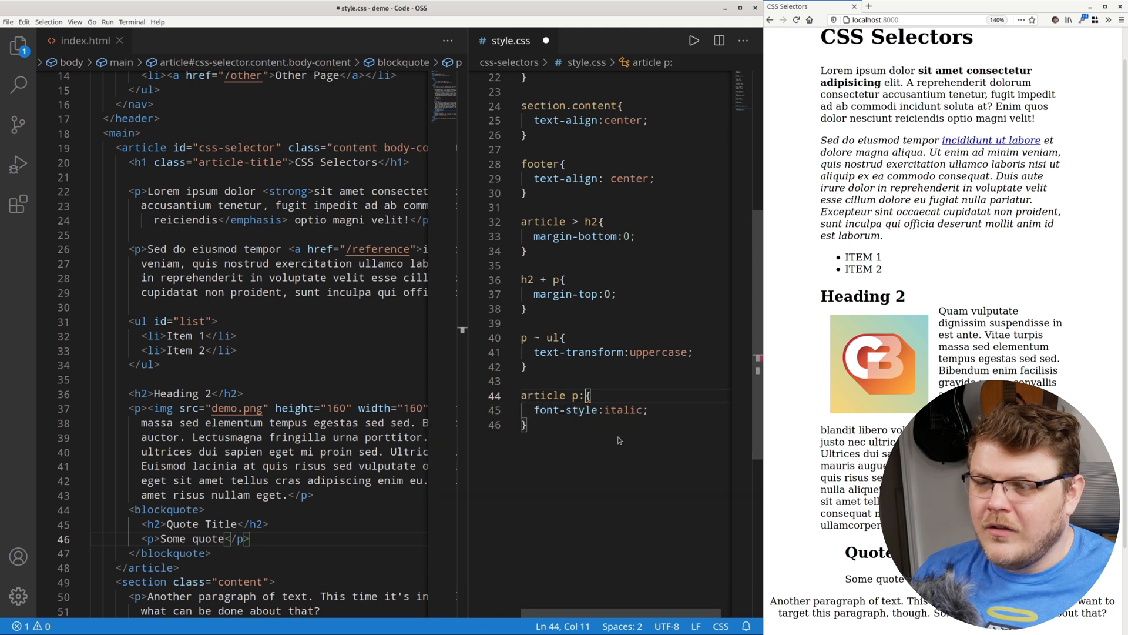
type("selection")
left_click(625, 410)
type("background-color:green")
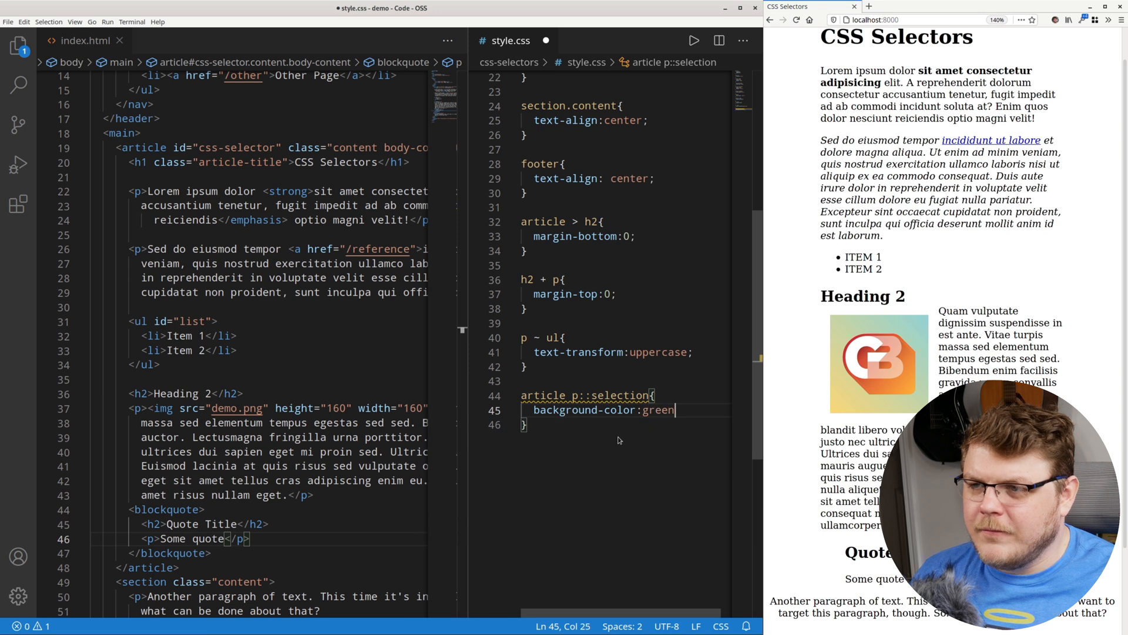
type(";")
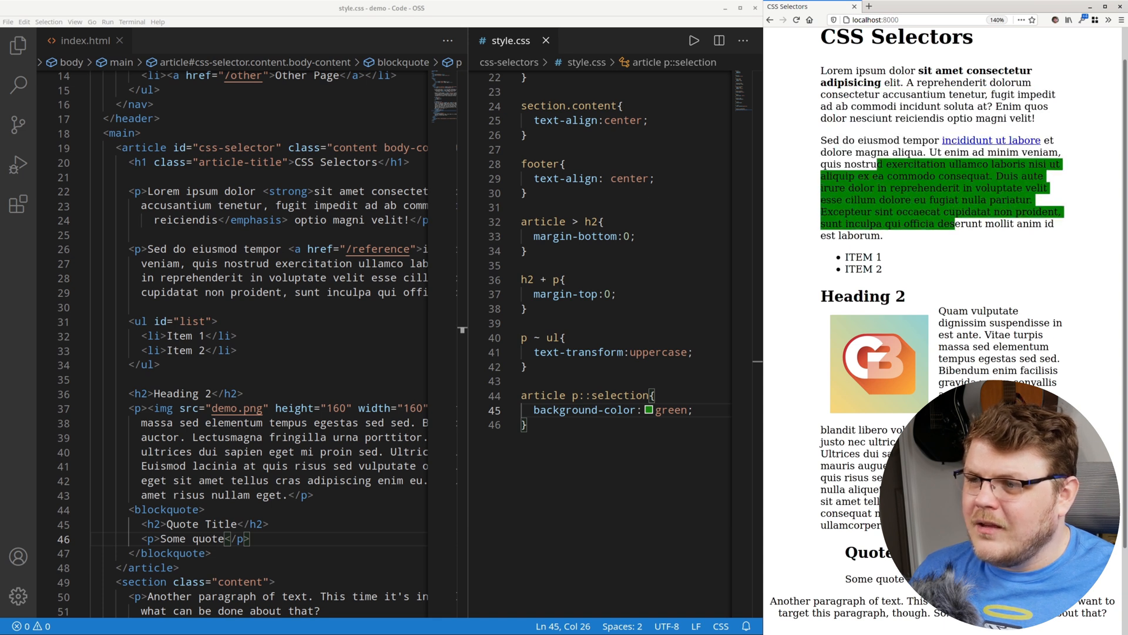
scroll("down", 3)
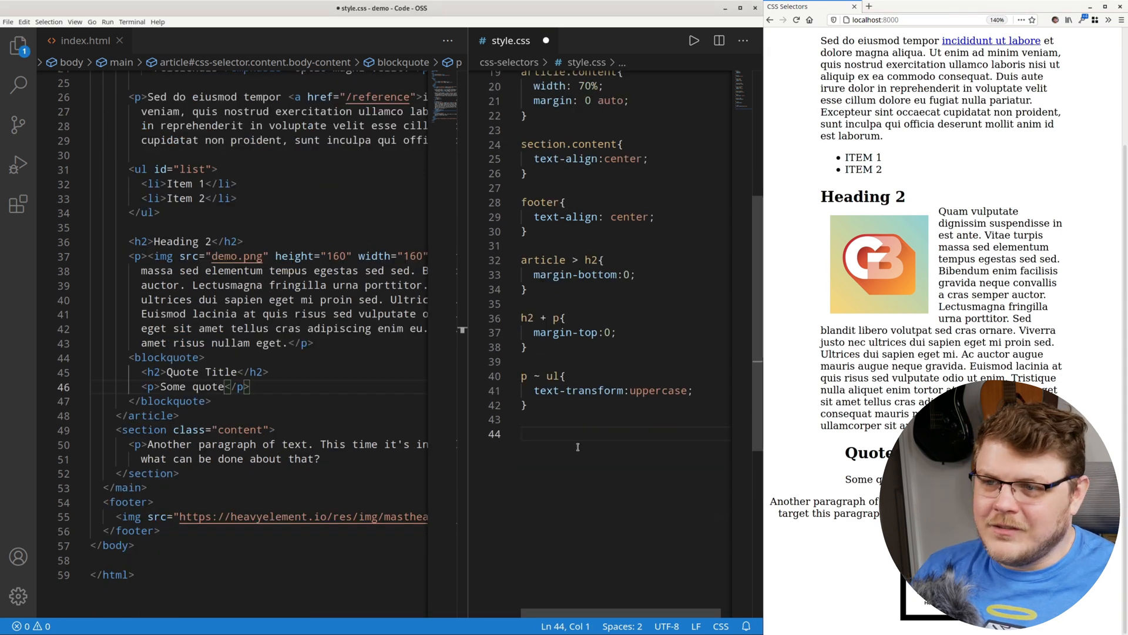
- Add an img rule with opacity .3
type("img{")
type("opacity: 0;")
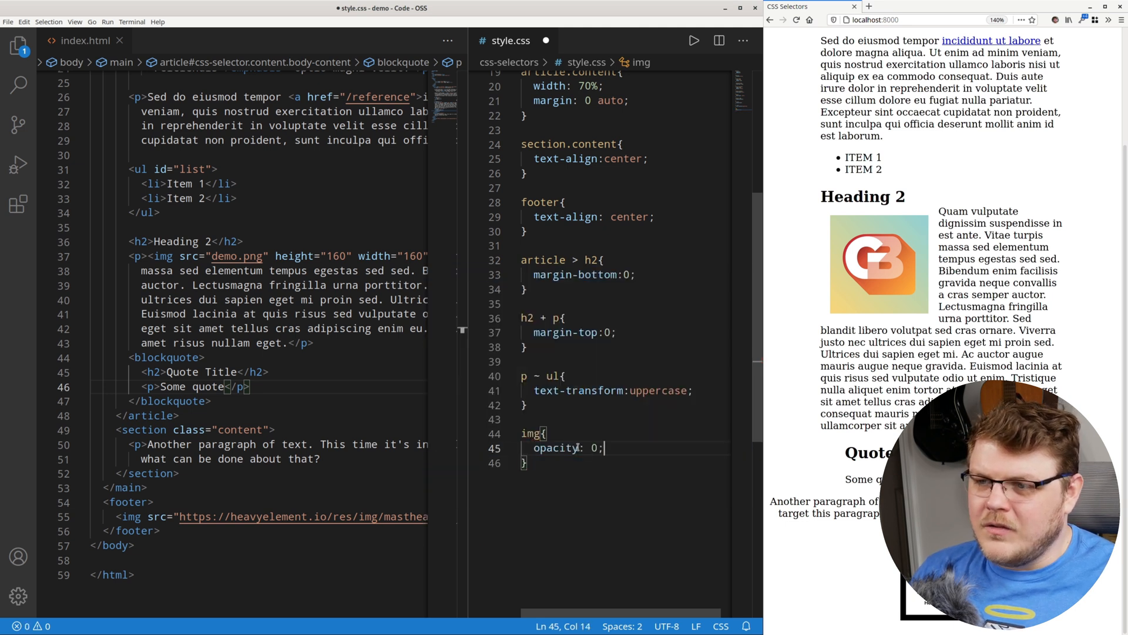
key("BackSpace")
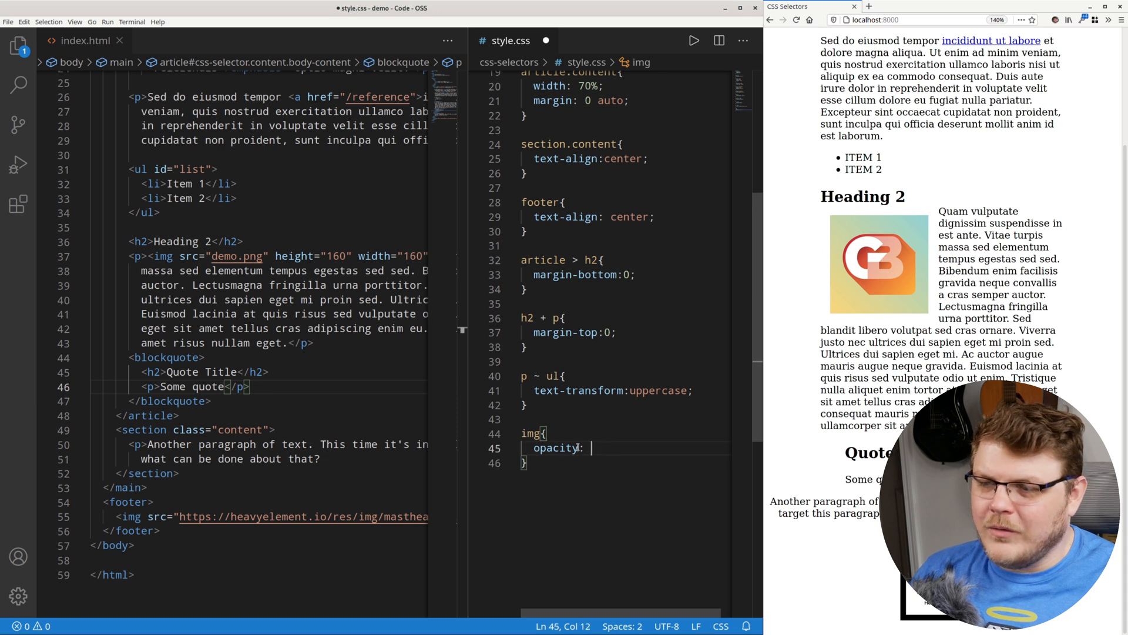
type(".3;")
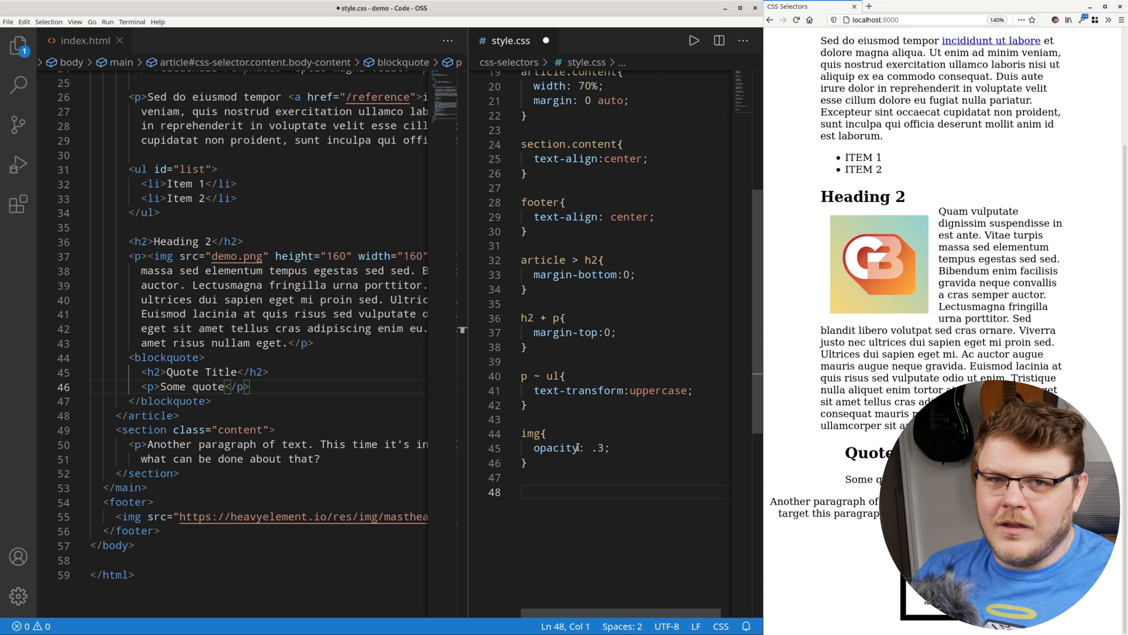
type(".")
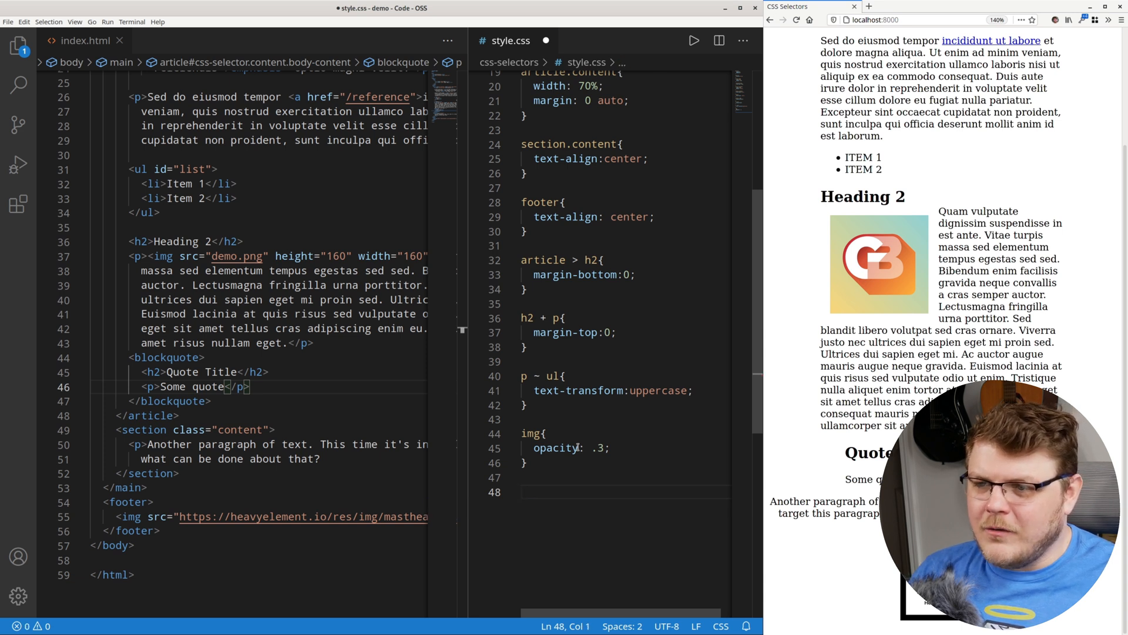
- Add an img:hover rule restoring opacity 1 and check it in the browser
type("img:hover{")
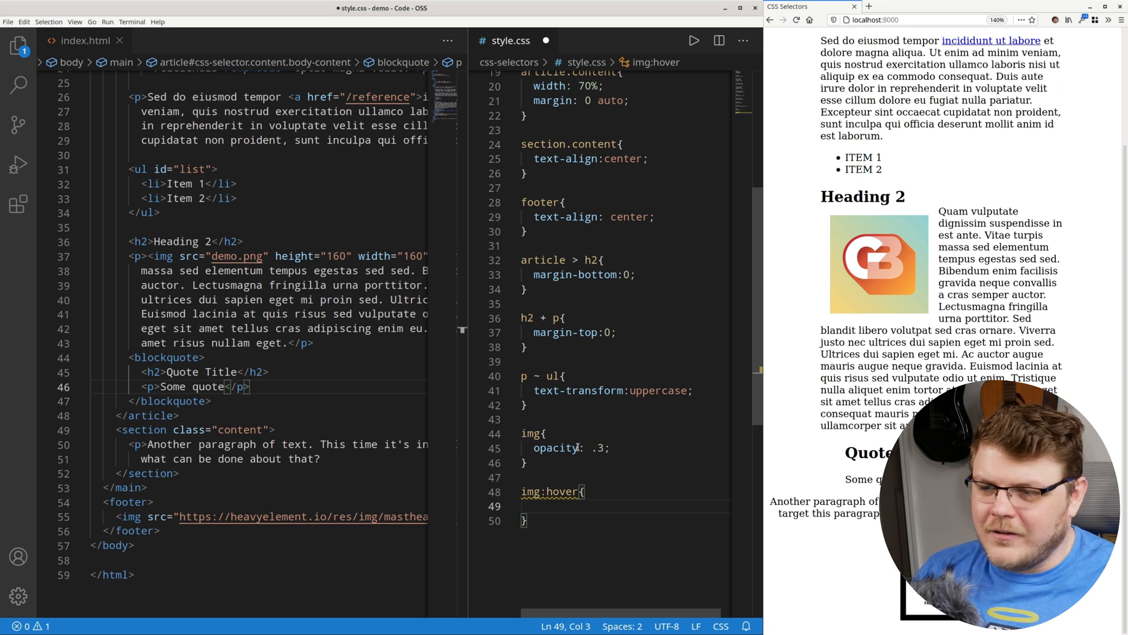
type("o")
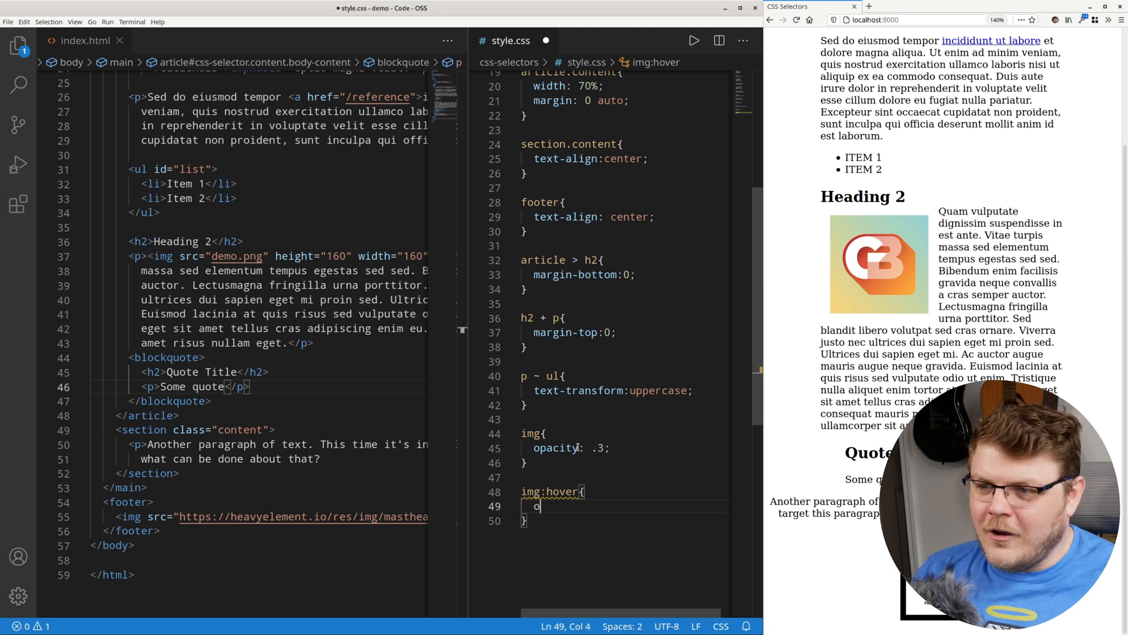
type("pacity:")
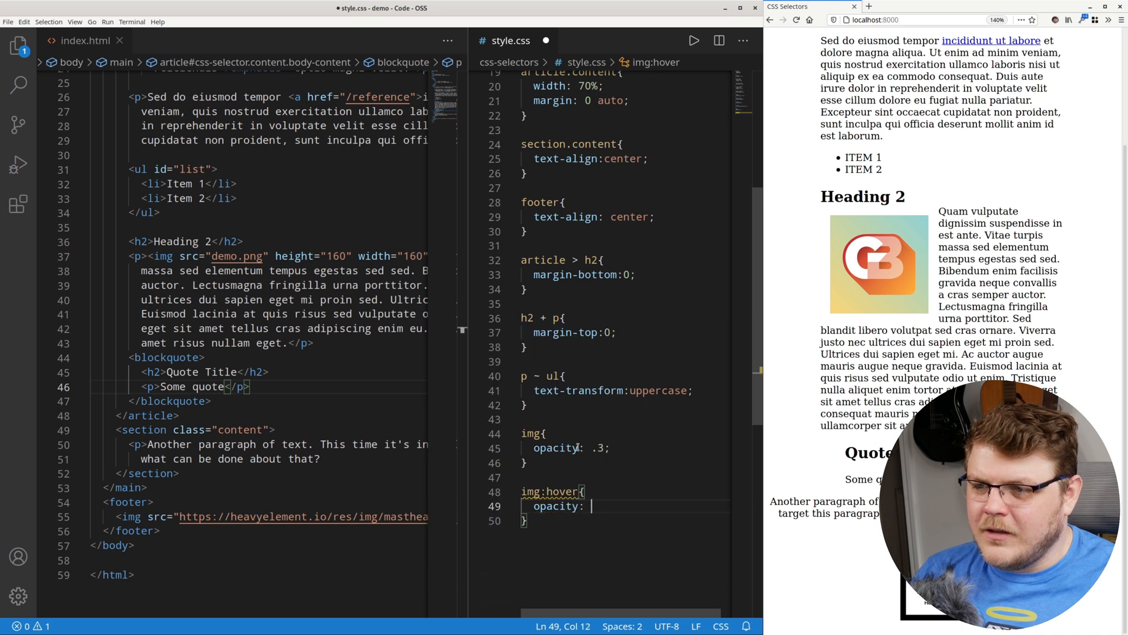
type("1;")
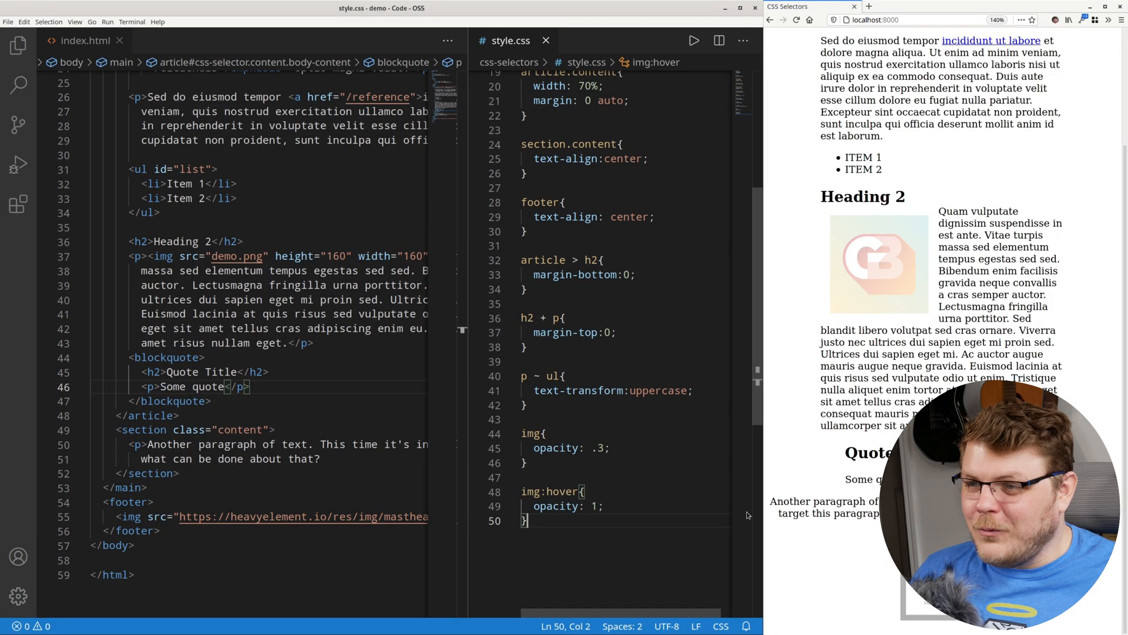
scroll("down", 3)
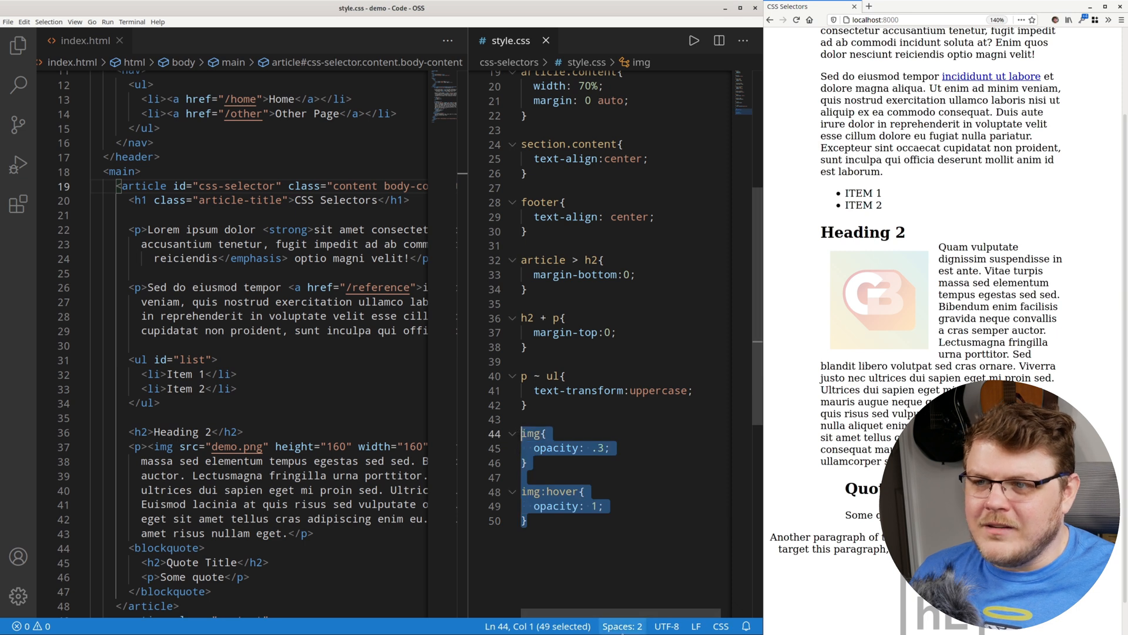
- Replace the img rules with article at opacity .5 and article:target at opacity 1, then select the css-selector id
key("Delete")
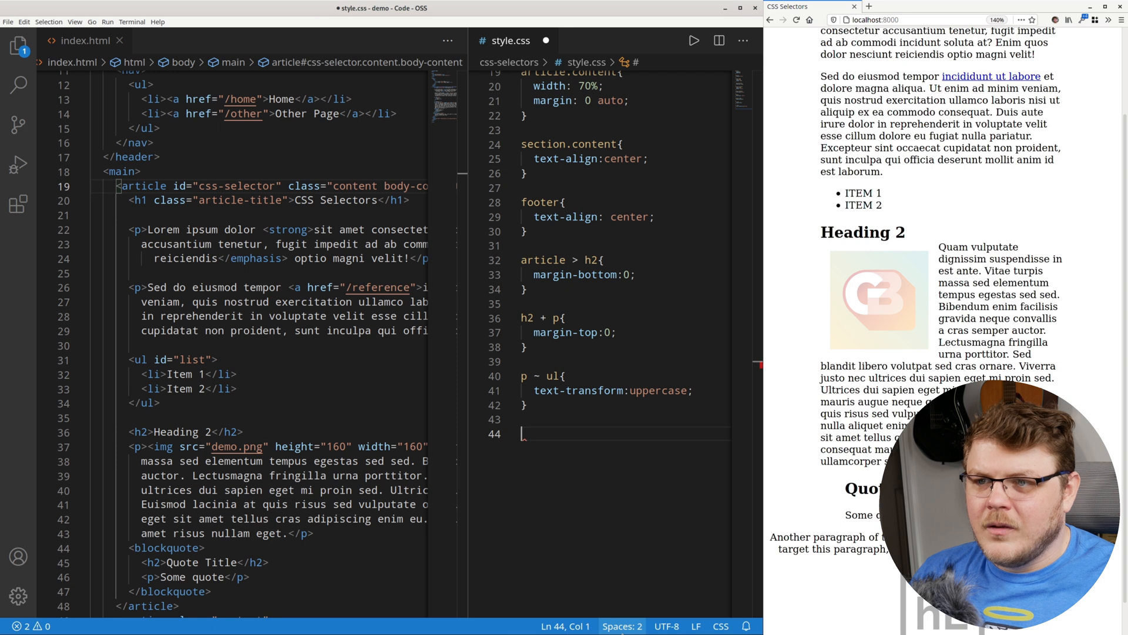
type("article:")
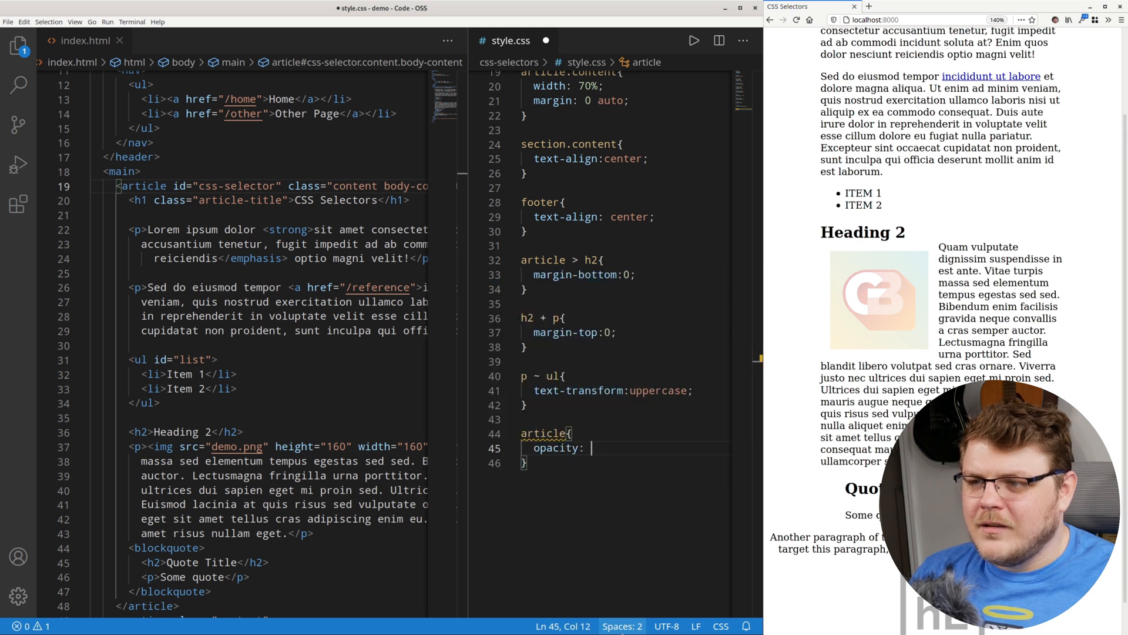
type(".5;")
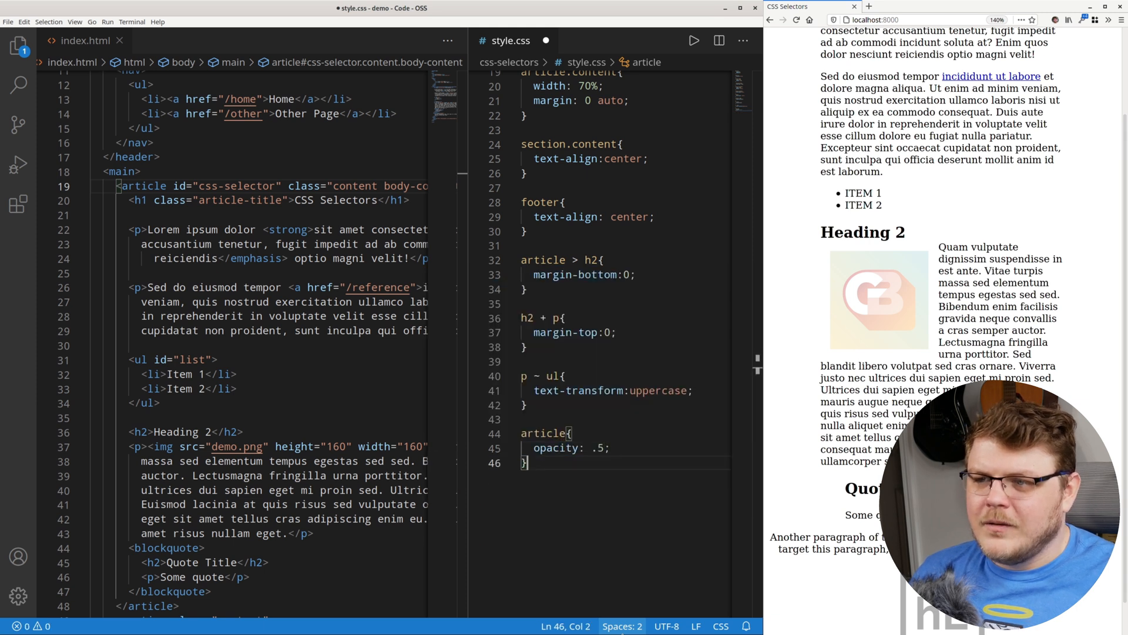
type("article:target{")
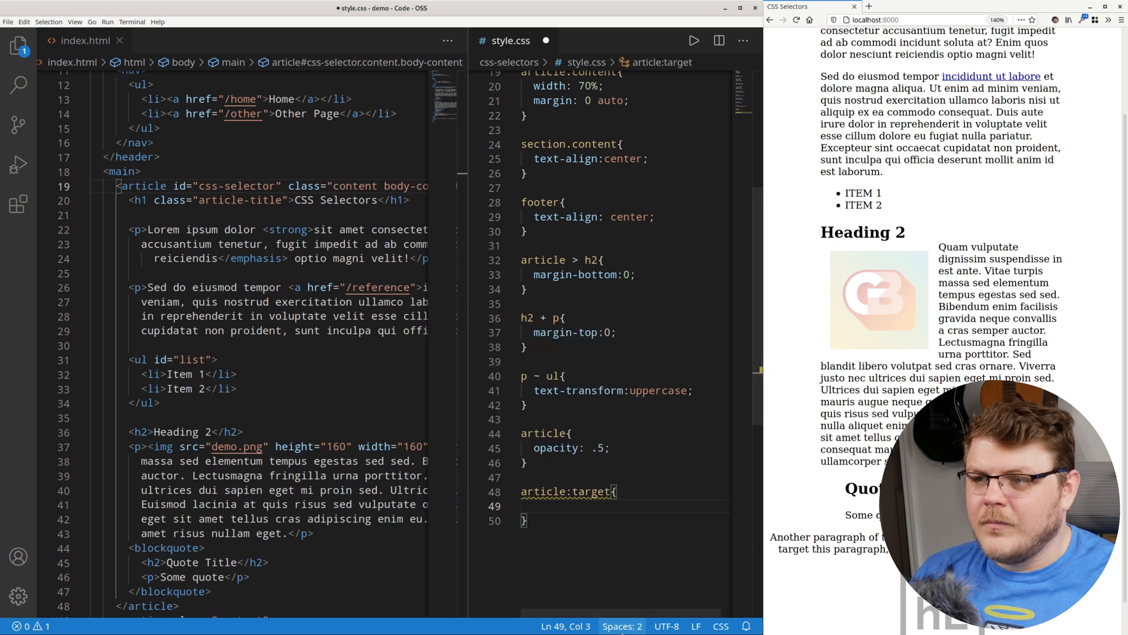
type("opacity: 1;")
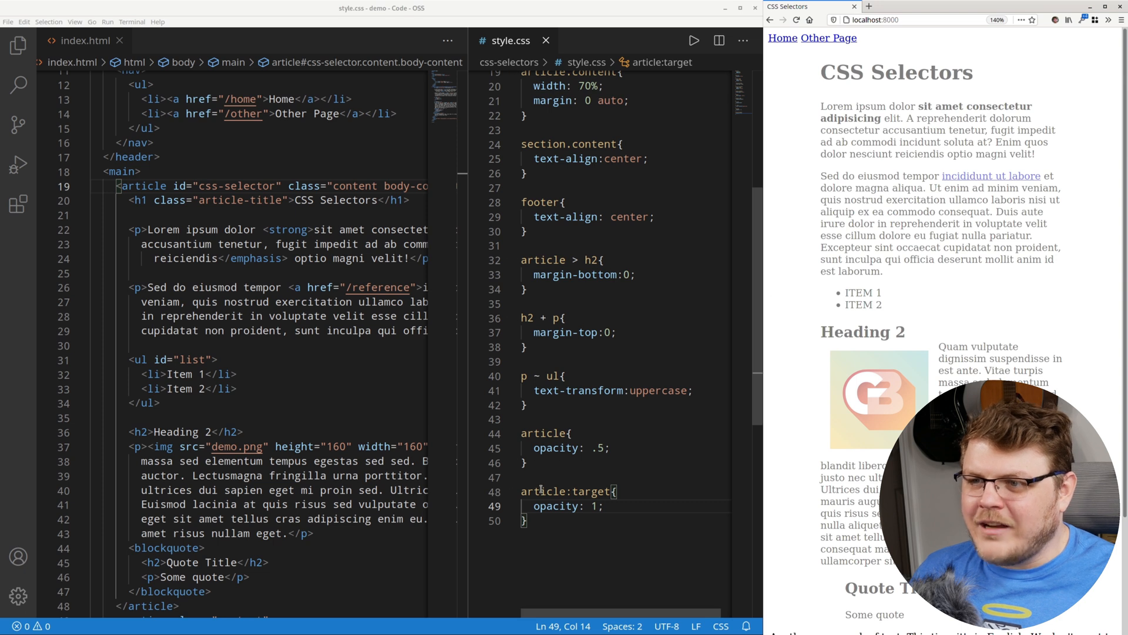
double_click(596, 491)
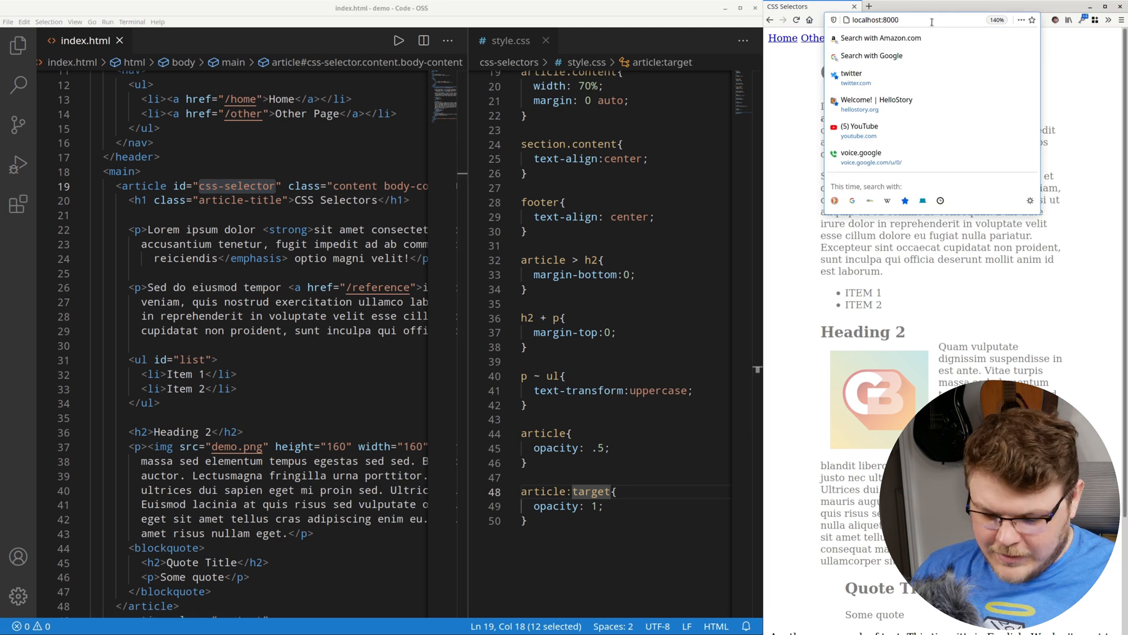
- Append #css-selector to the localhost URL to preview the targeted article at full opacity
type("#css-selector")
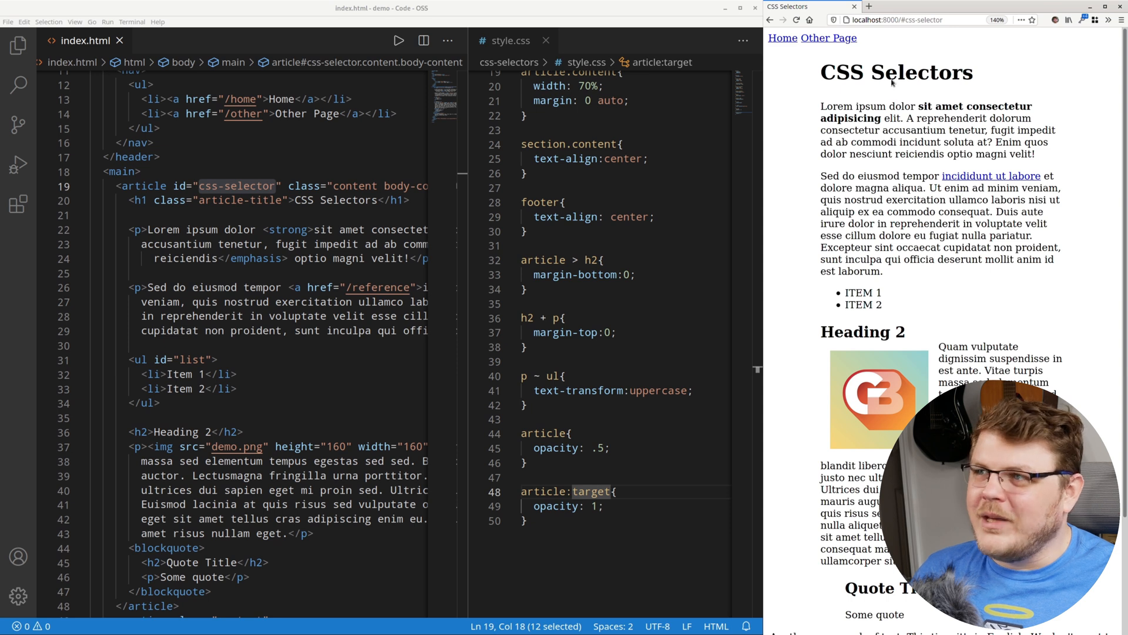
left_click(921, 20)
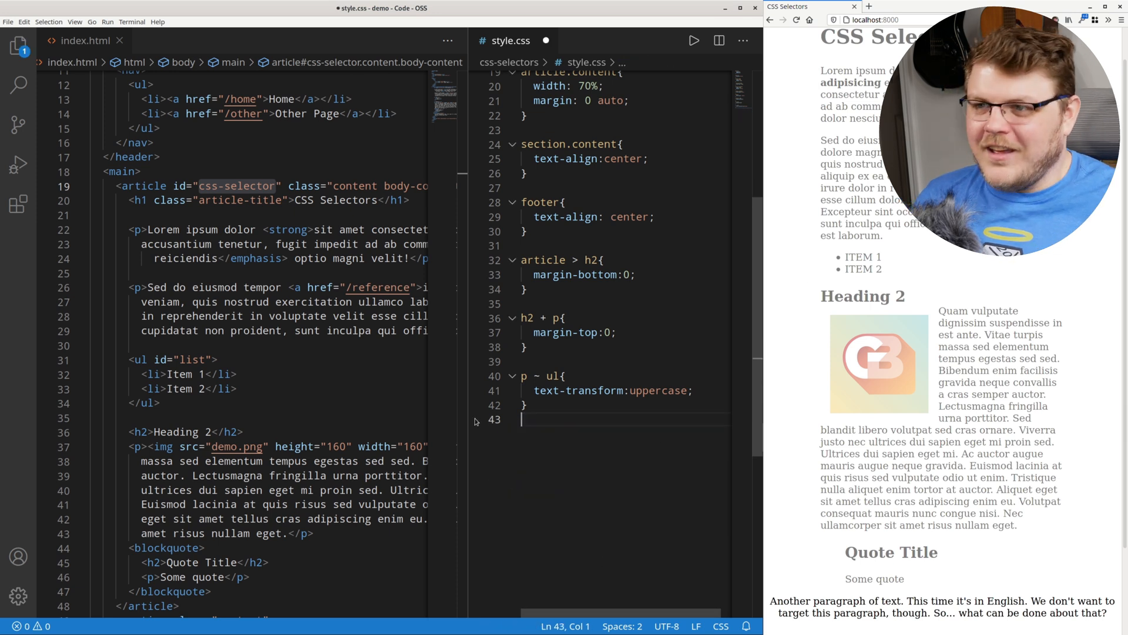
- Add a blockquote rule with lightgray background and 0 10px padding
key("enter")
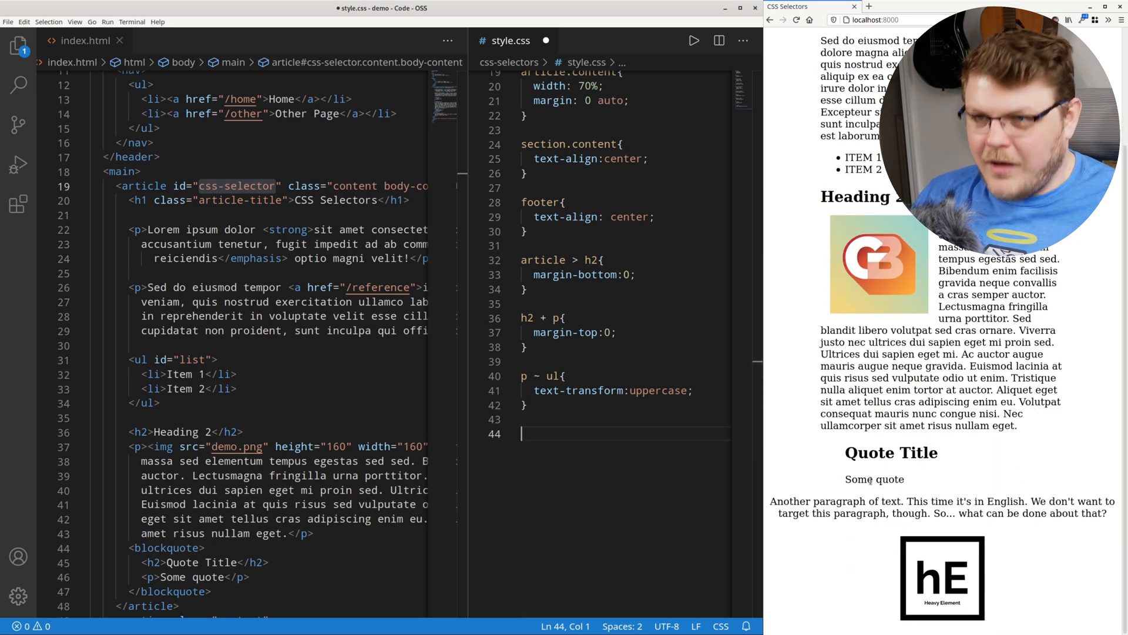
type("blockquote")
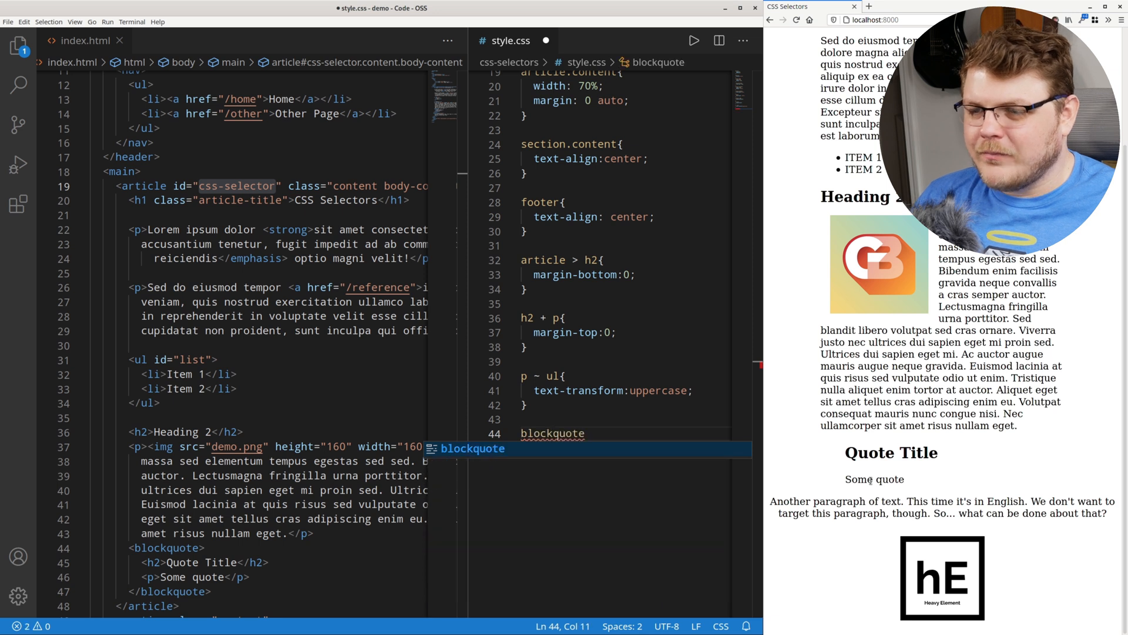
type("backgound-color:")
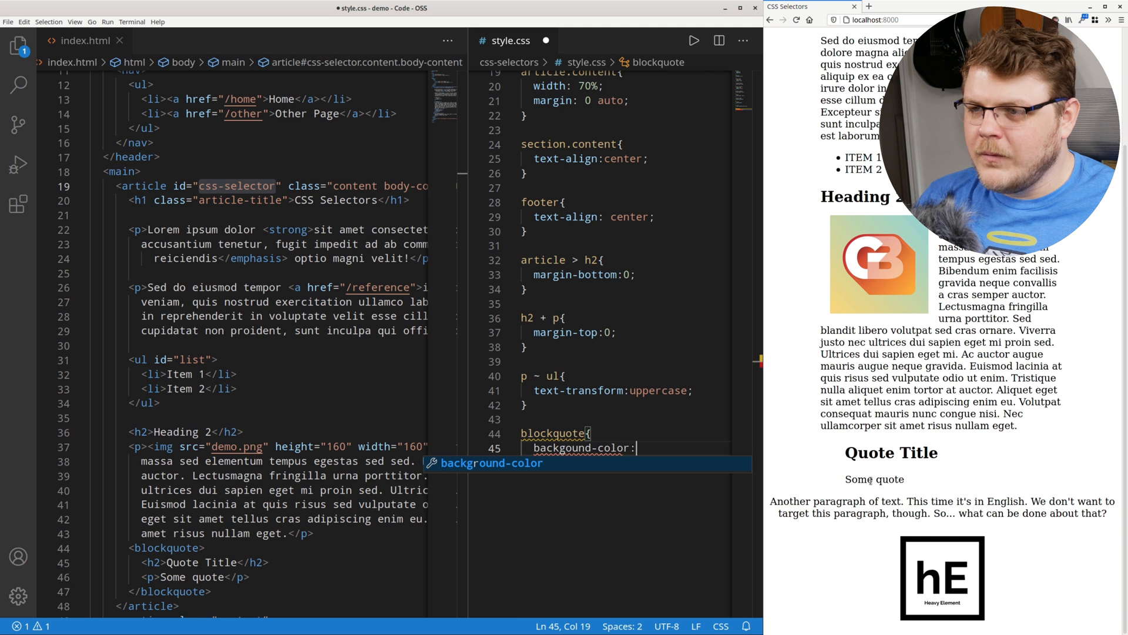
type("lightgray;")
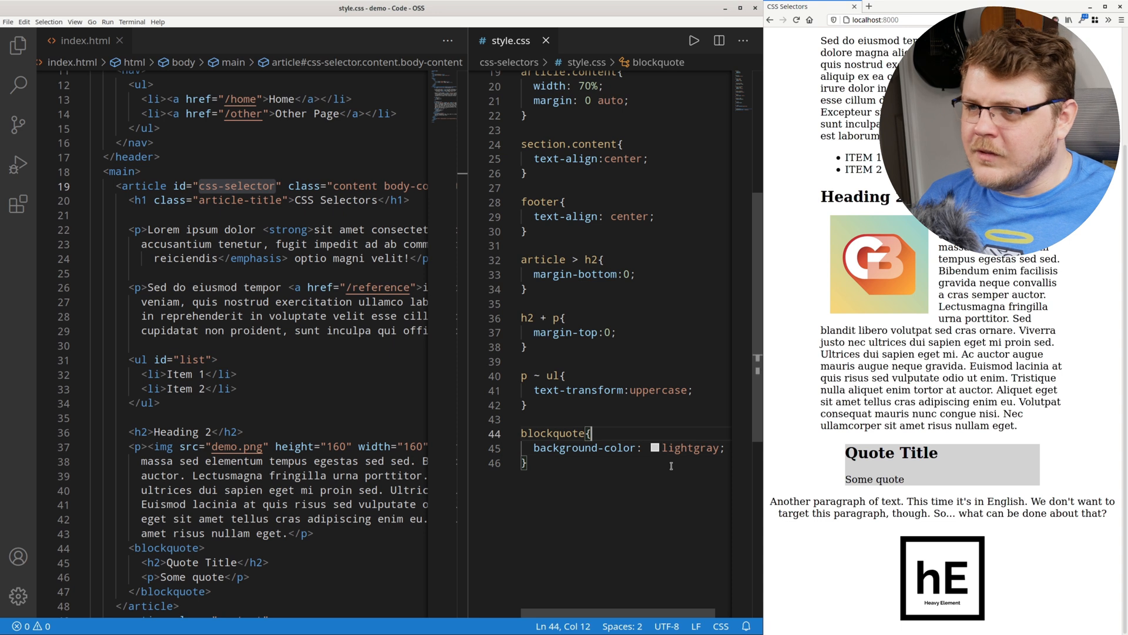
type("pa")
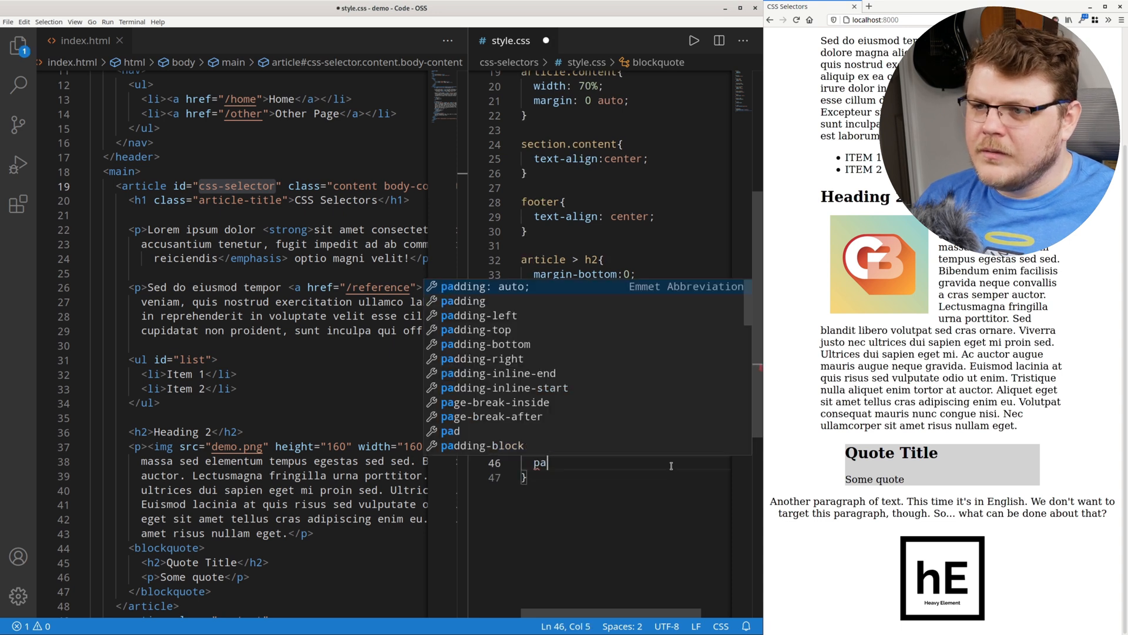
type("dding:")
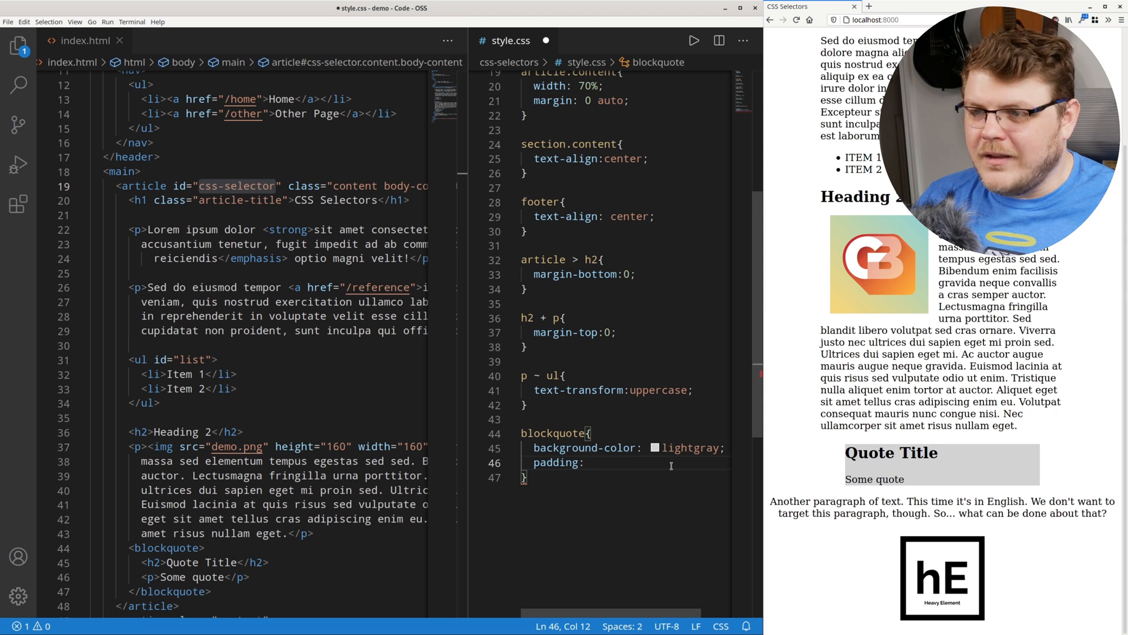
type("8")
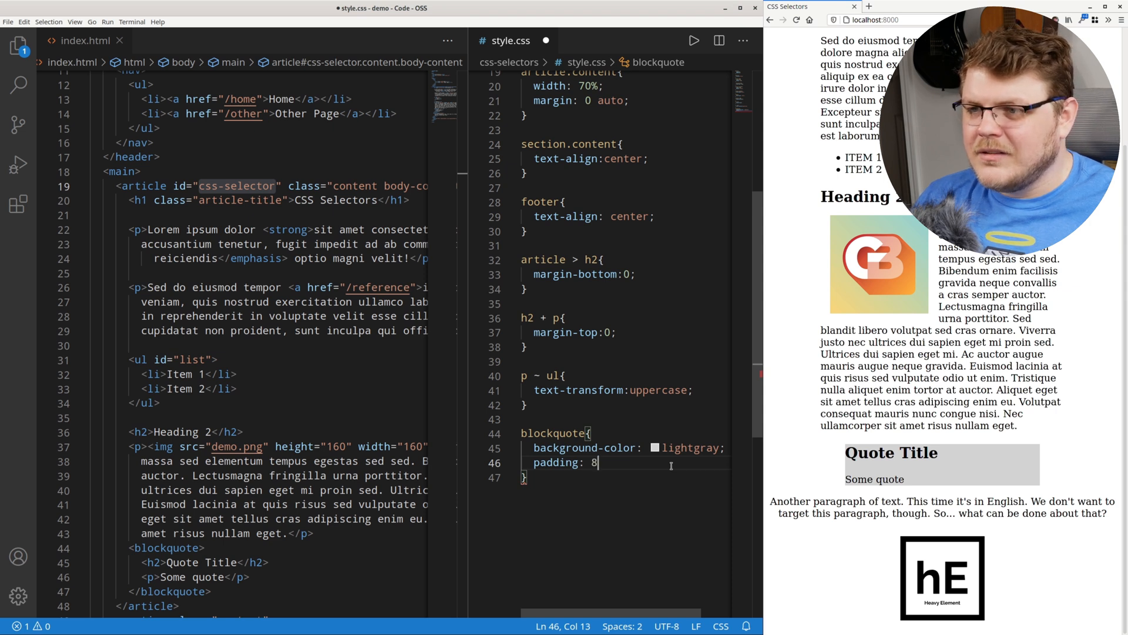
type("10p")
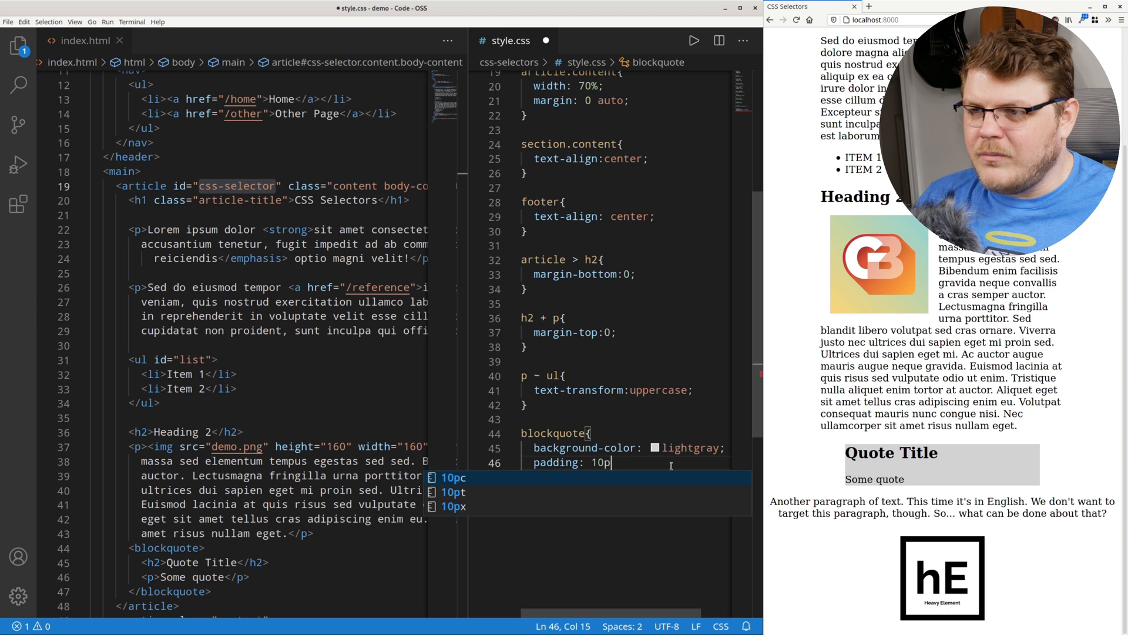
type("x;")
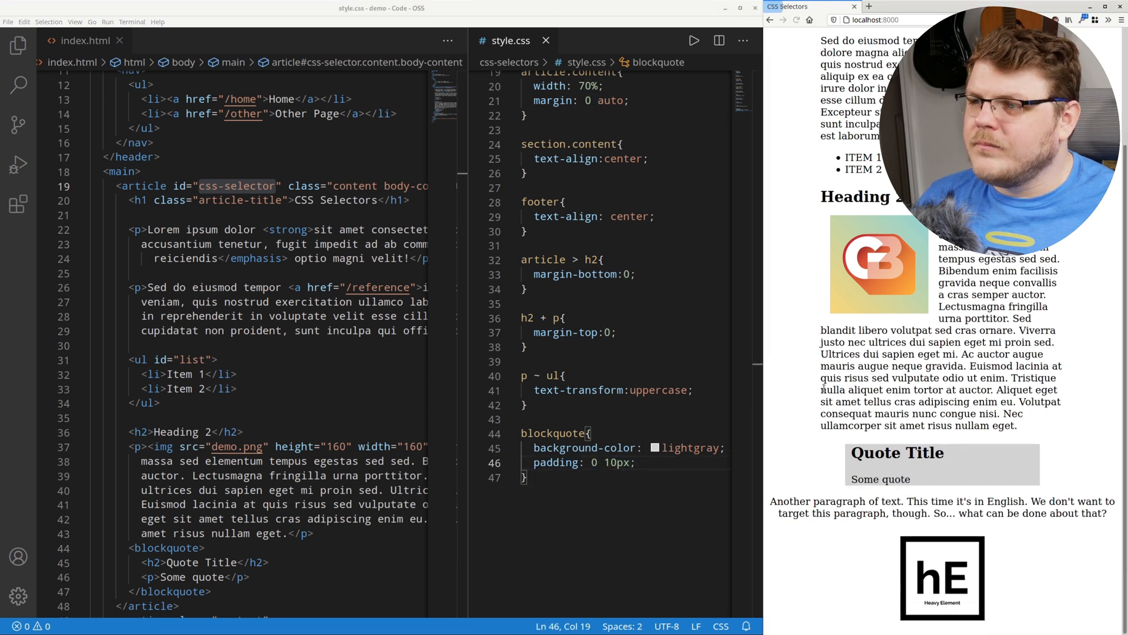
- Add a blockquote:before rule inserting a quotation mark as content, and begin its position
type("blockquote:before{")
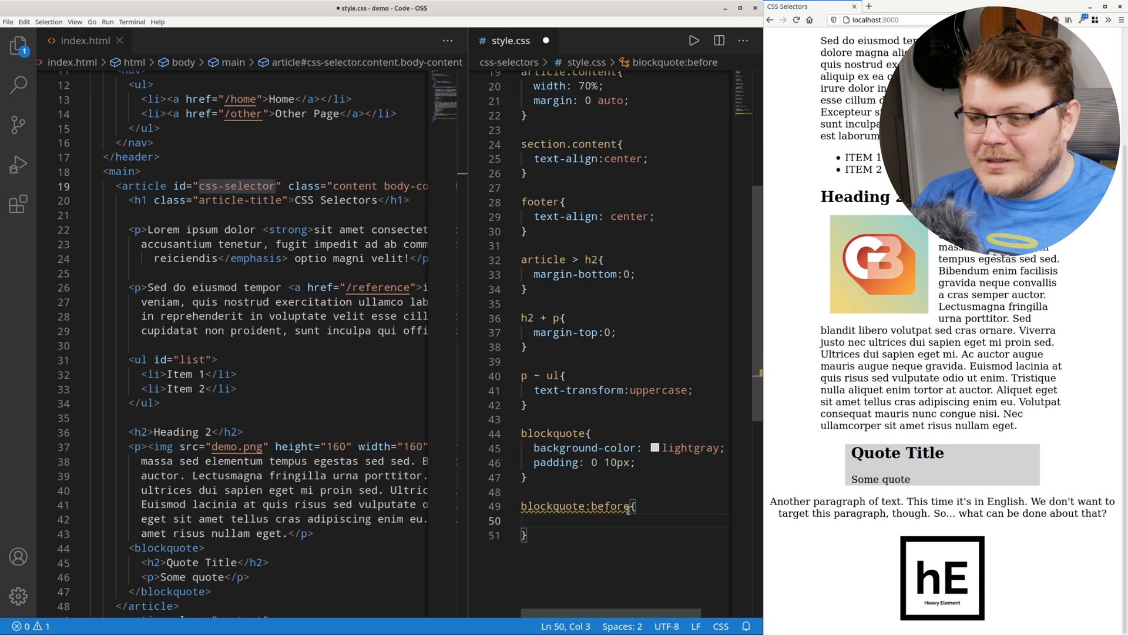
type("content:\"")
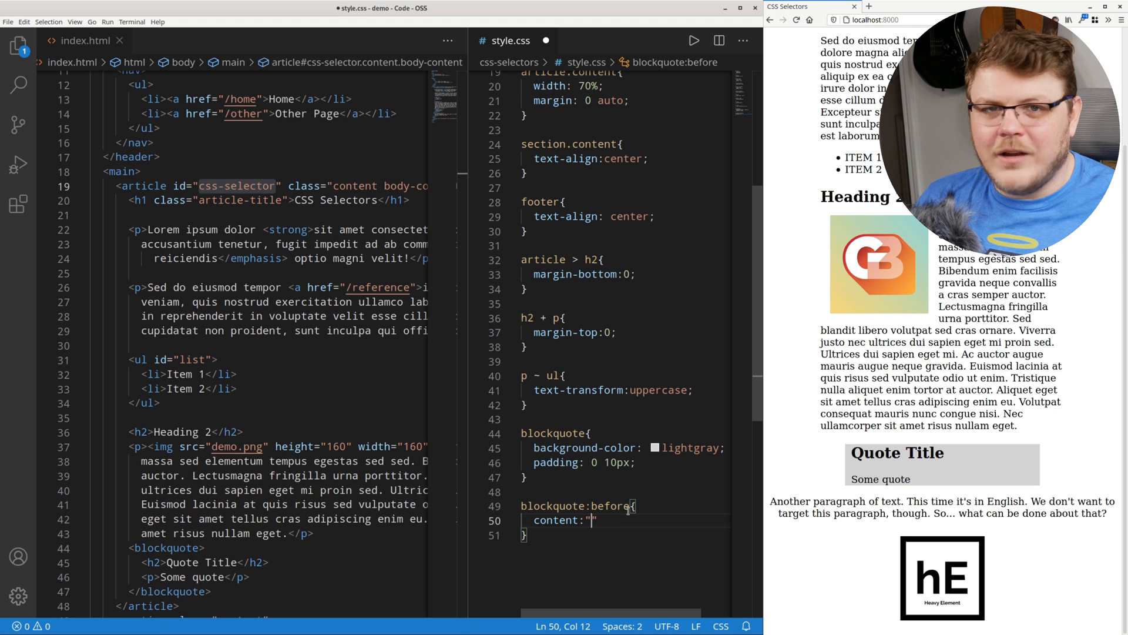
type(";")
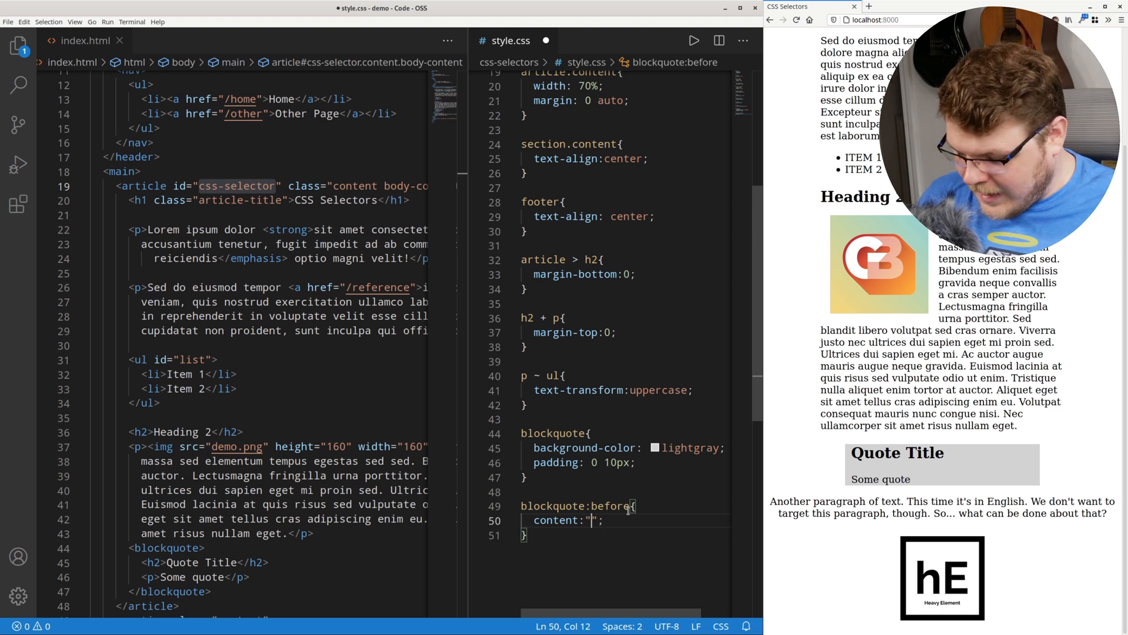
type("\\\"")
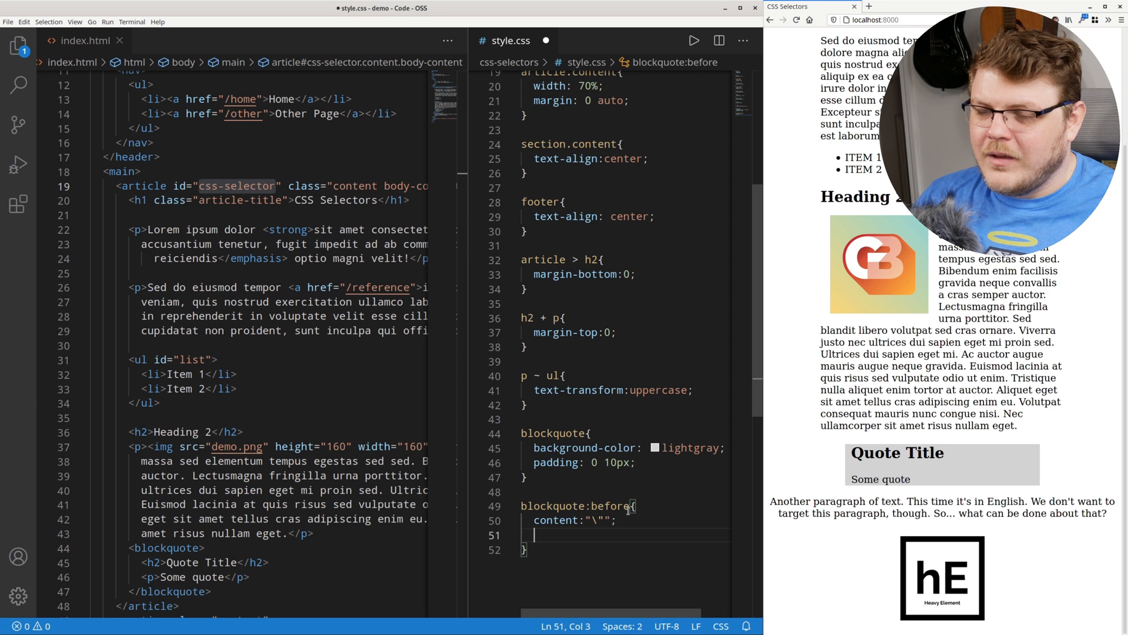
key("Backspace")
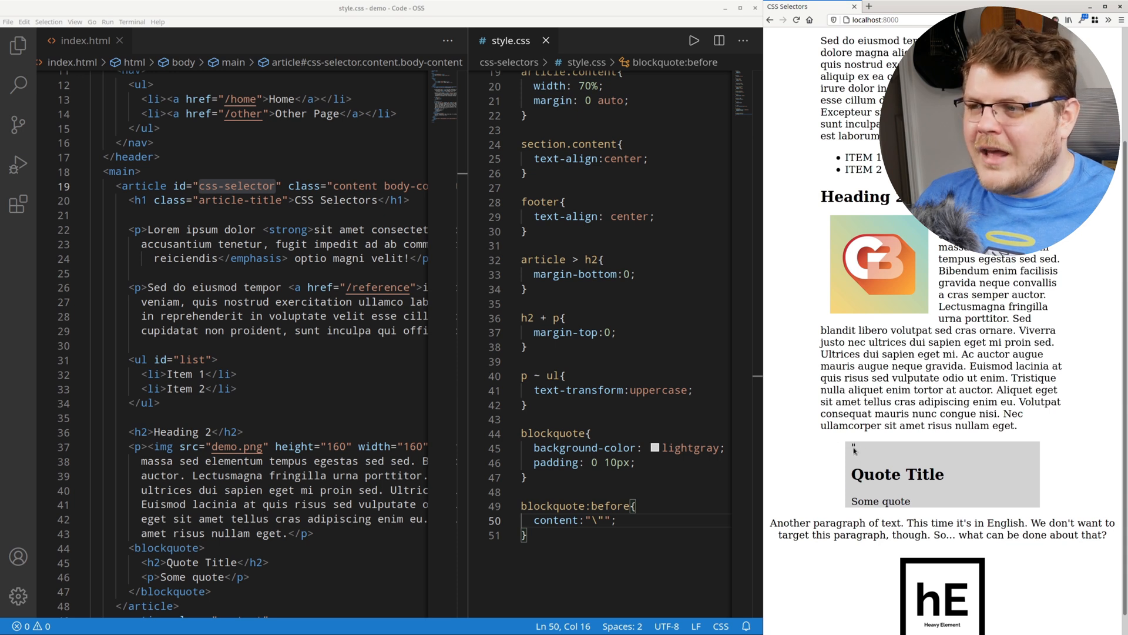
mouse_move(508, 531)
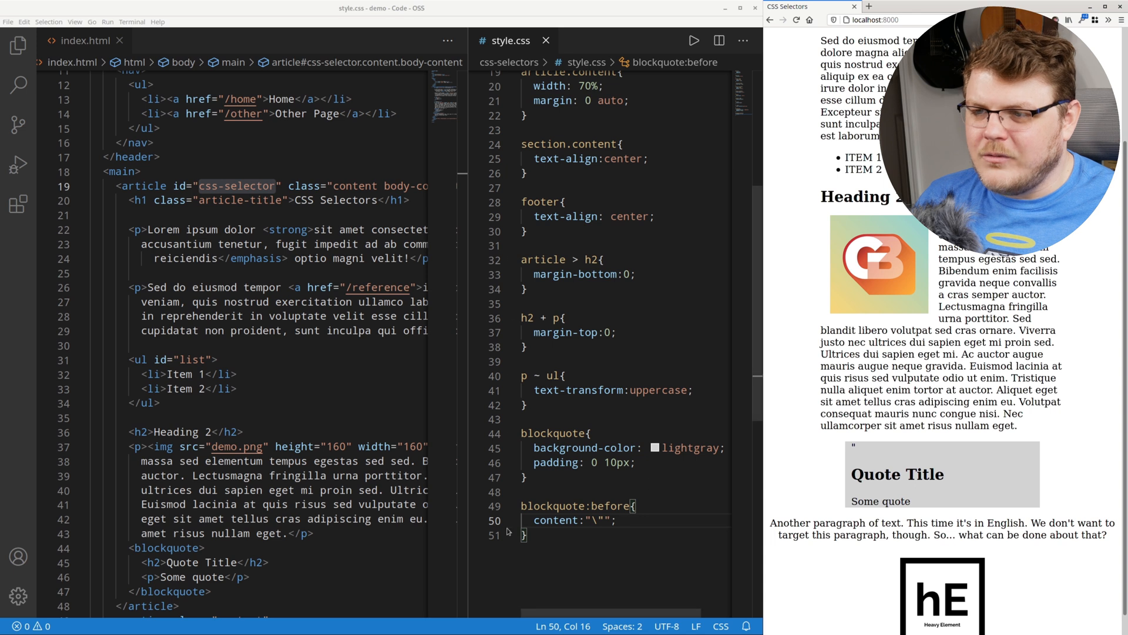
type("position:relative;")
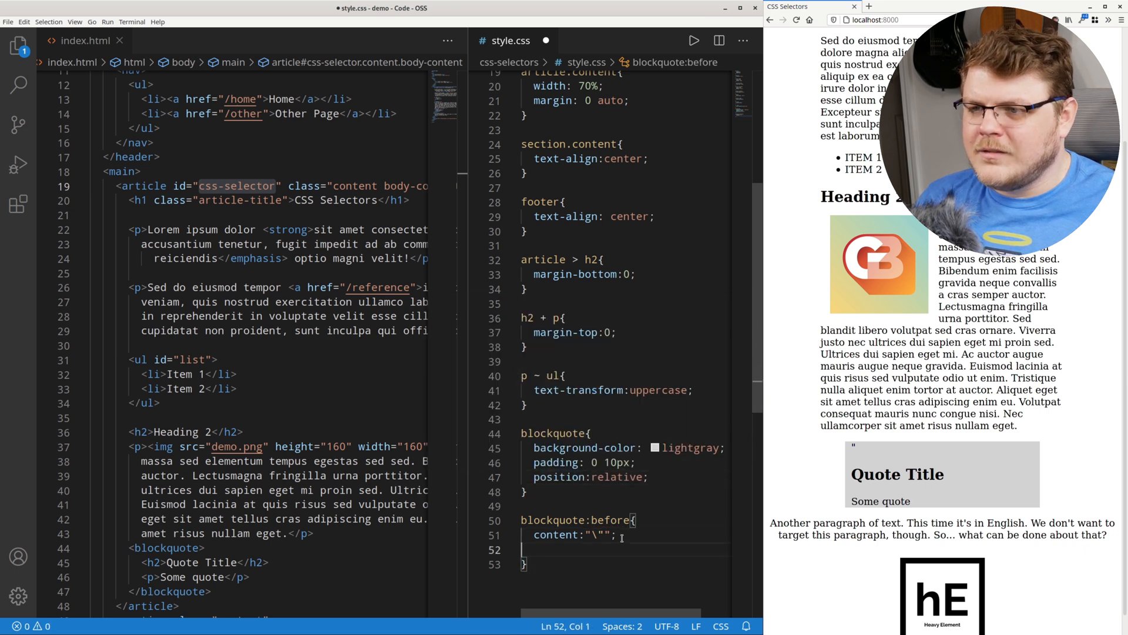
- Make the quote mark absolutely positioned with an 8rem font size
type("position")
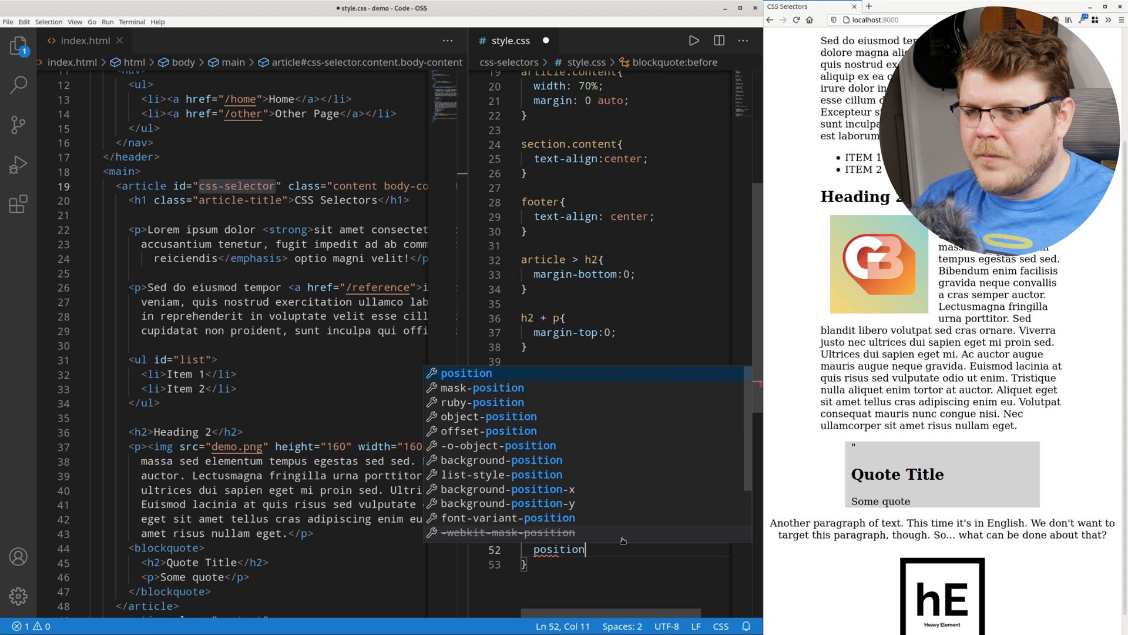
type(":absolute;")
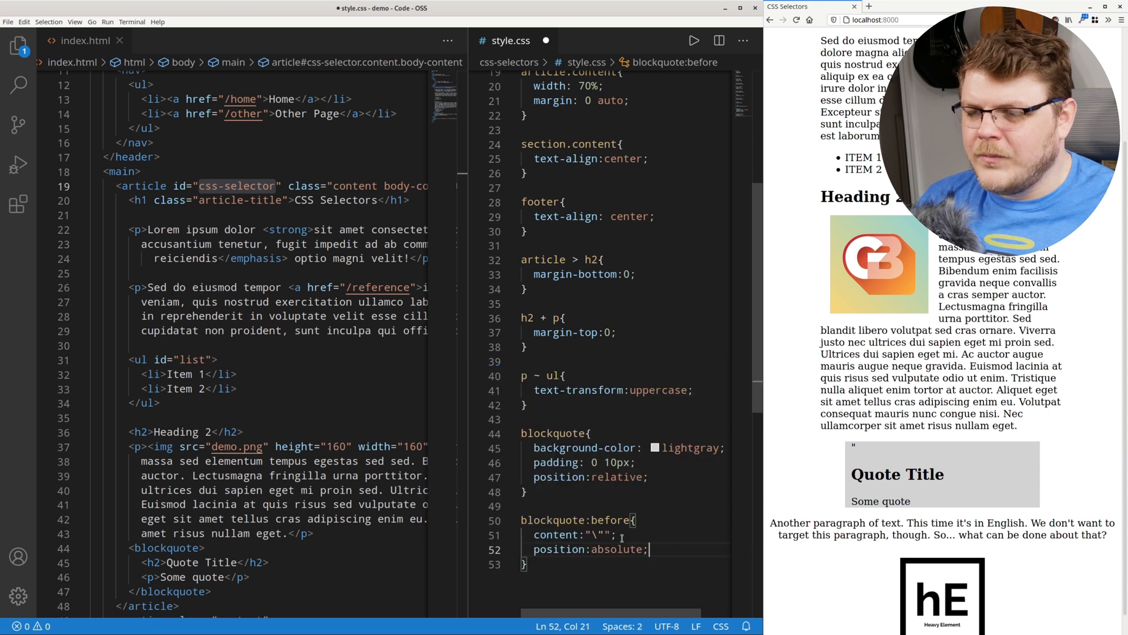
type("font-size:")
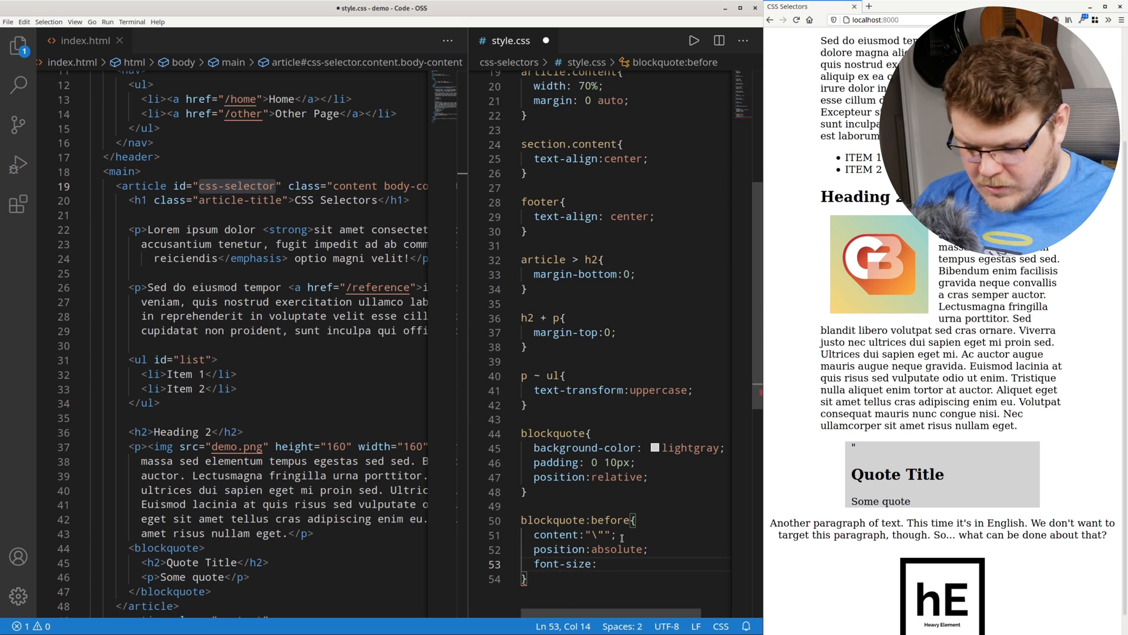
type("15")
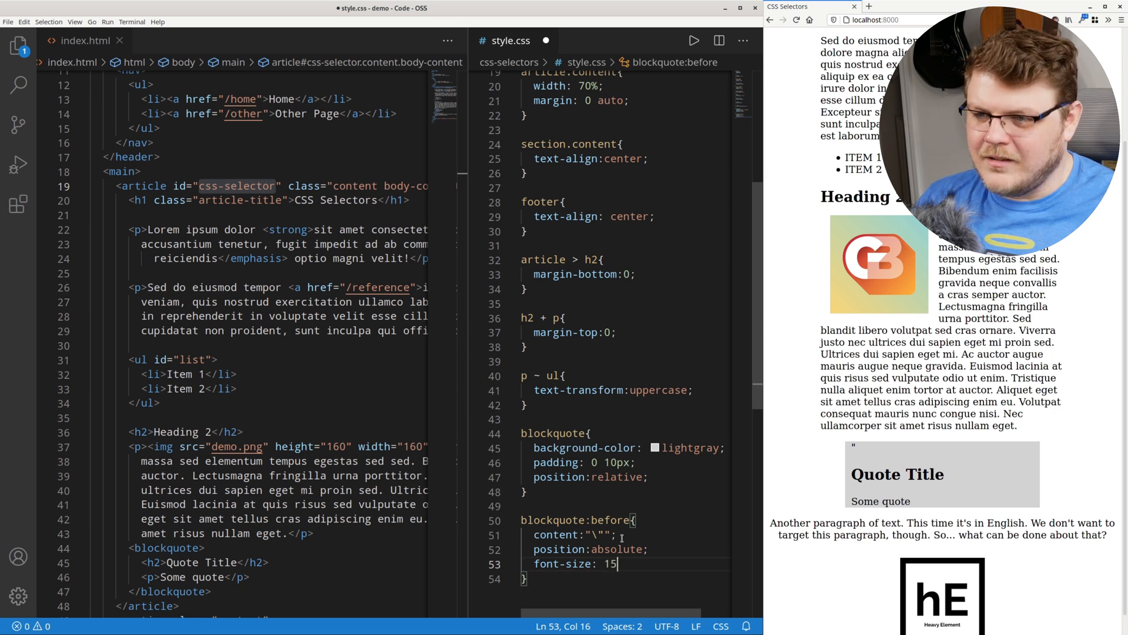
type("8rem;")
left_click(625, 534)
type("201C")
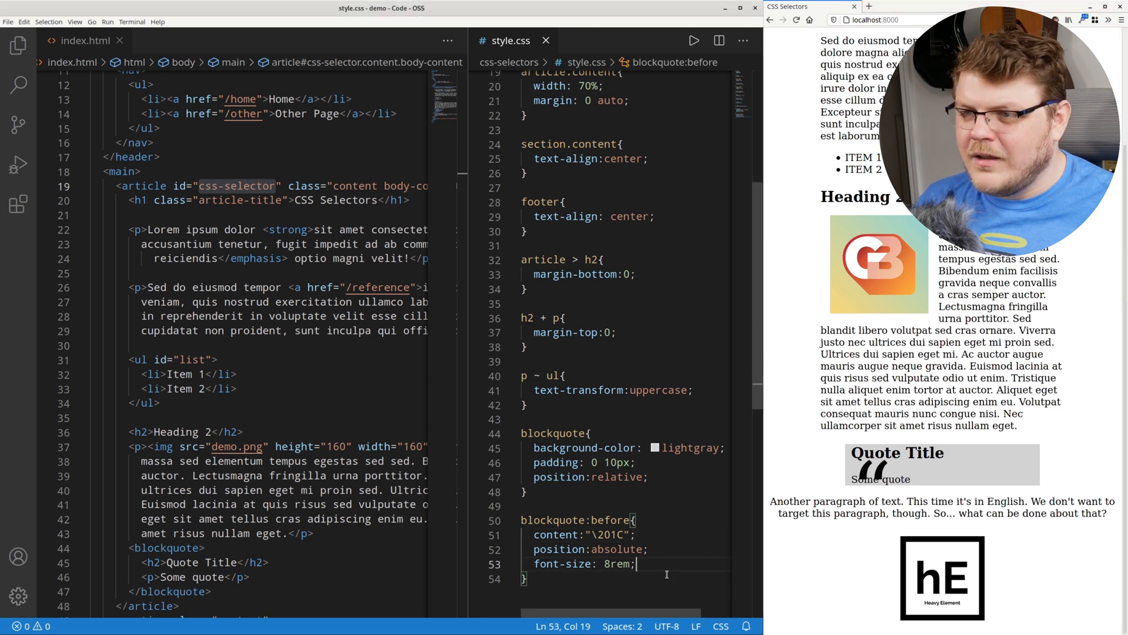
- Give the quote mark gray color and z-index -1 so it sits behind the text
key("Enter")
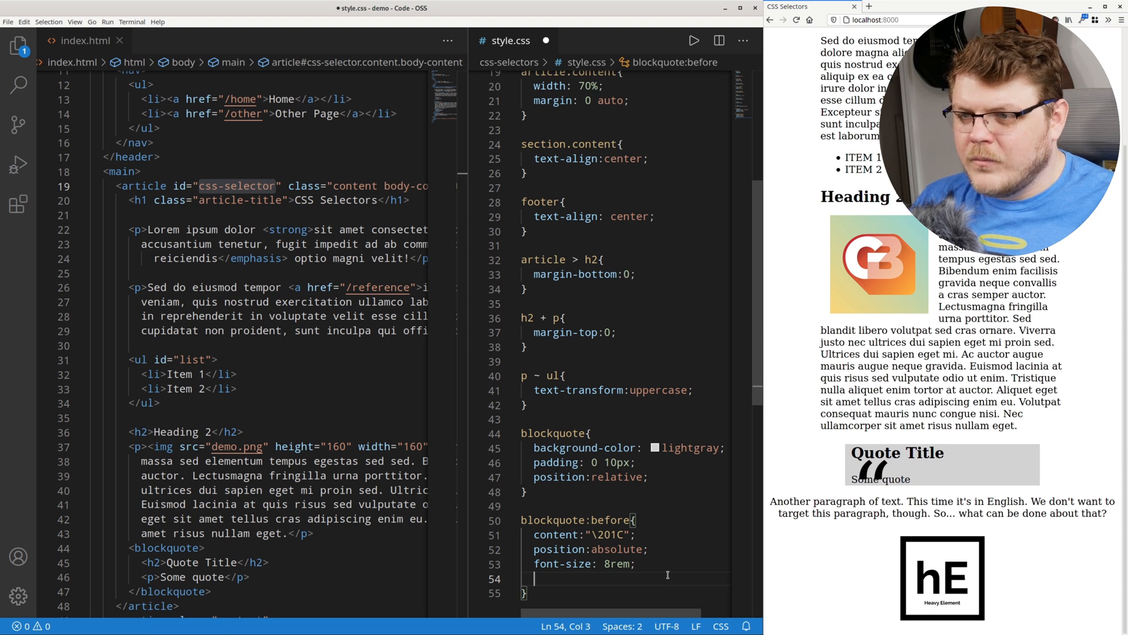
type("color:lightgray")
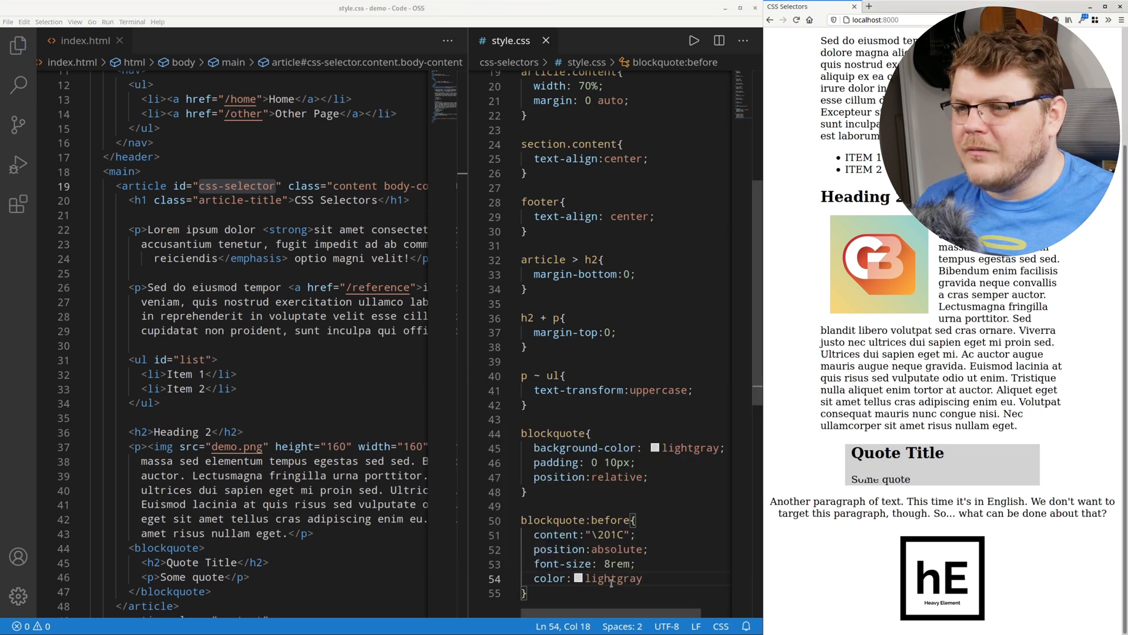
type("g")
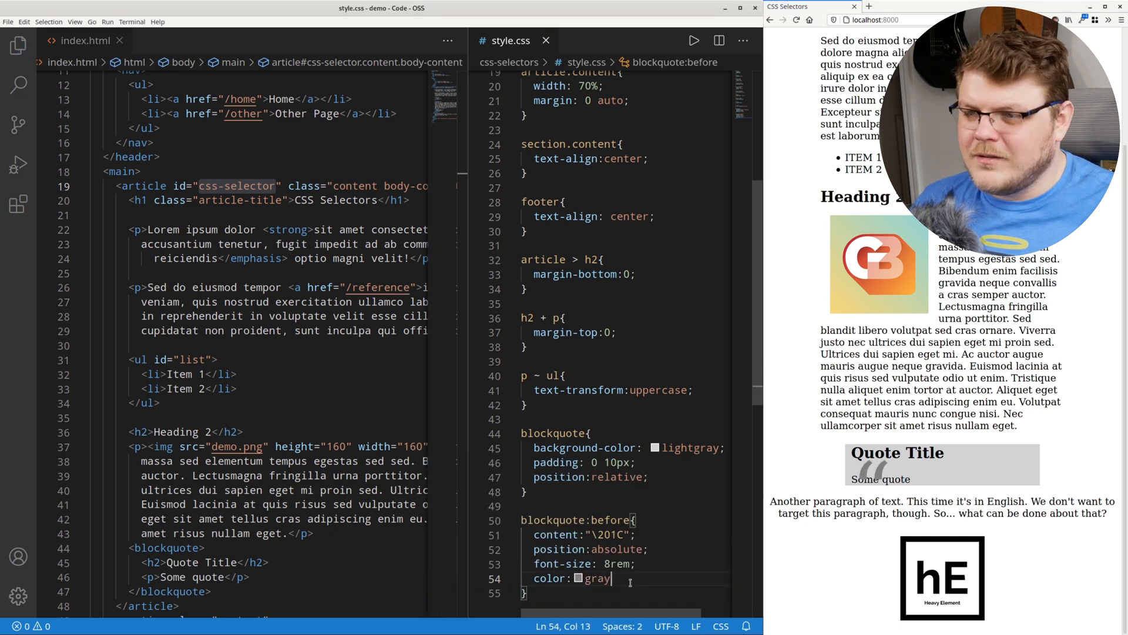
type("z-index:")
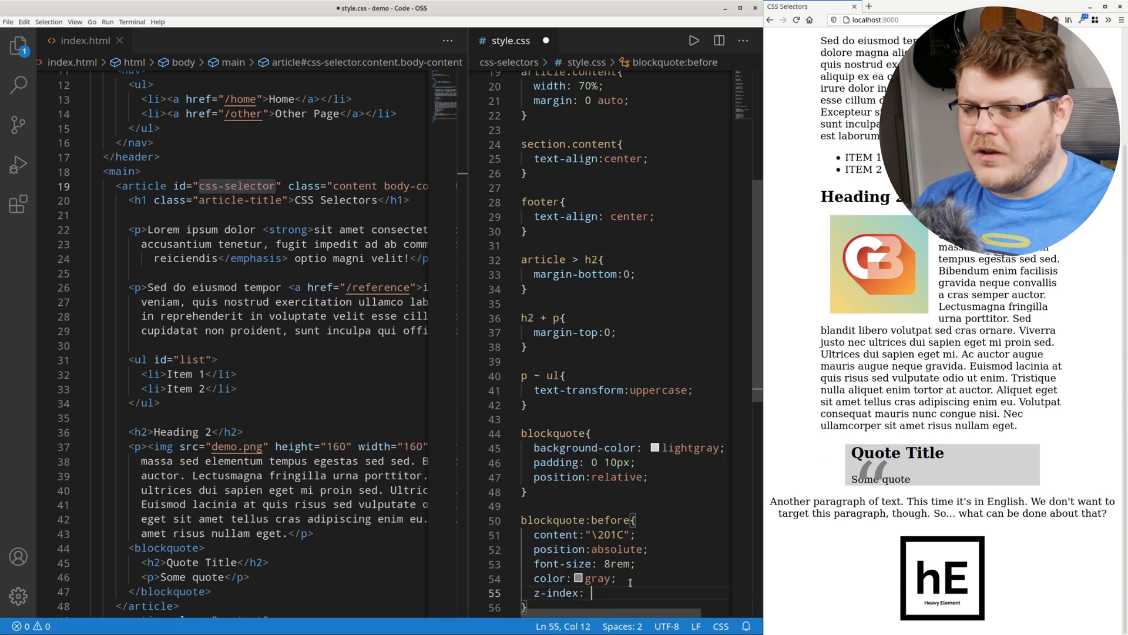
type("-1;")
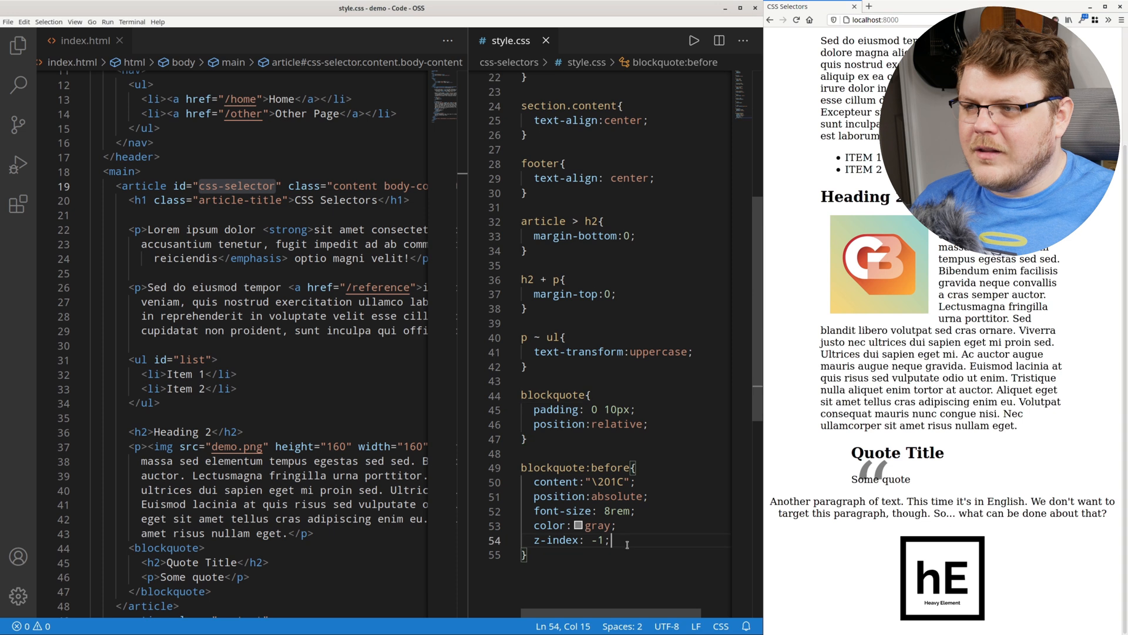
- Offset the quote mark with top -20px and left 0, then select the ::before rule for removal
type("top:-50px;")
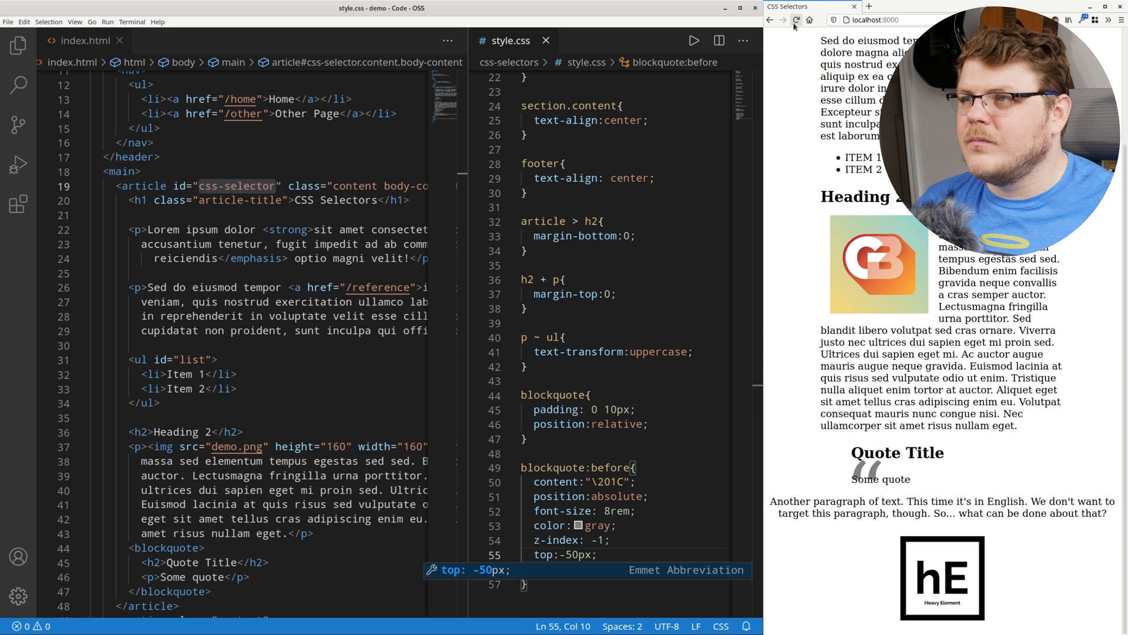
type("left:0;")
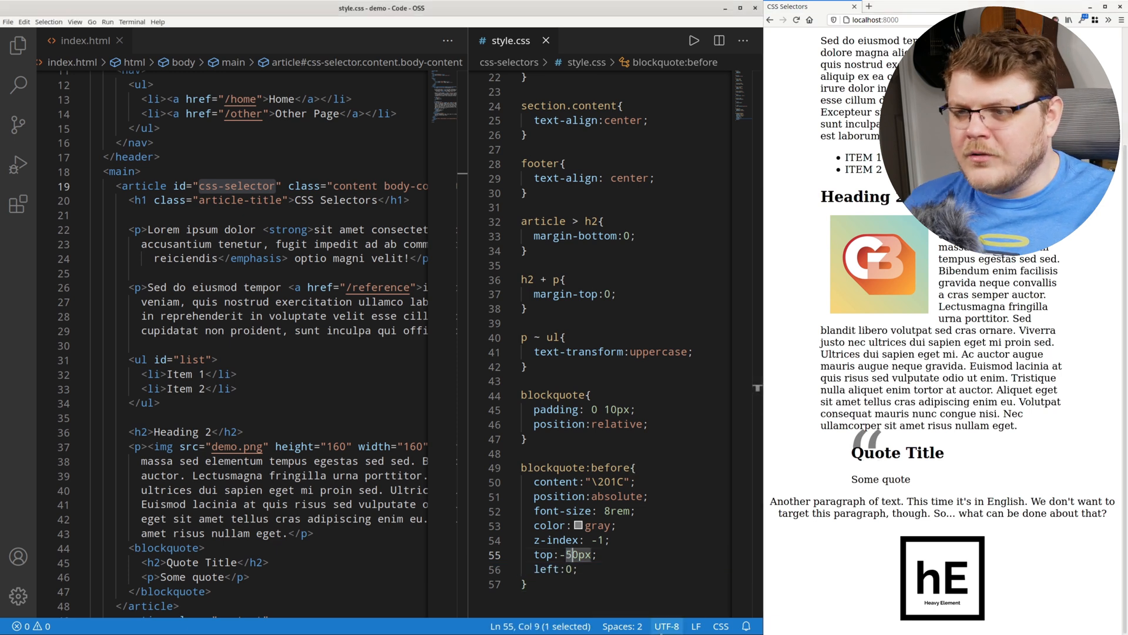
type("20")
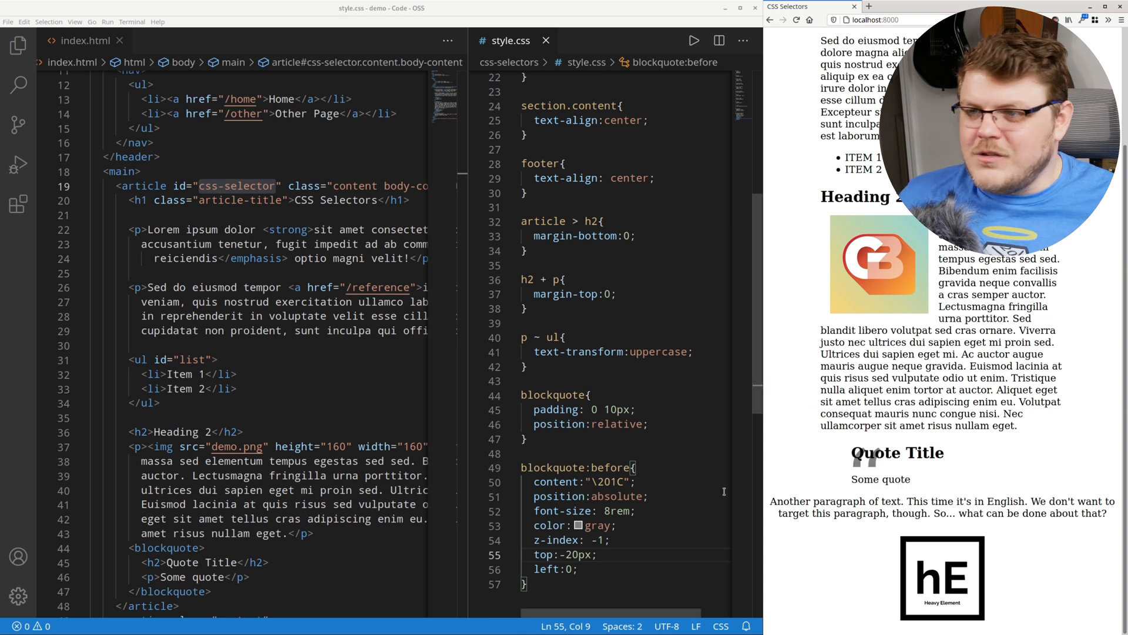
left_click(634, 482)
type(":")
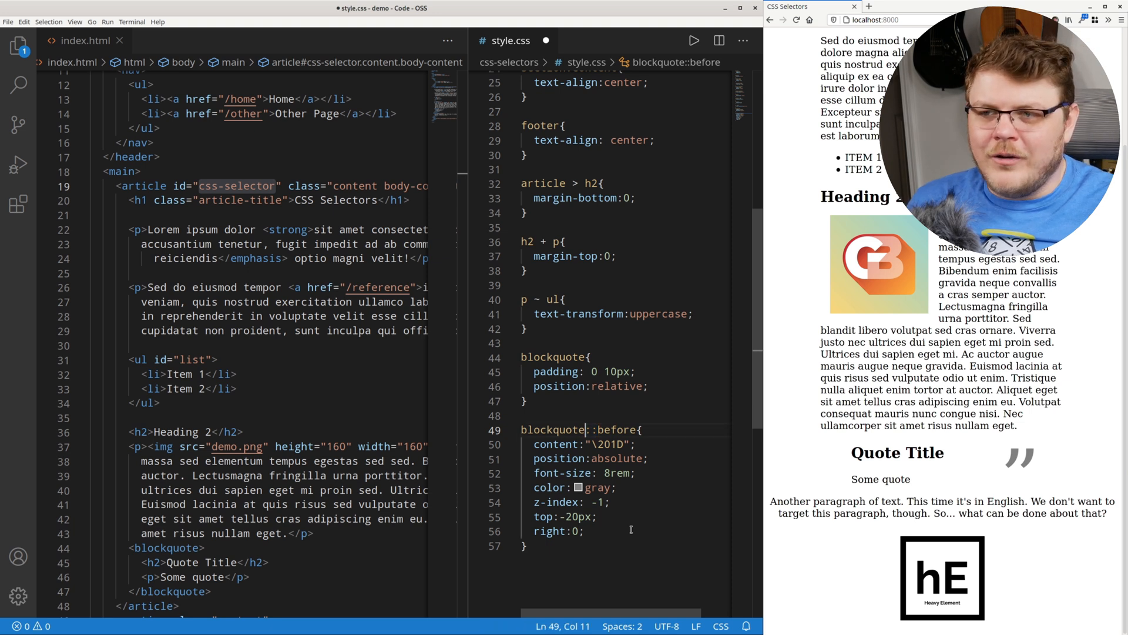
double_click(594, 430)
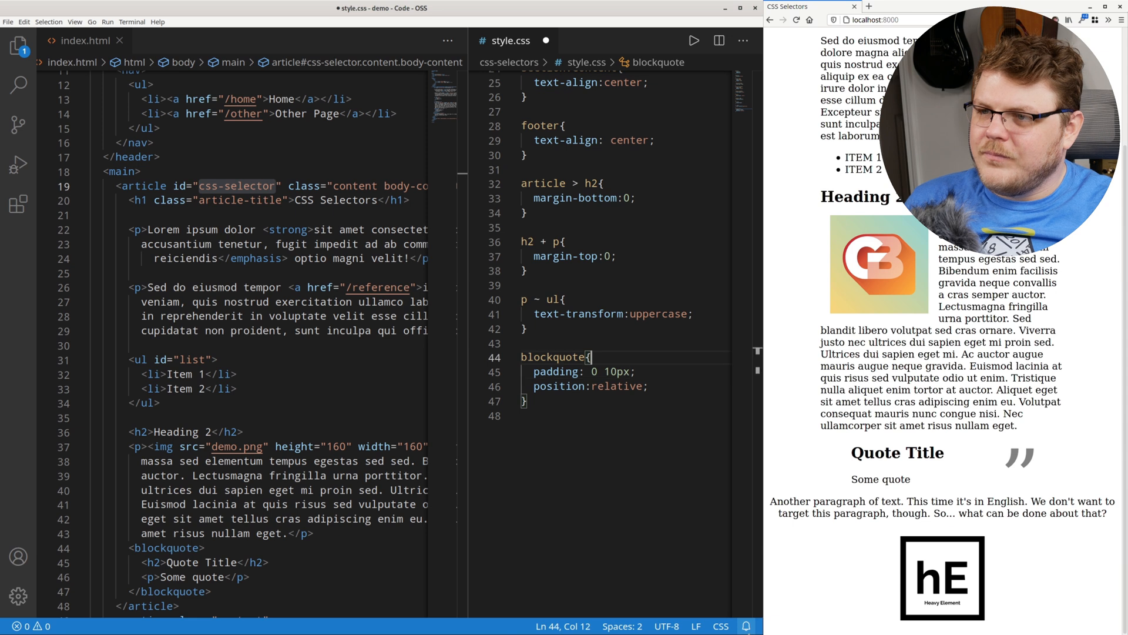
- Start a new blockquote p selector below the blockquote rule
type("blockquote p")
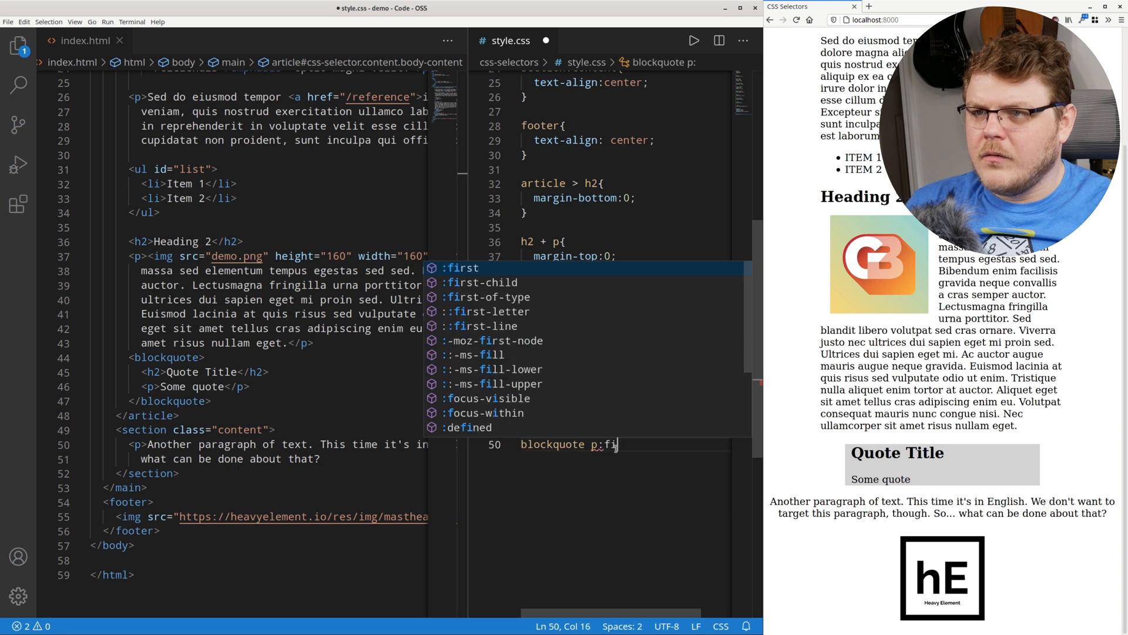
- Write blockquote p::first-letter with 3rem font size and left float for a drop cap
type(":")
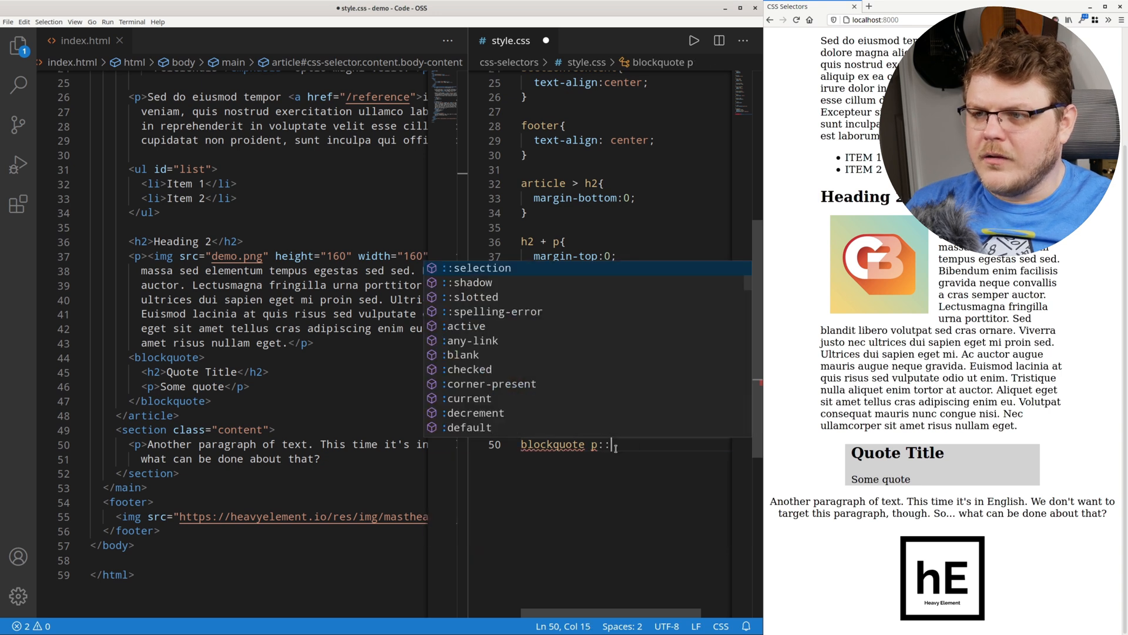
type("first-letter{")
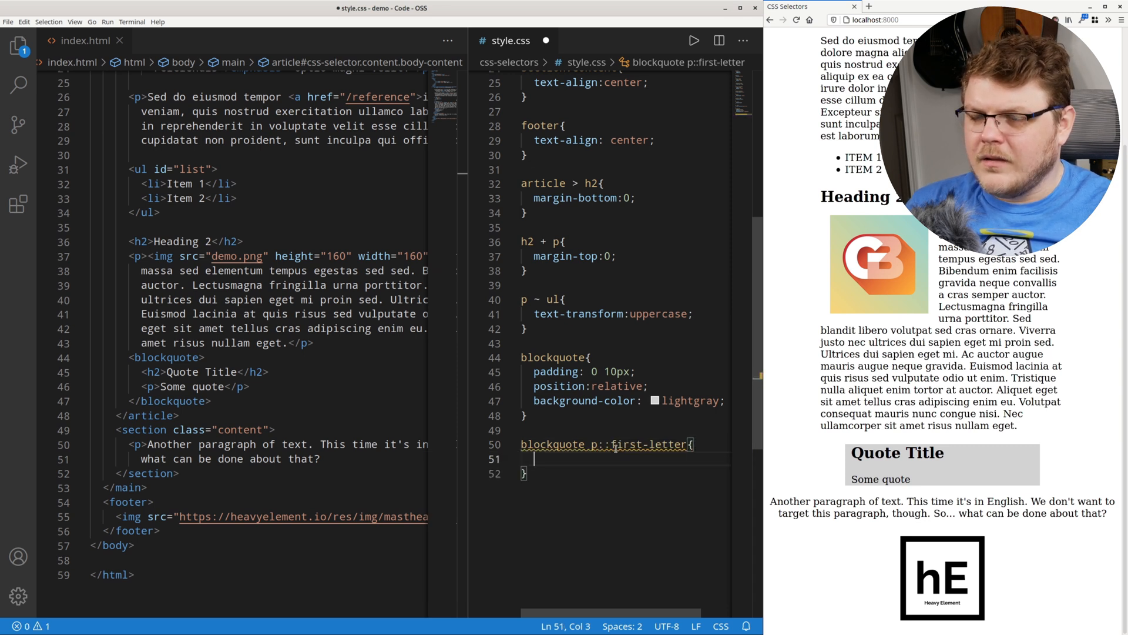
type("di")
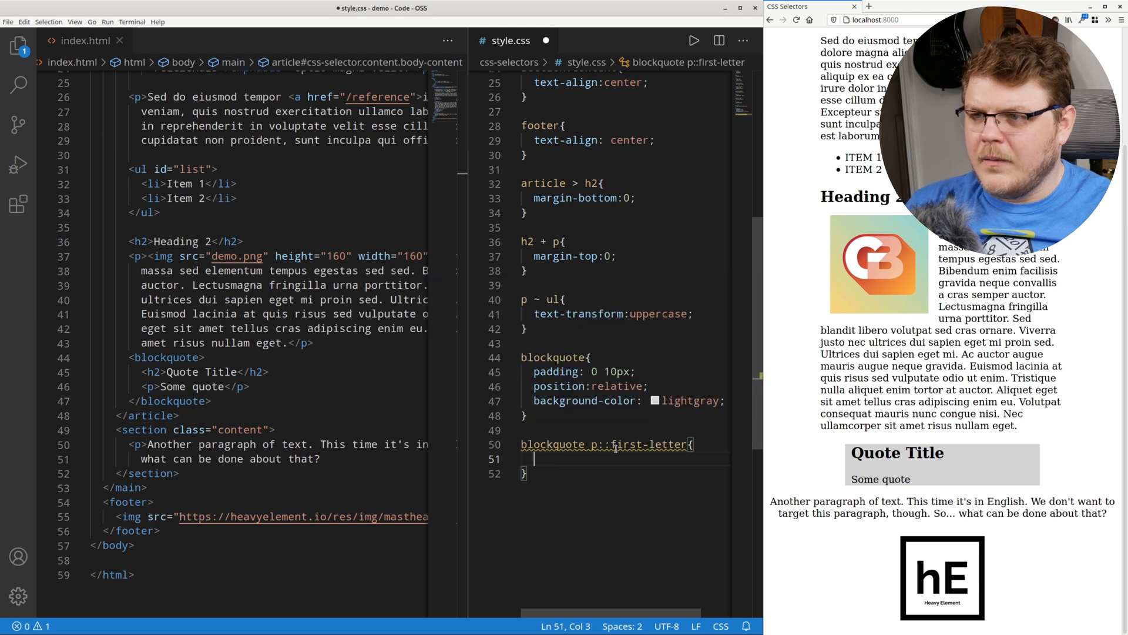
type("font-size:3rem;")
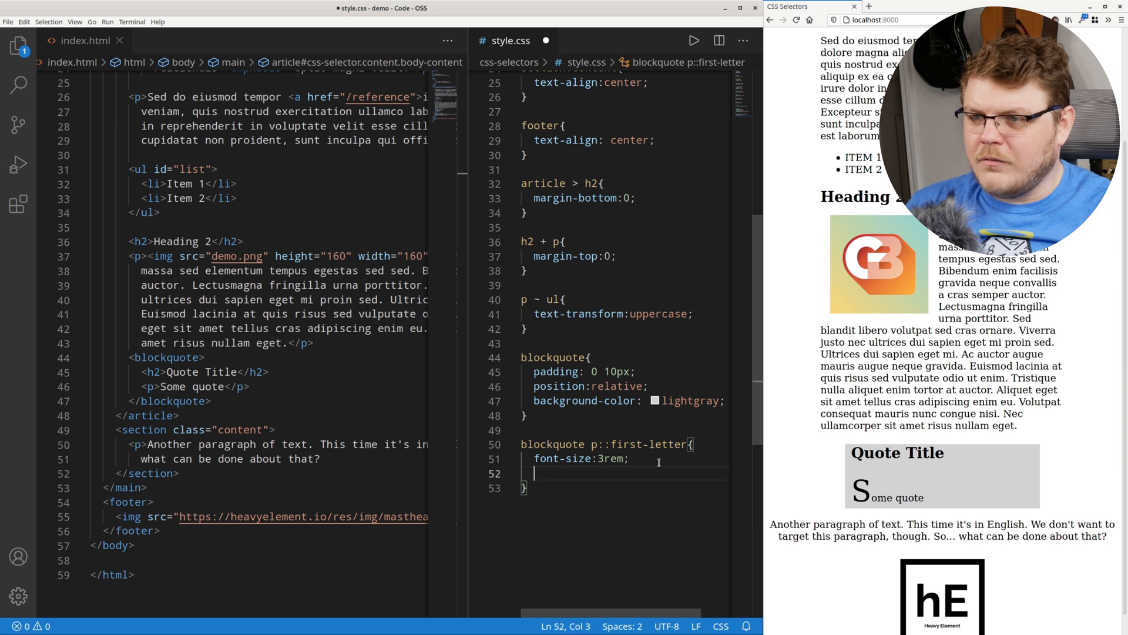
type("float:left;")
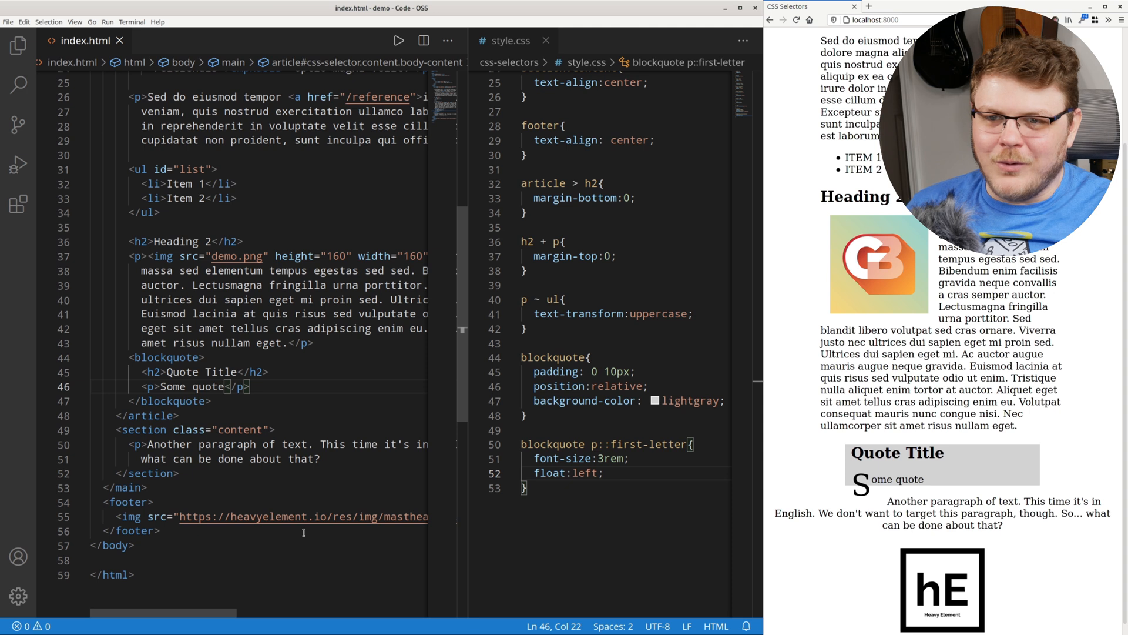
key("ctrl+a")
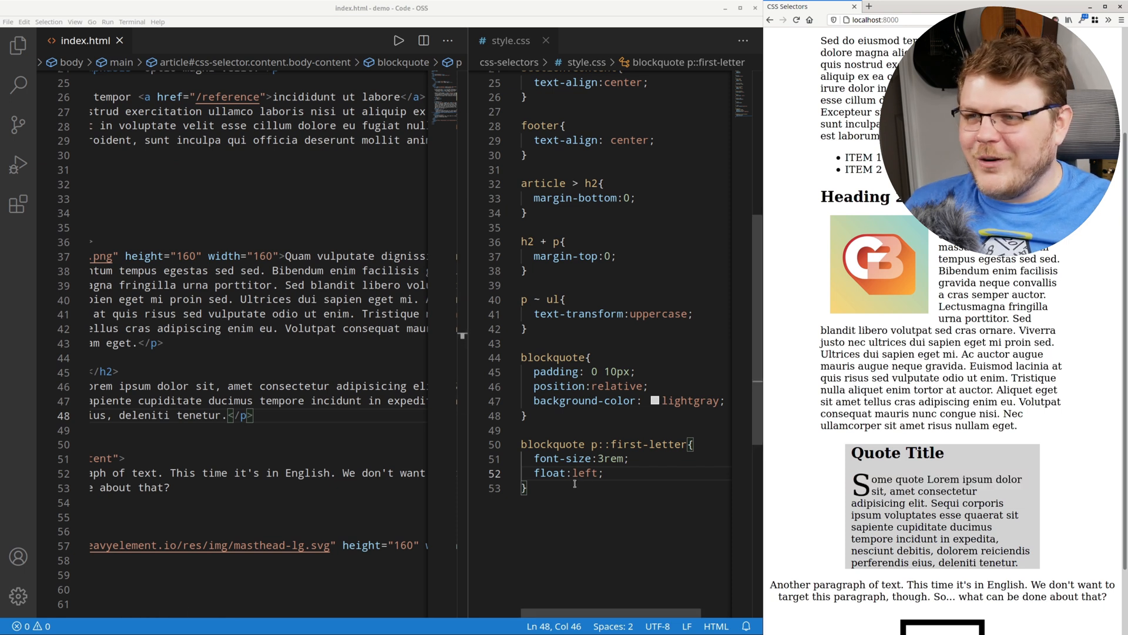
- Leave a blank line after the first-letter rule for the next rule
key("enter")
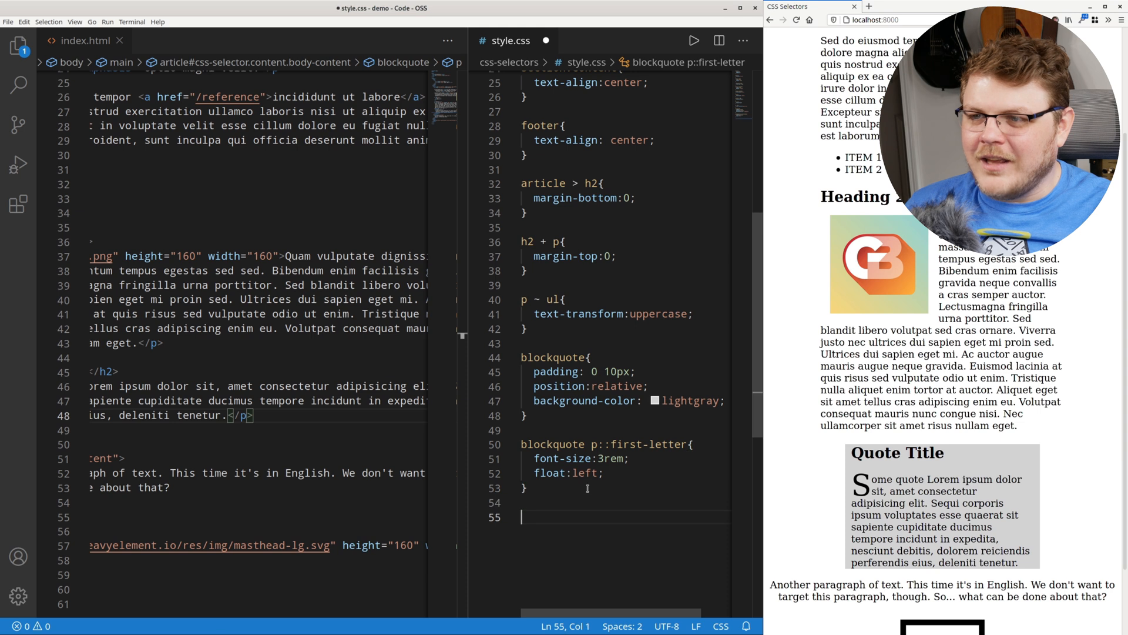
- Start a blockquote p::first-line rule with a font- declaration
type("blo")
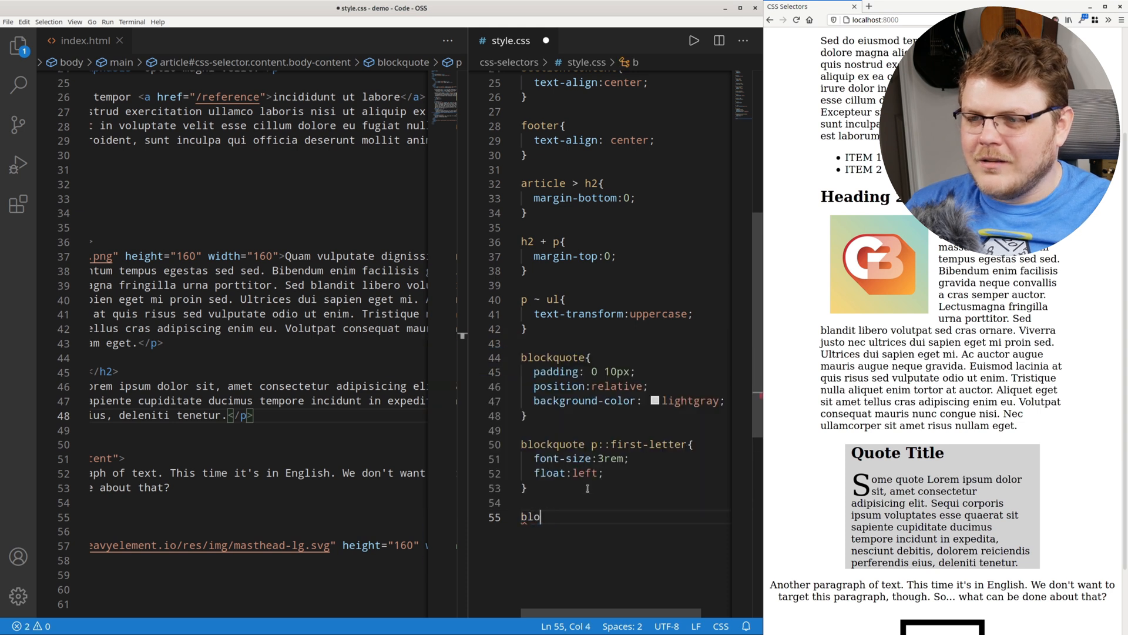
type("ckquote p::first-line{")
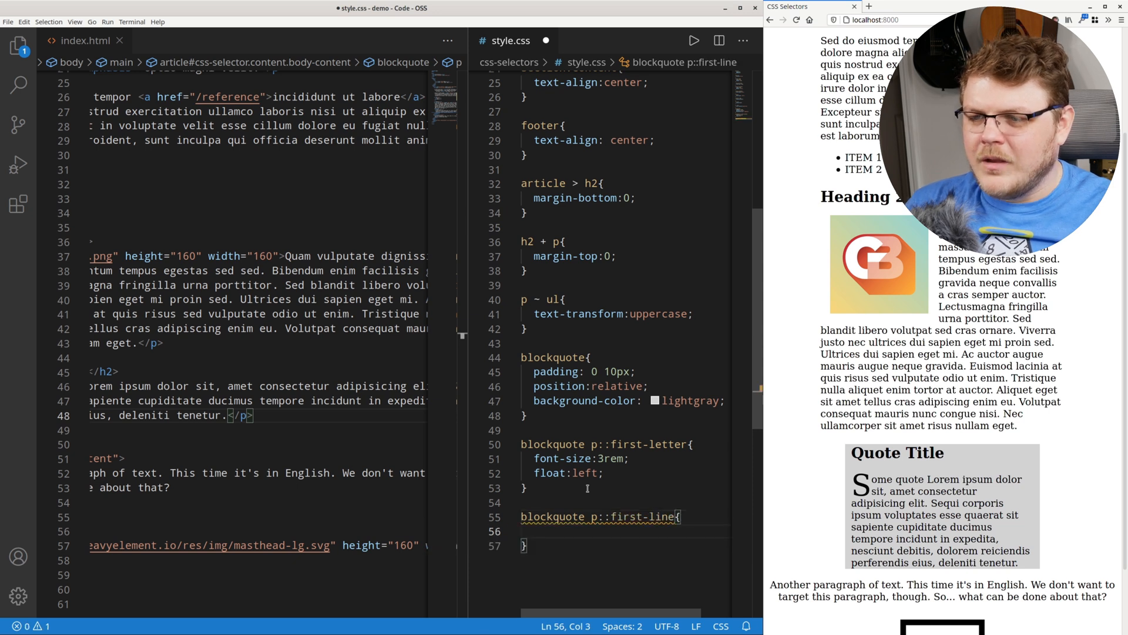
type("font-")
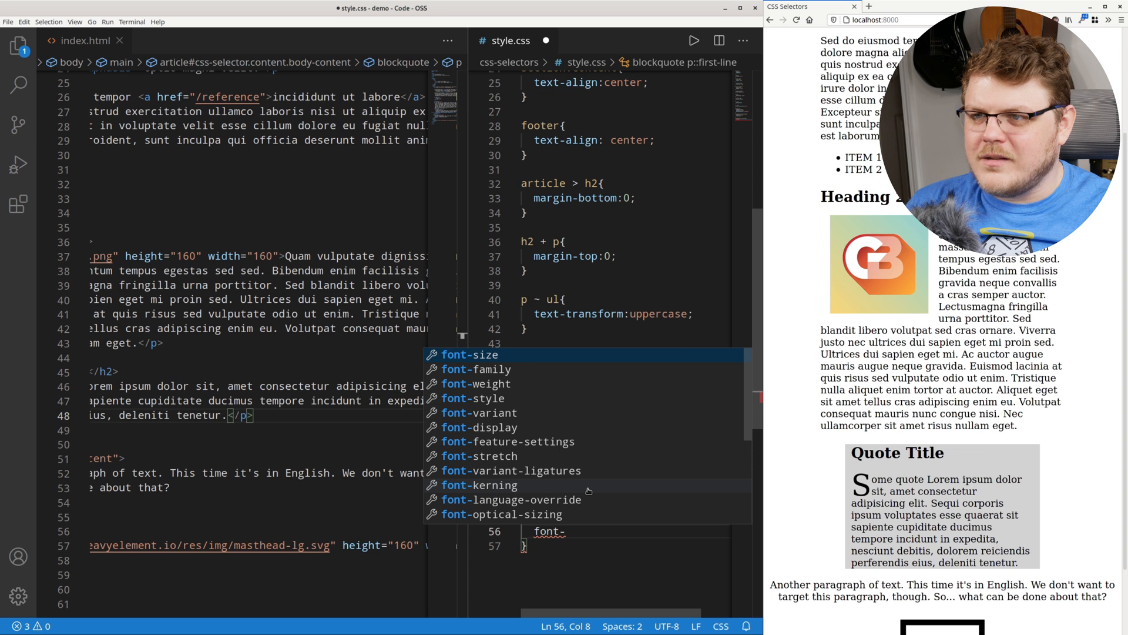